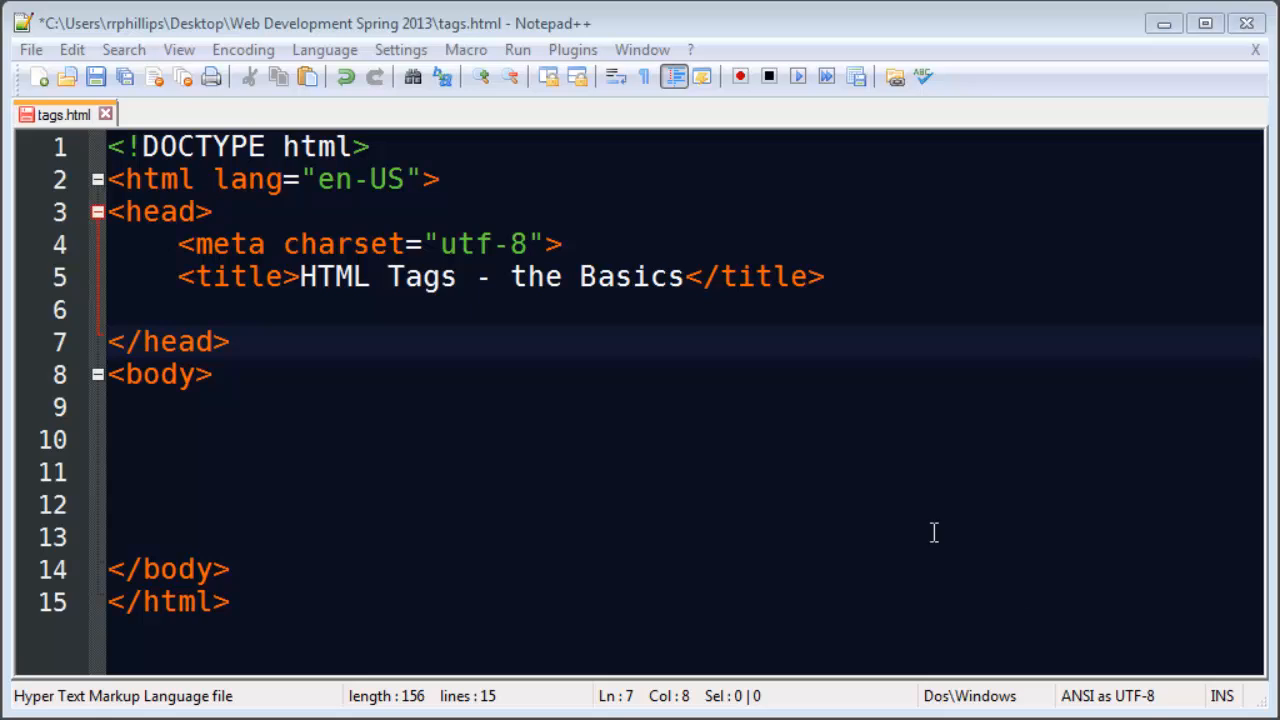
pyautogui.moveTo(732, 428)
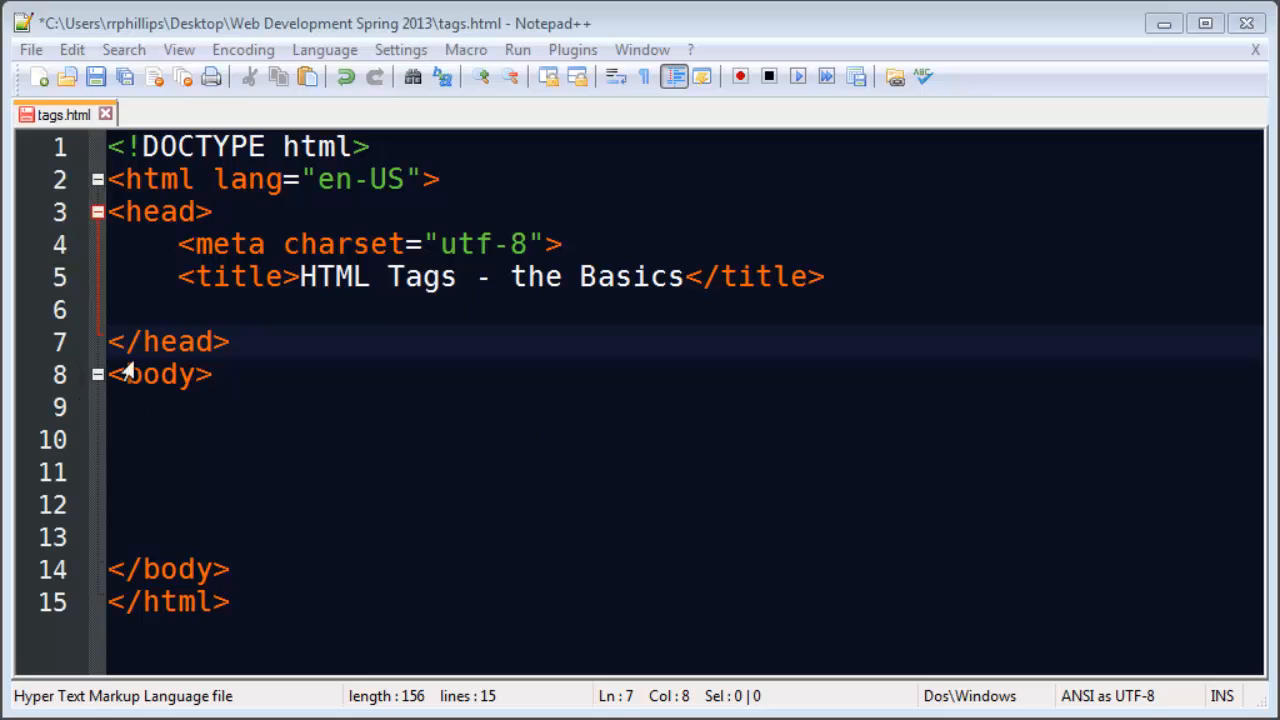
# - Review the page skeleton by marking the html tag, meta charset line, body section and title text
pyautogui.click(367, 146)
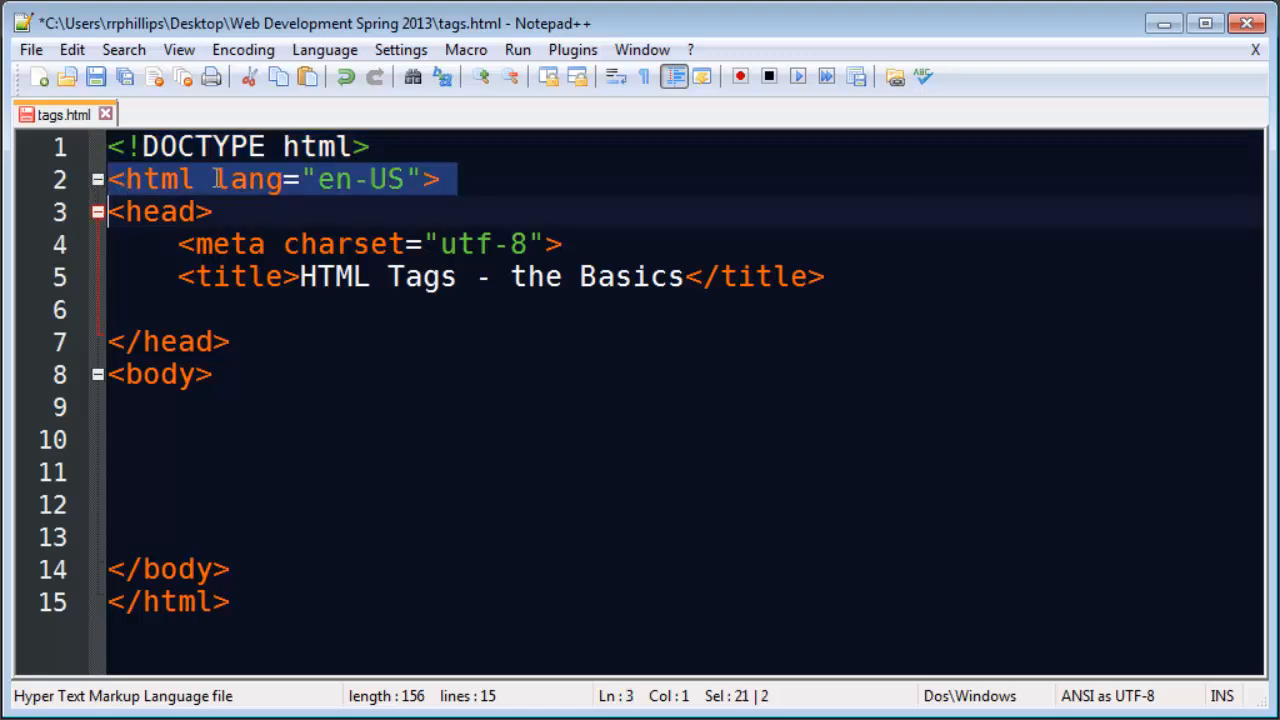
pyautogui.doubleClick(246, 178)
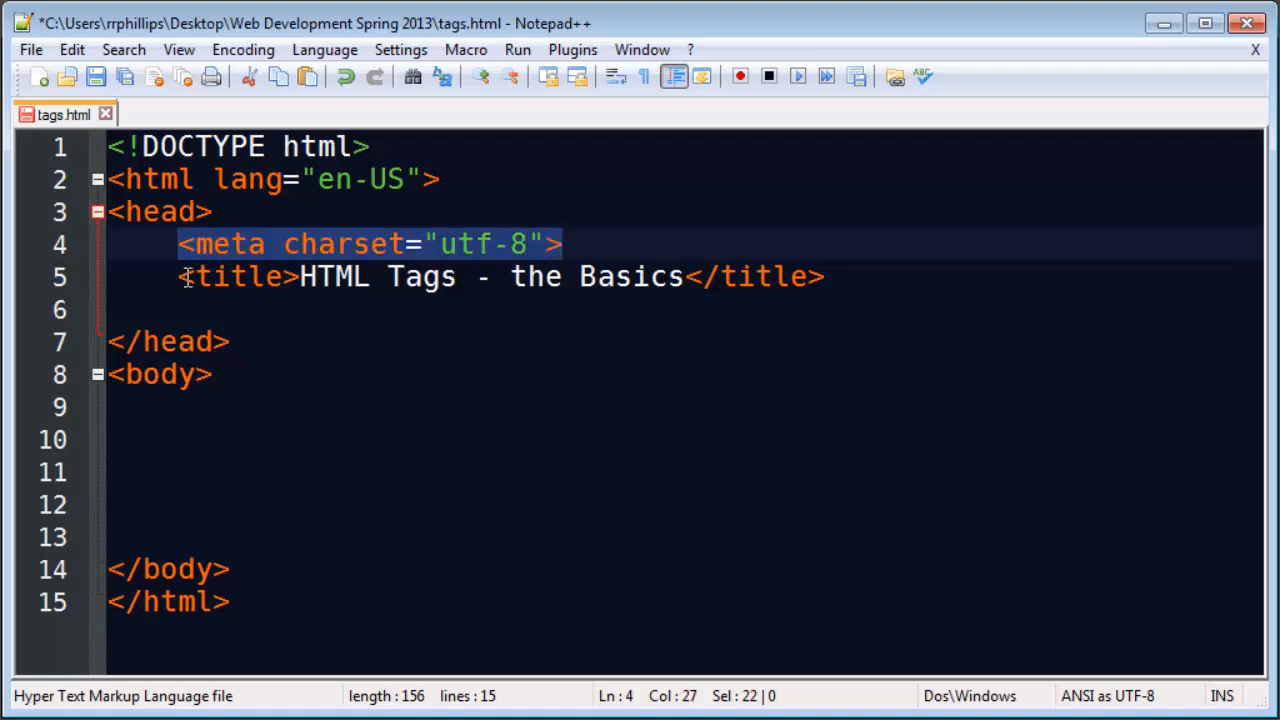
pyautogui.click(822, 277)
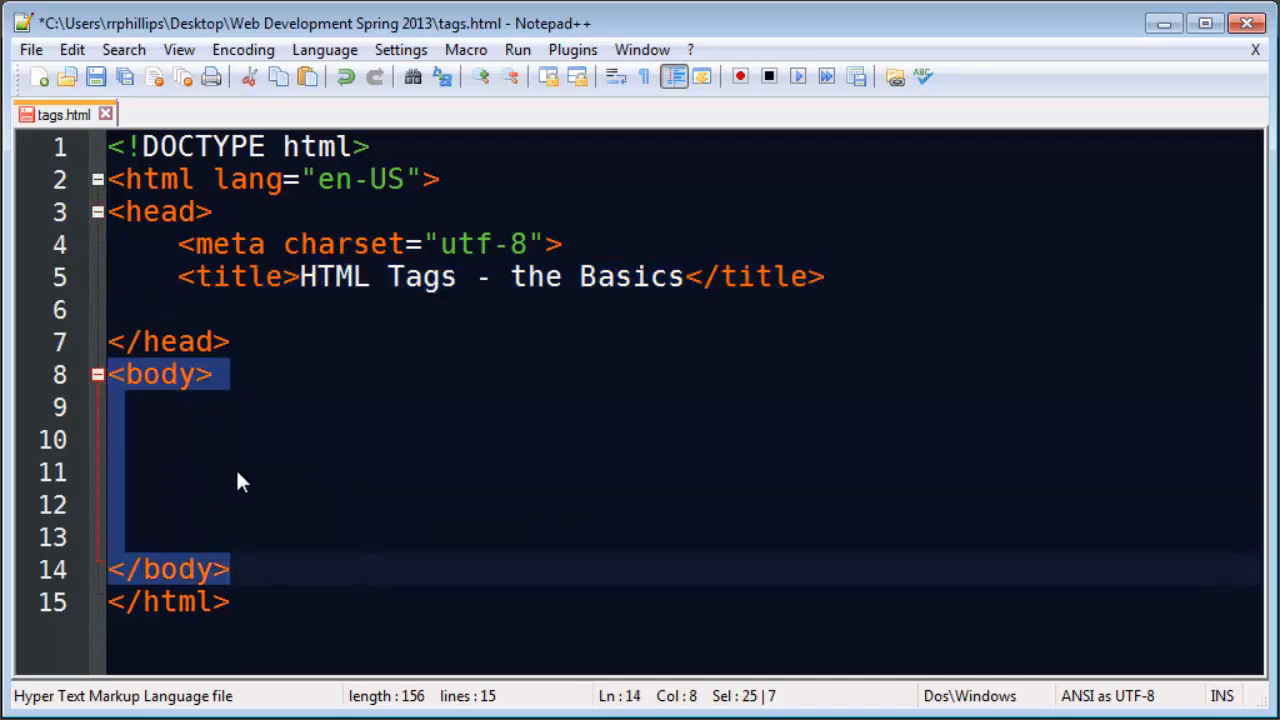
pyautogui.click(270, 471)
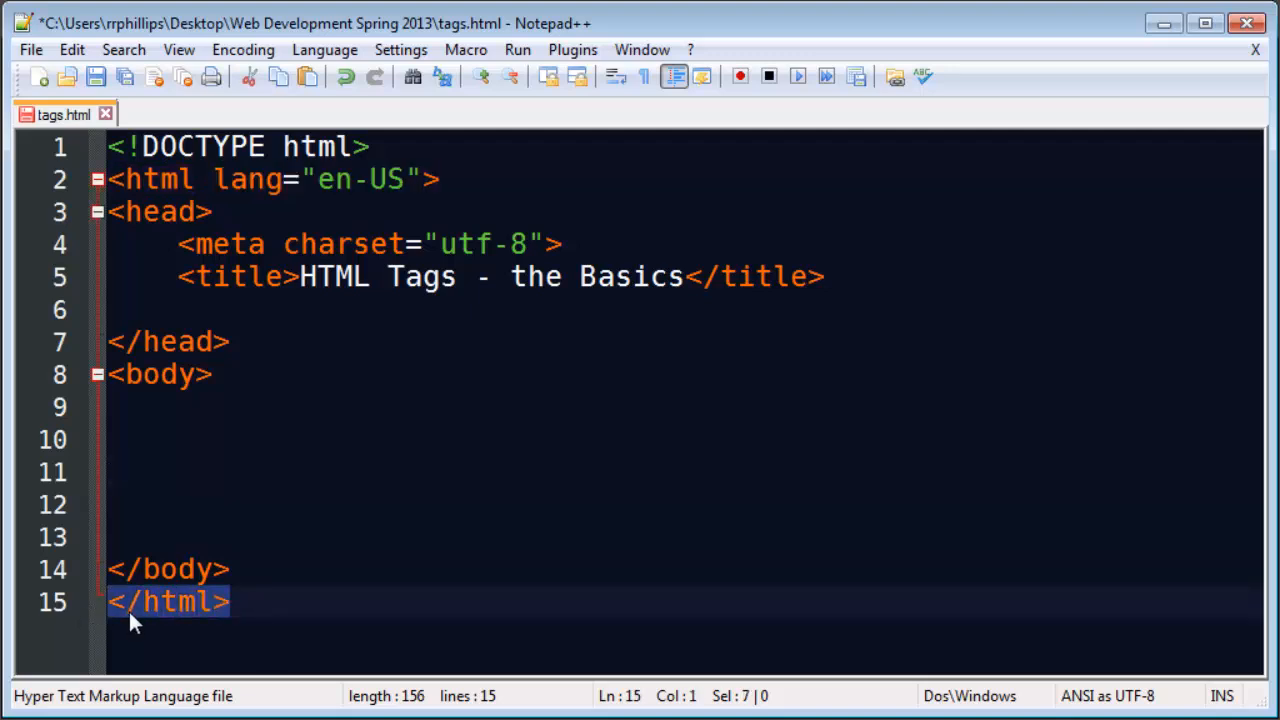
pyautogui.click(120, 440)
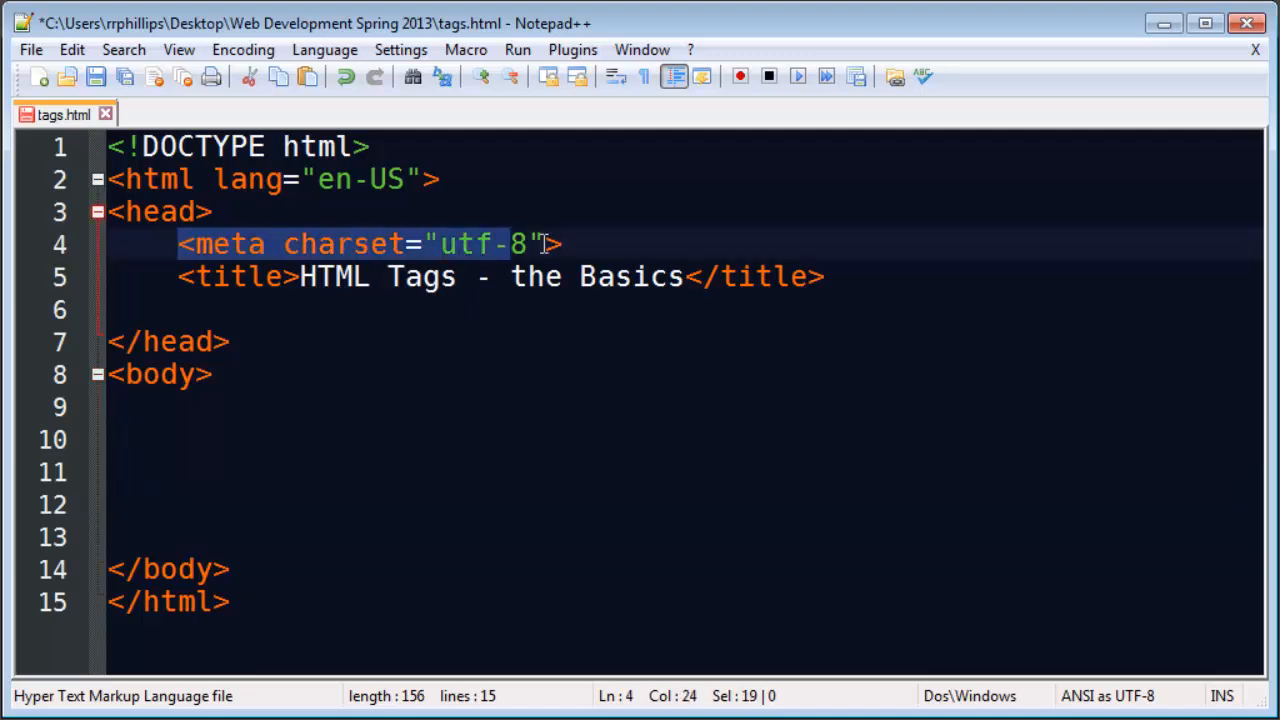
pyautogui.click(565, 243)
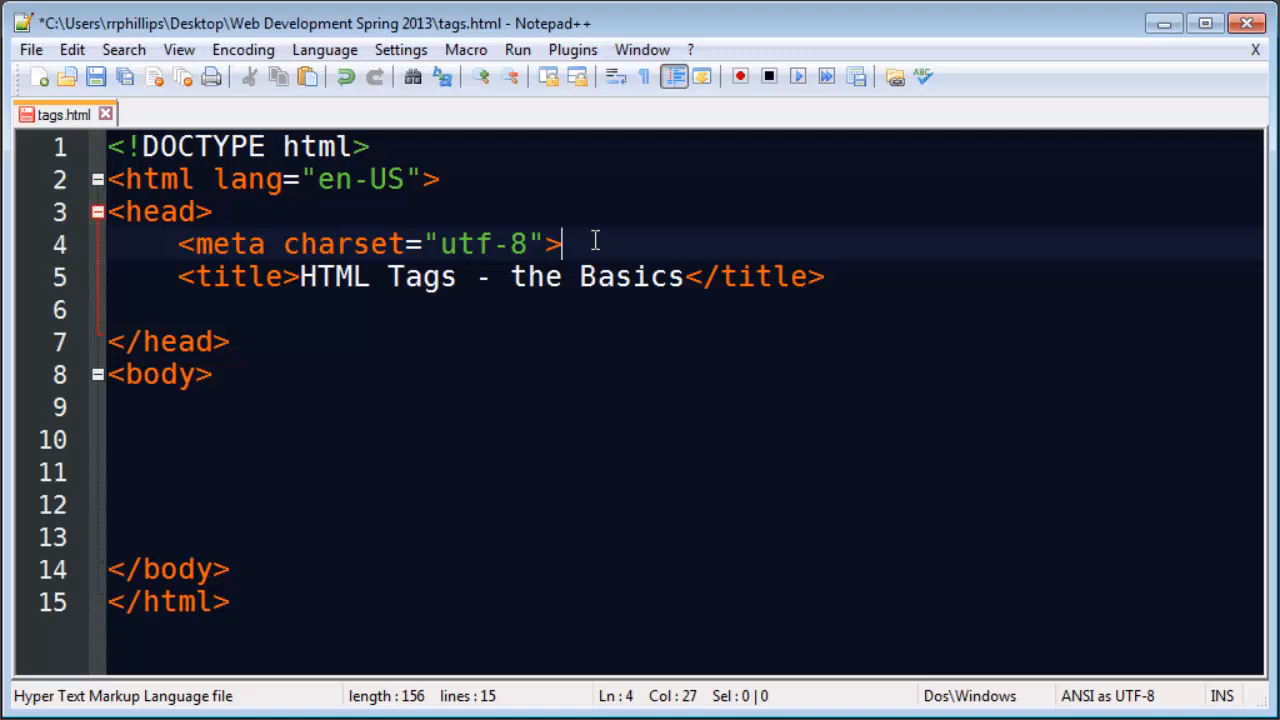
pyautogui.moveTo(470, 244)
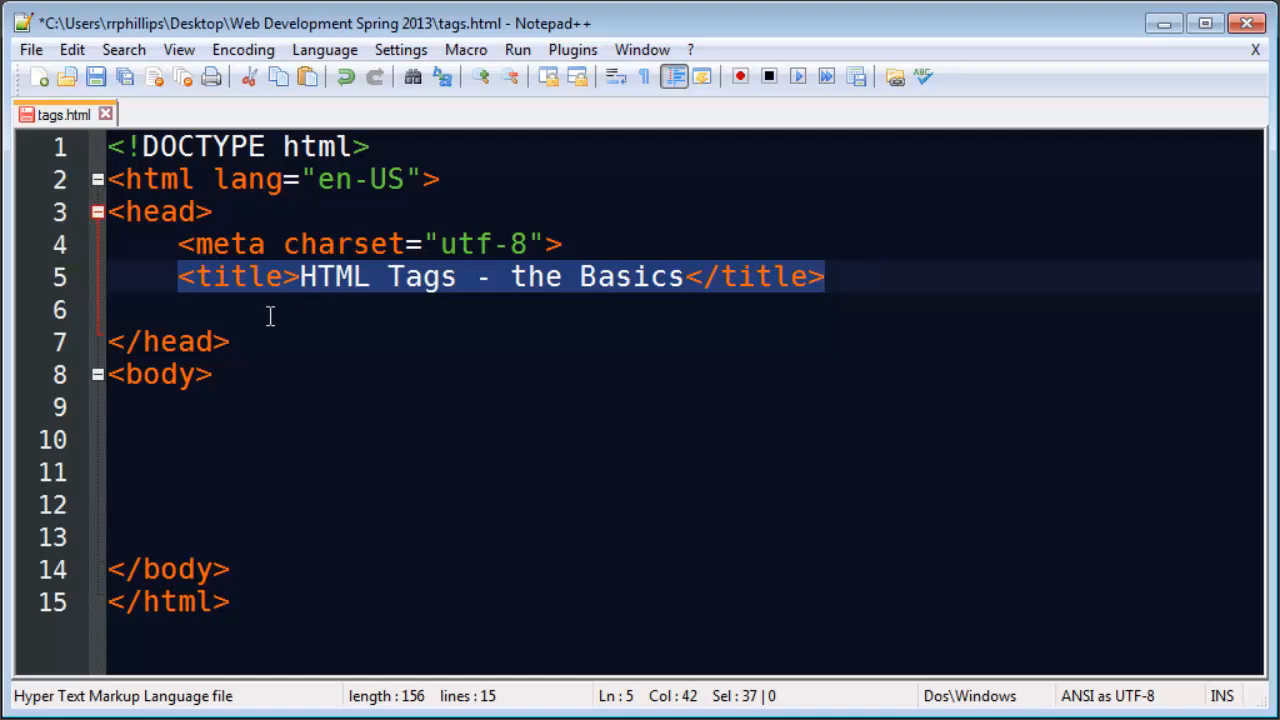
pyautogui.click(298, 277)
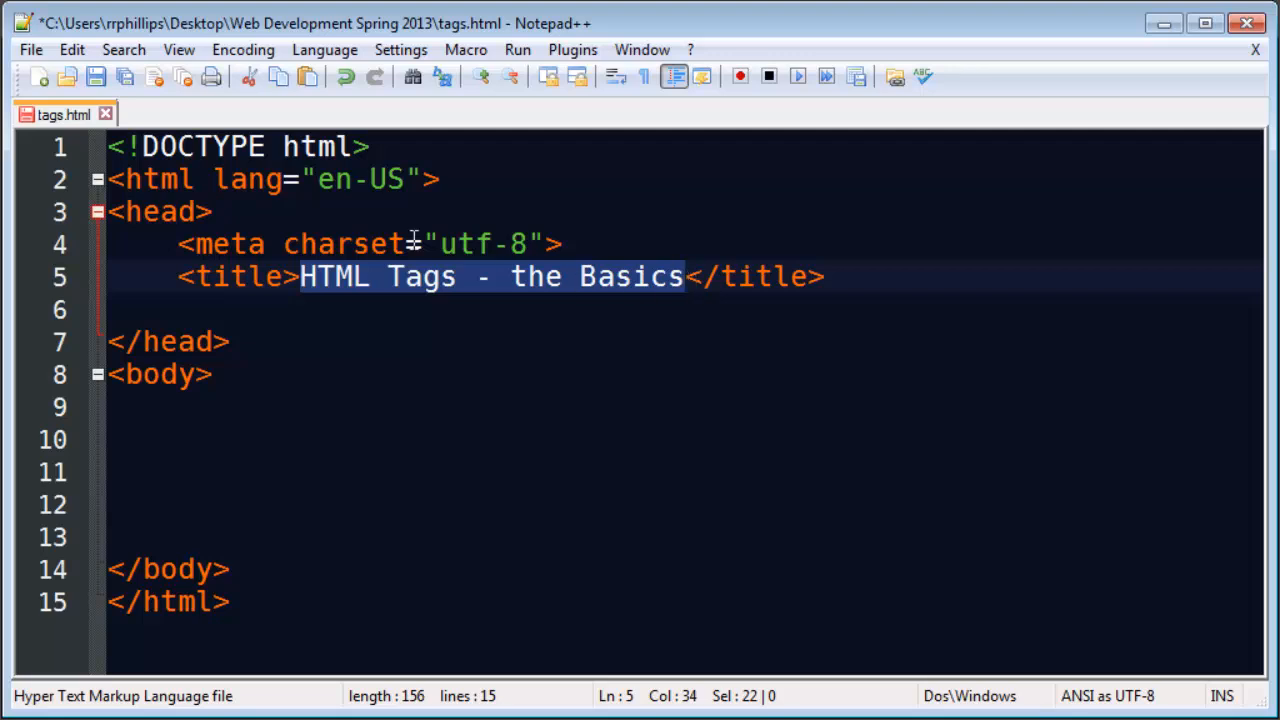
# - Delete the vacation folder and save the page as tags.html, overwriting the existing copy
pyautogui.click(30, 49)
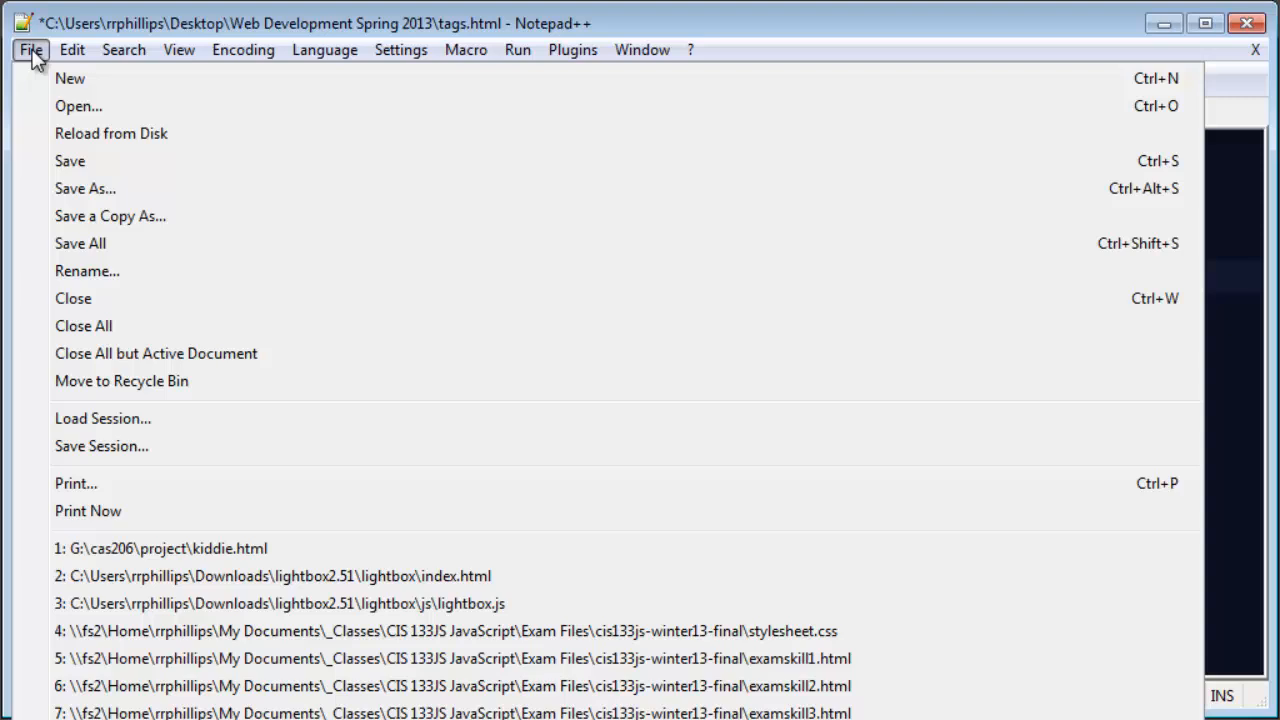
pyautogui.click(85, 188)
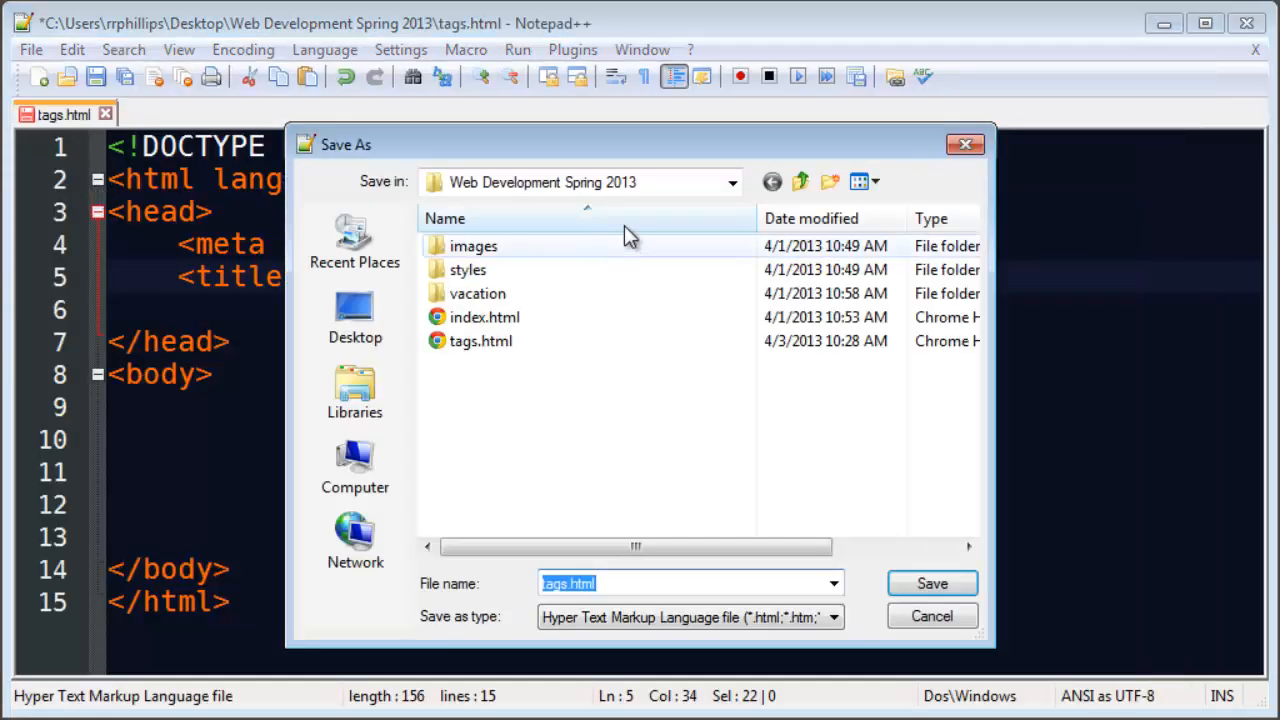
pyautogui.moveTo(505, 195)
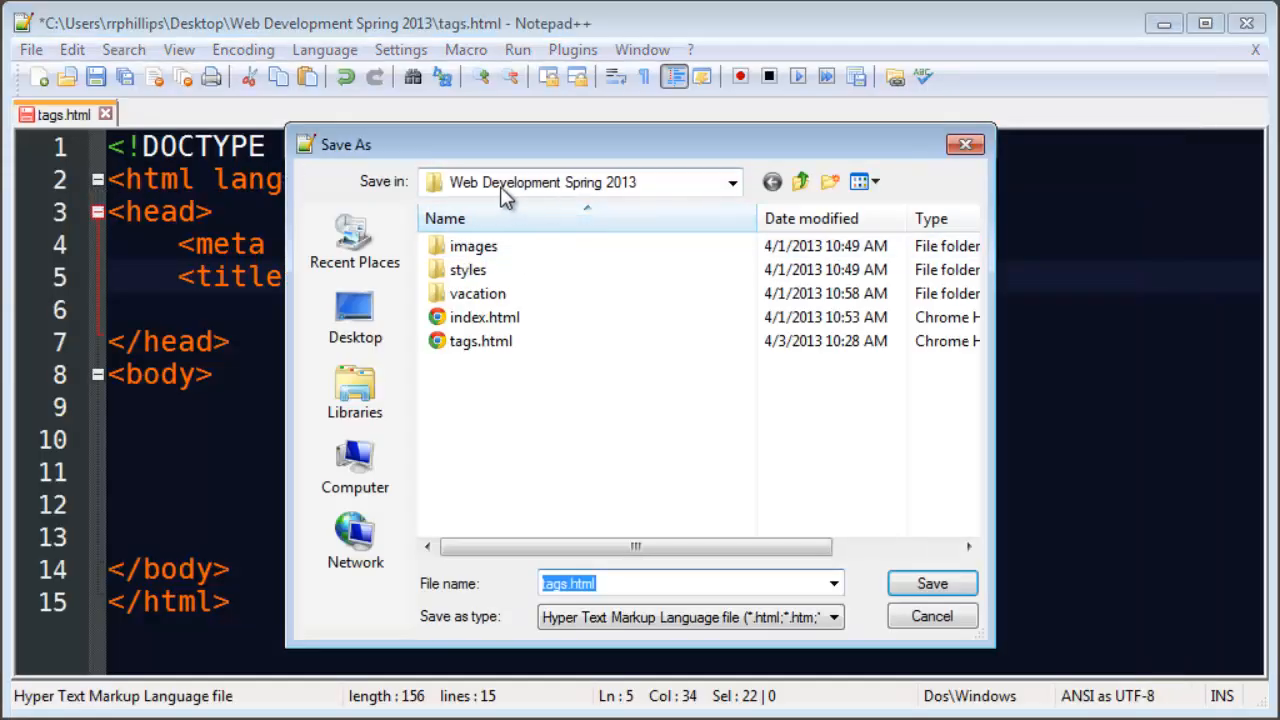
pyautogui.moveTo(538, 343)
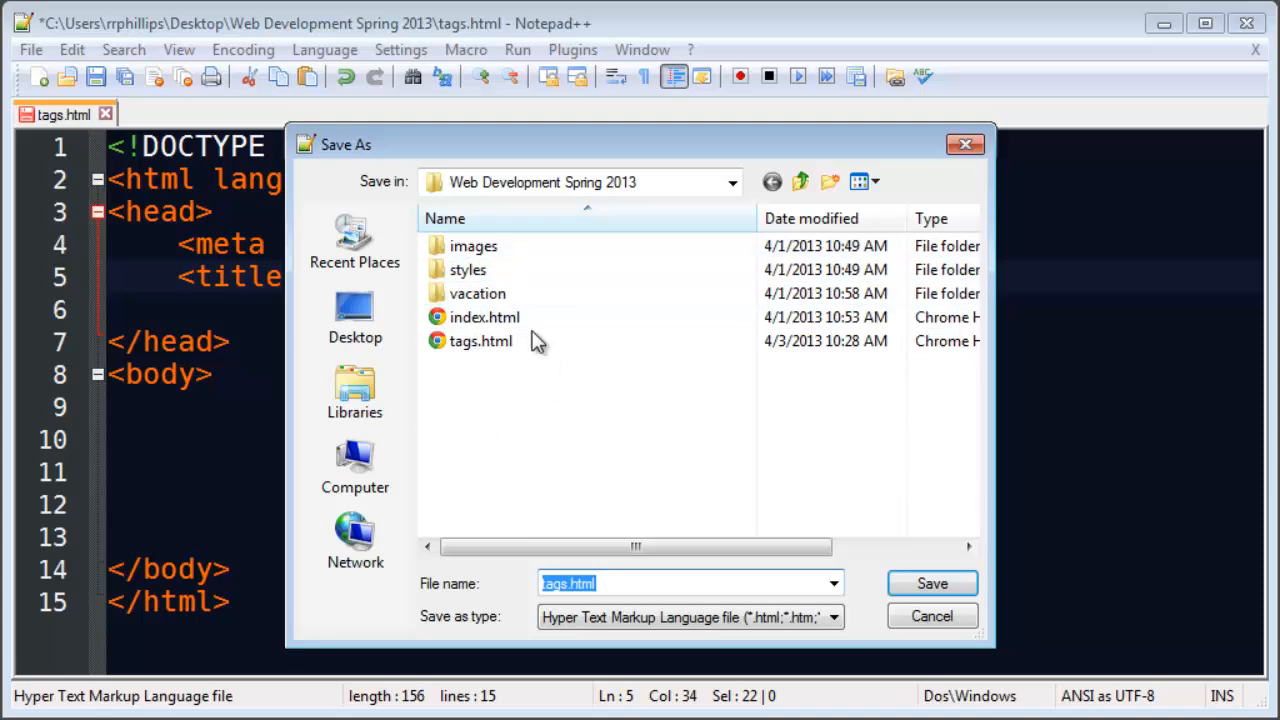
pyautogui.click(478, 293)
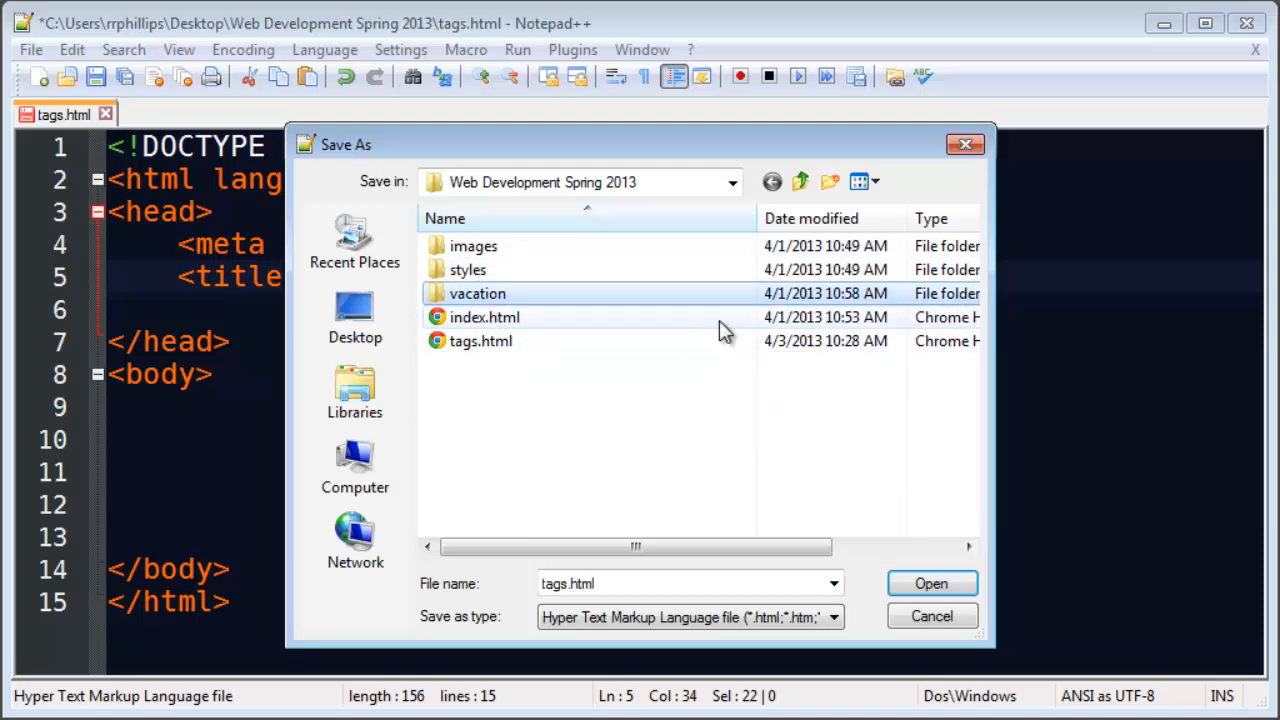
pyautogui.moveTo(830, 181)
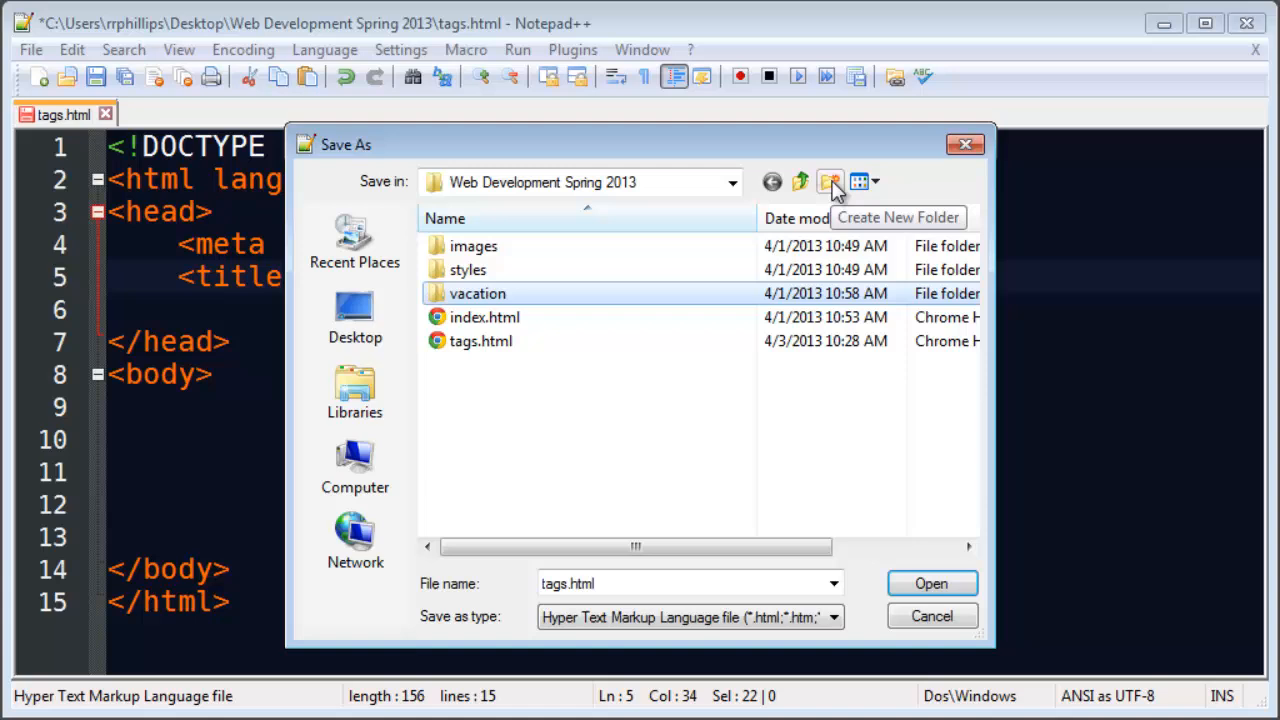
pyautogui.press('Delete')
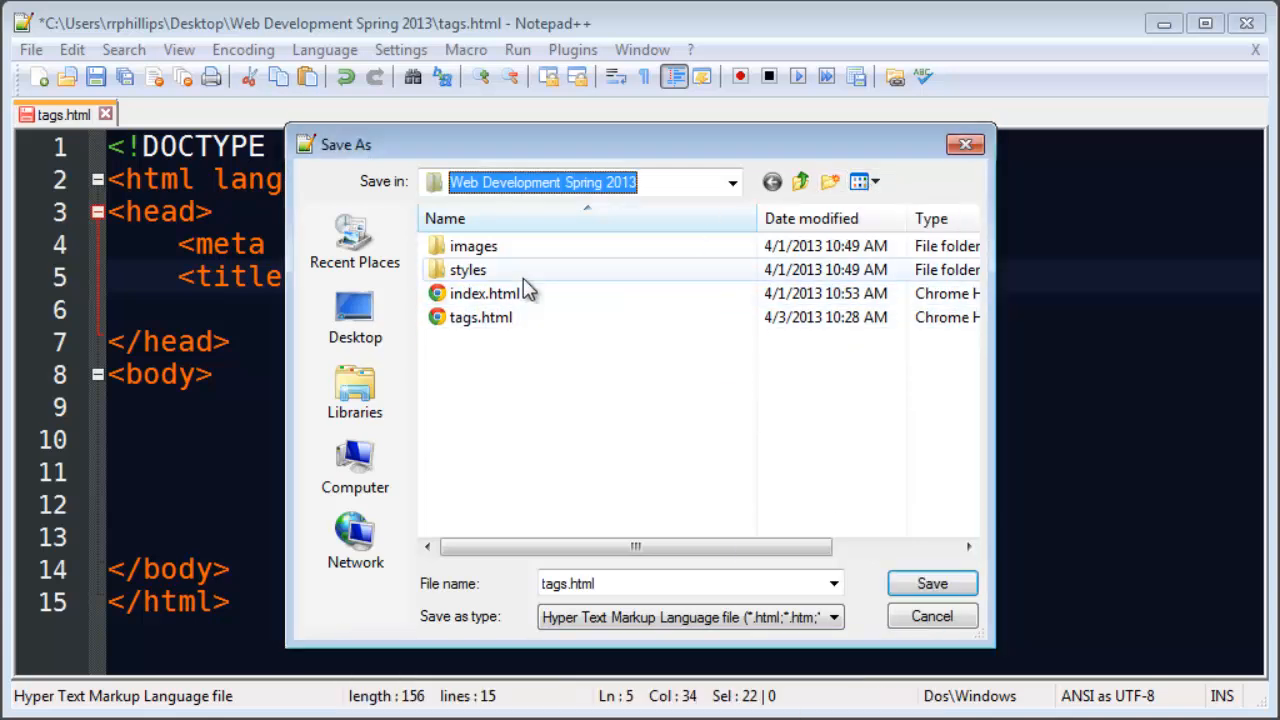
pyautogui.moveTo(485, 293)
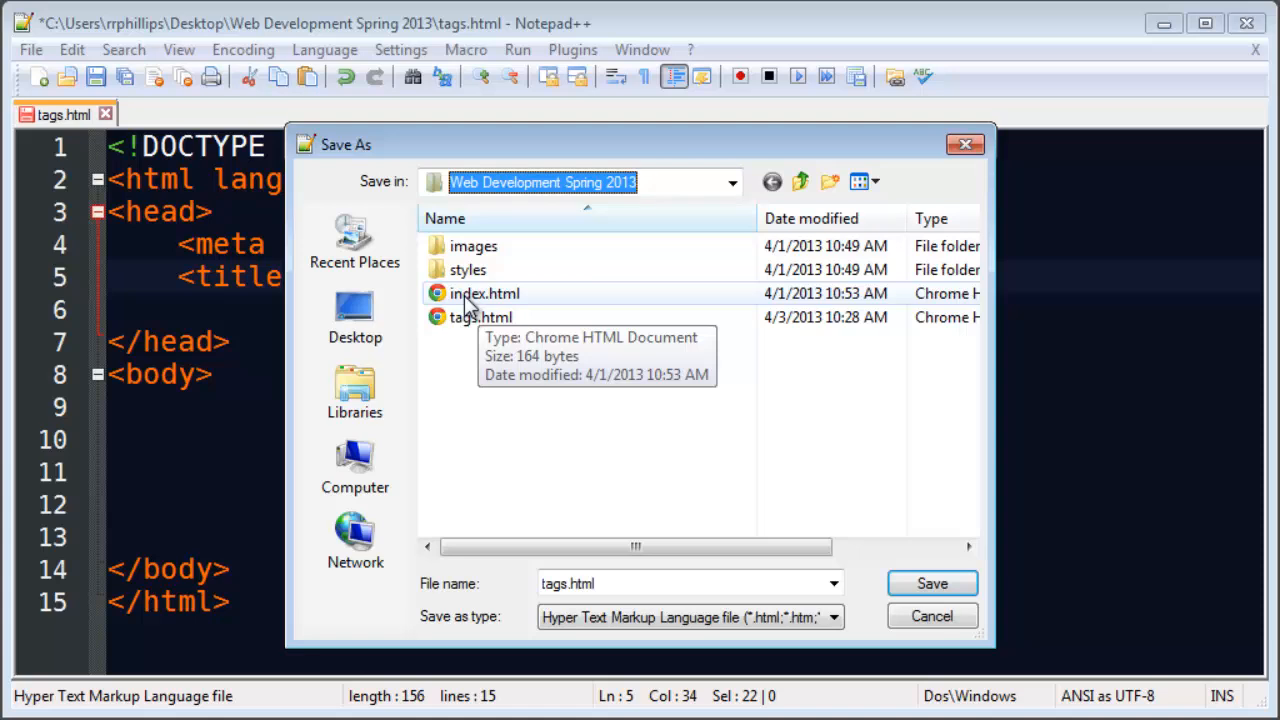
pyautogui.moveTo(472, 330)
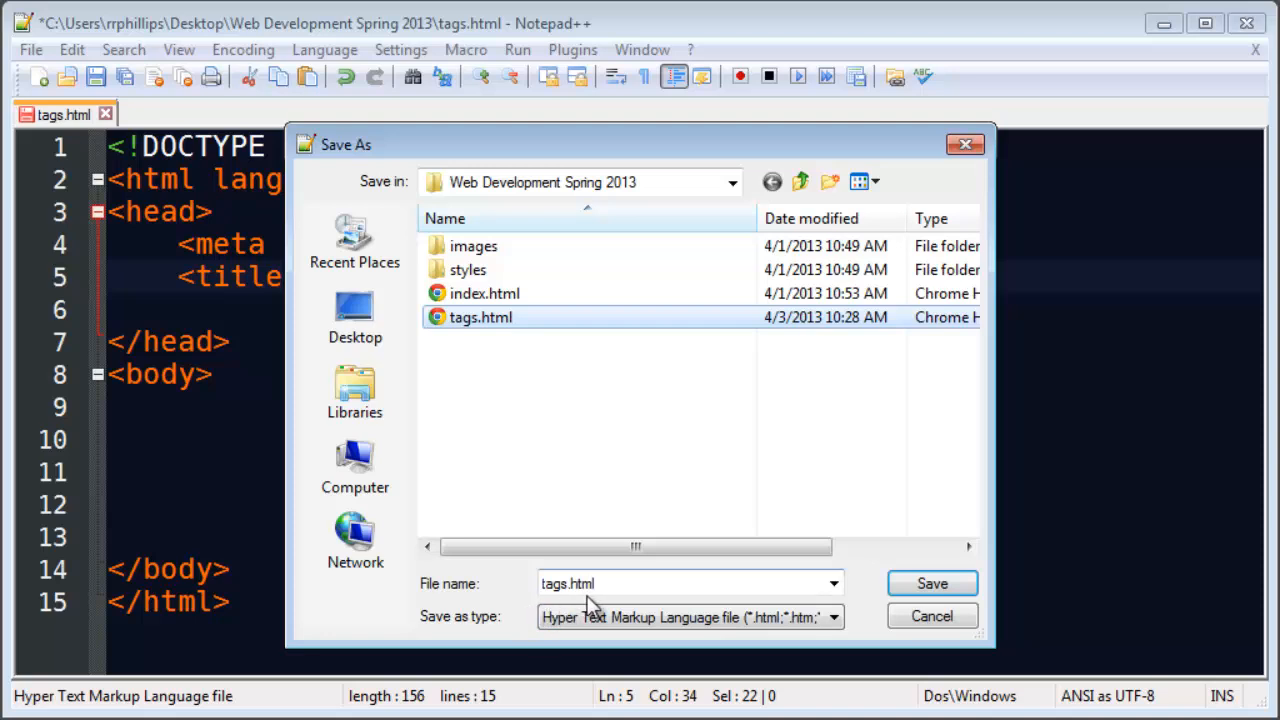
pyautogui.moveTo(640, 605)
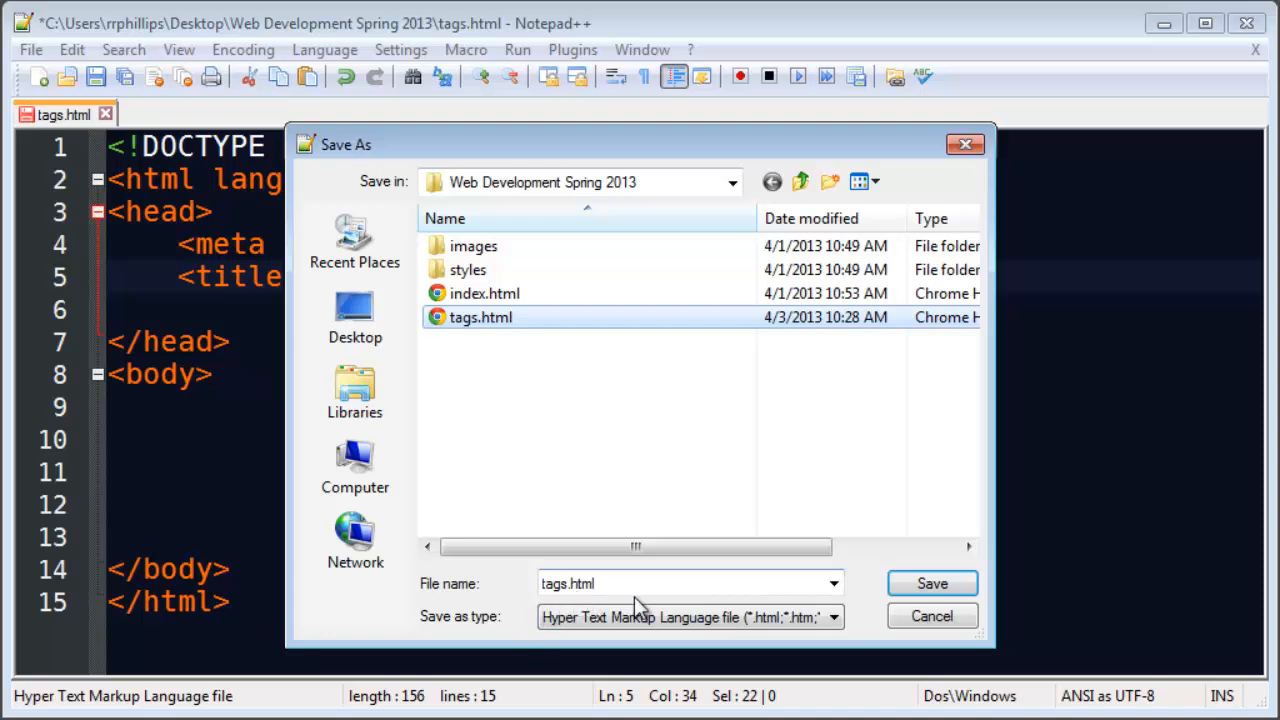
pyautogui.moveTo(720, 610)
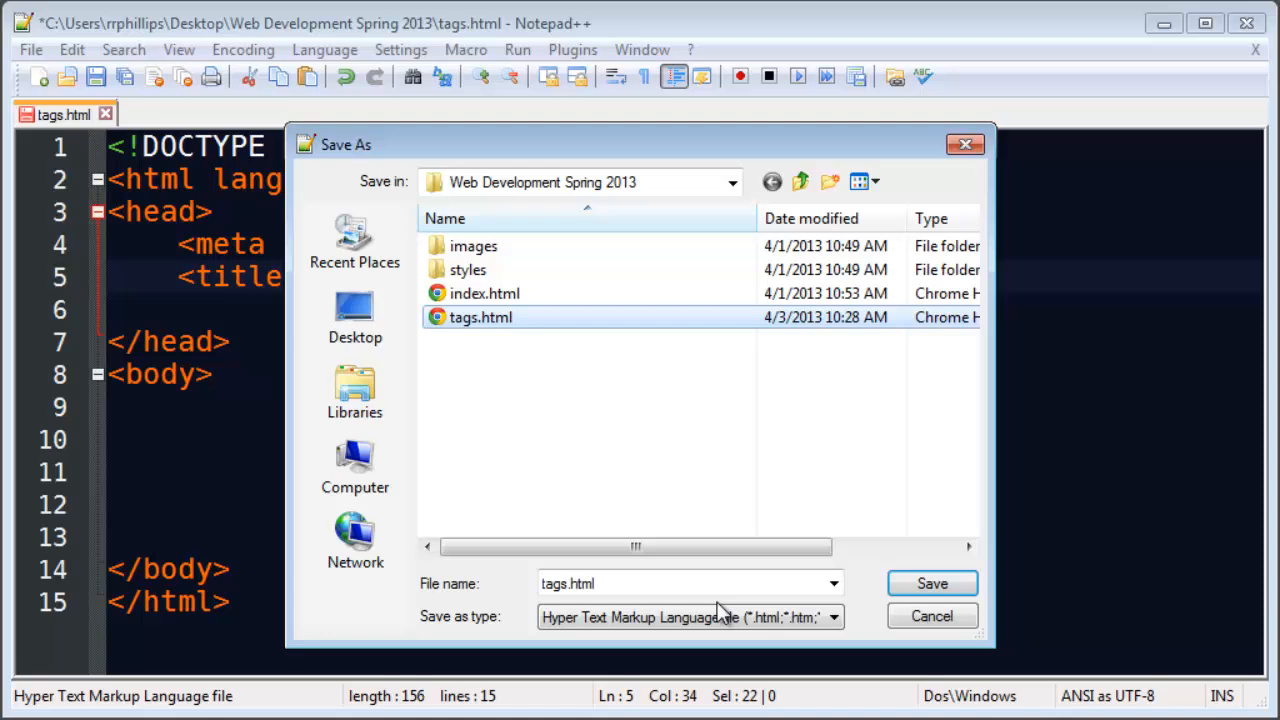
pyautogui.click(931, 583)
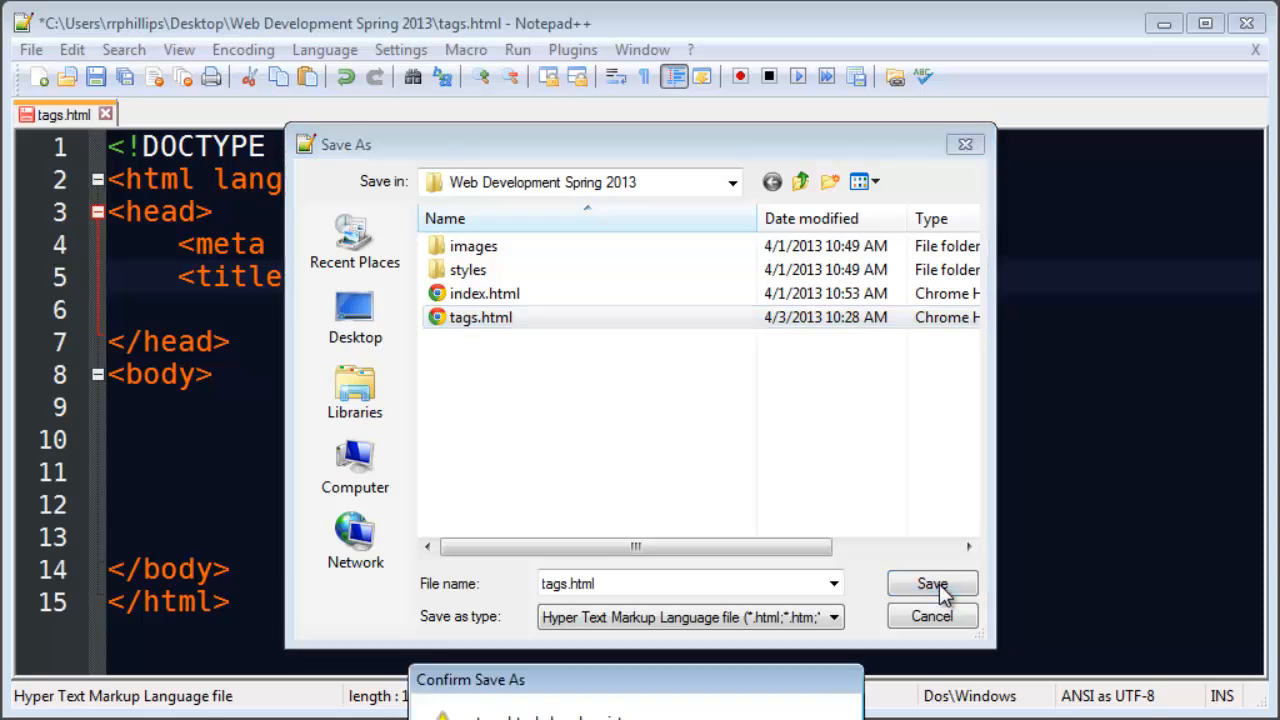
pyautogui.click(930, 584)
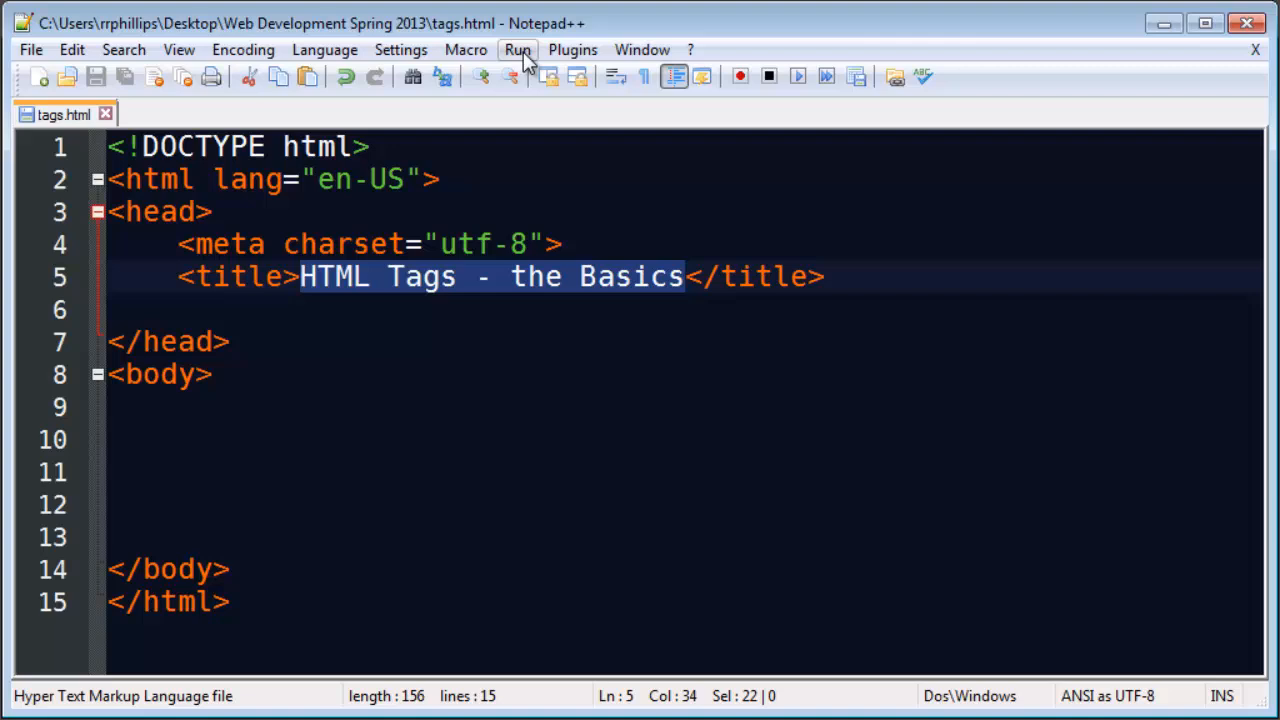
# - Replace the title text with 'The Basics of HTML', leaving a stray trailing z
pyautogui.click(518, 49)
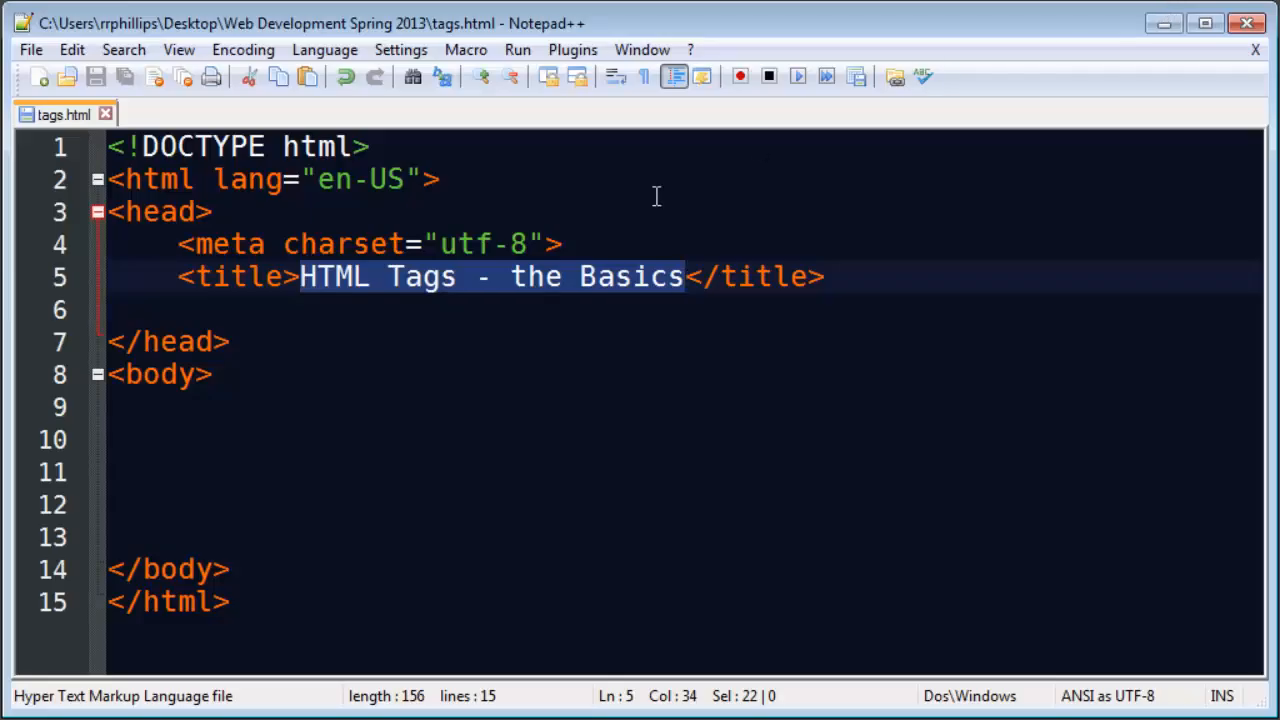
pyautogui.click(336, 277)
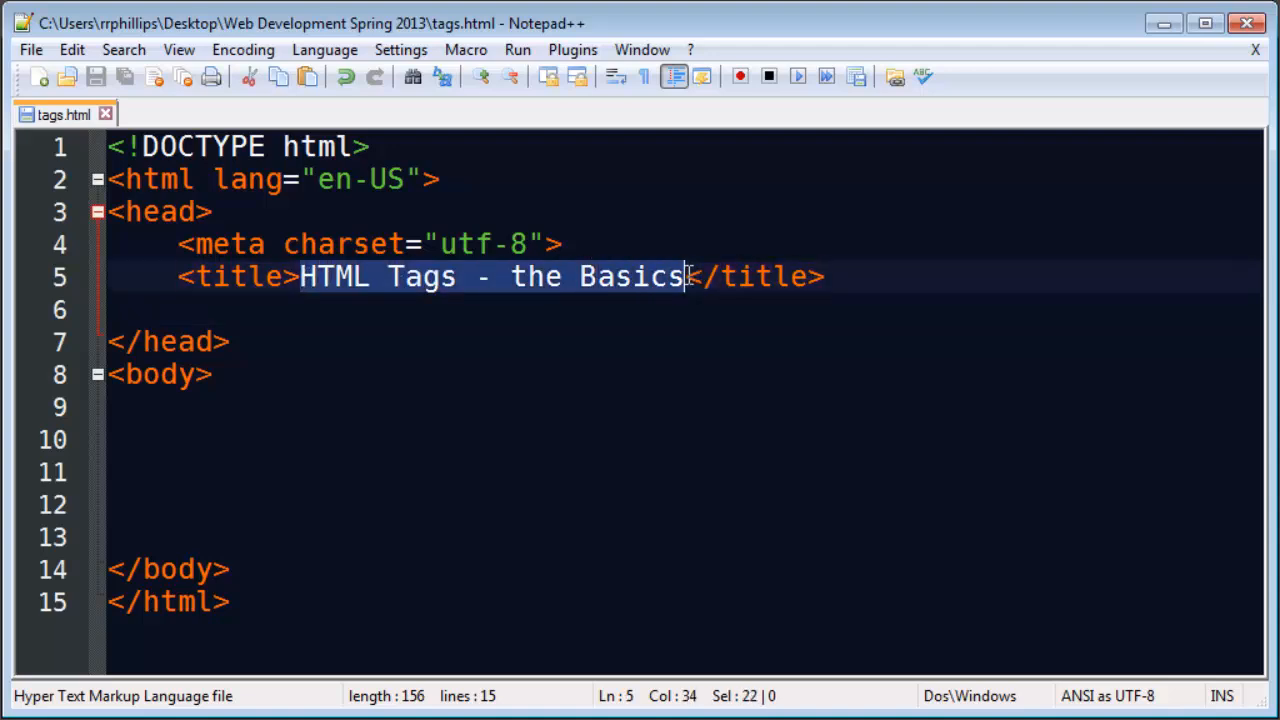
pyautogui.write('The B')
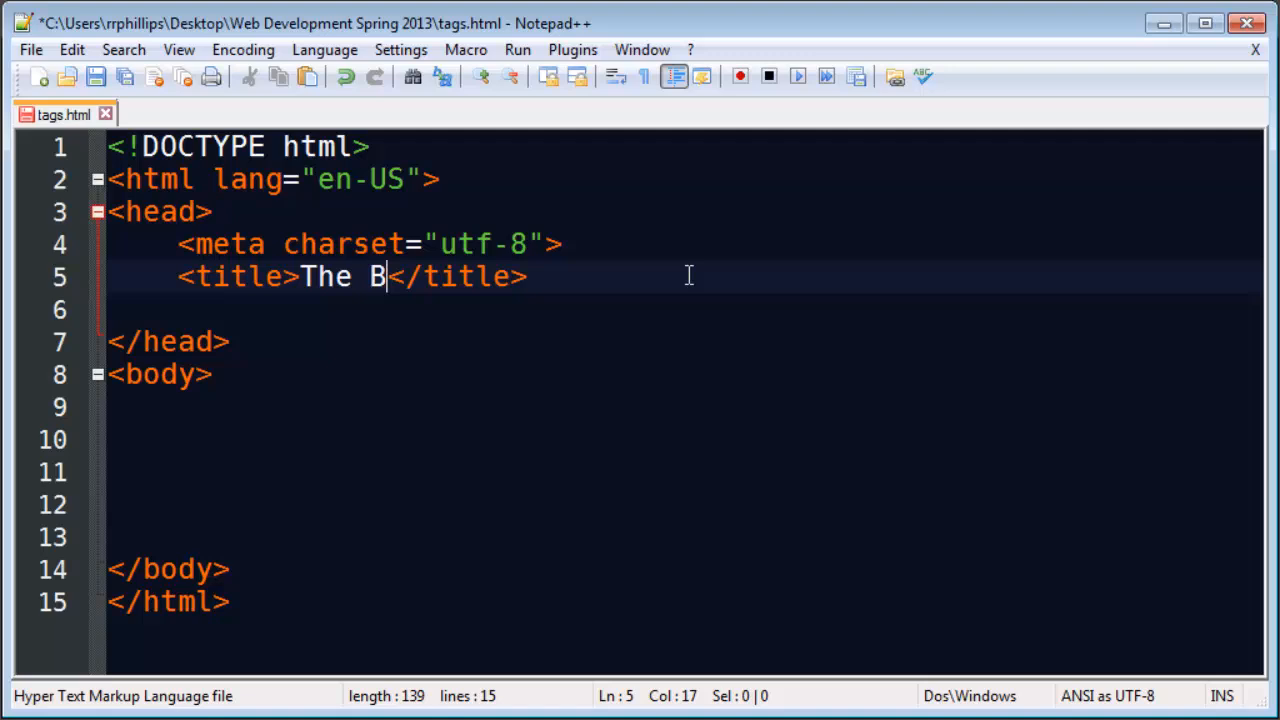
pyautogui.write('asics of HTml')
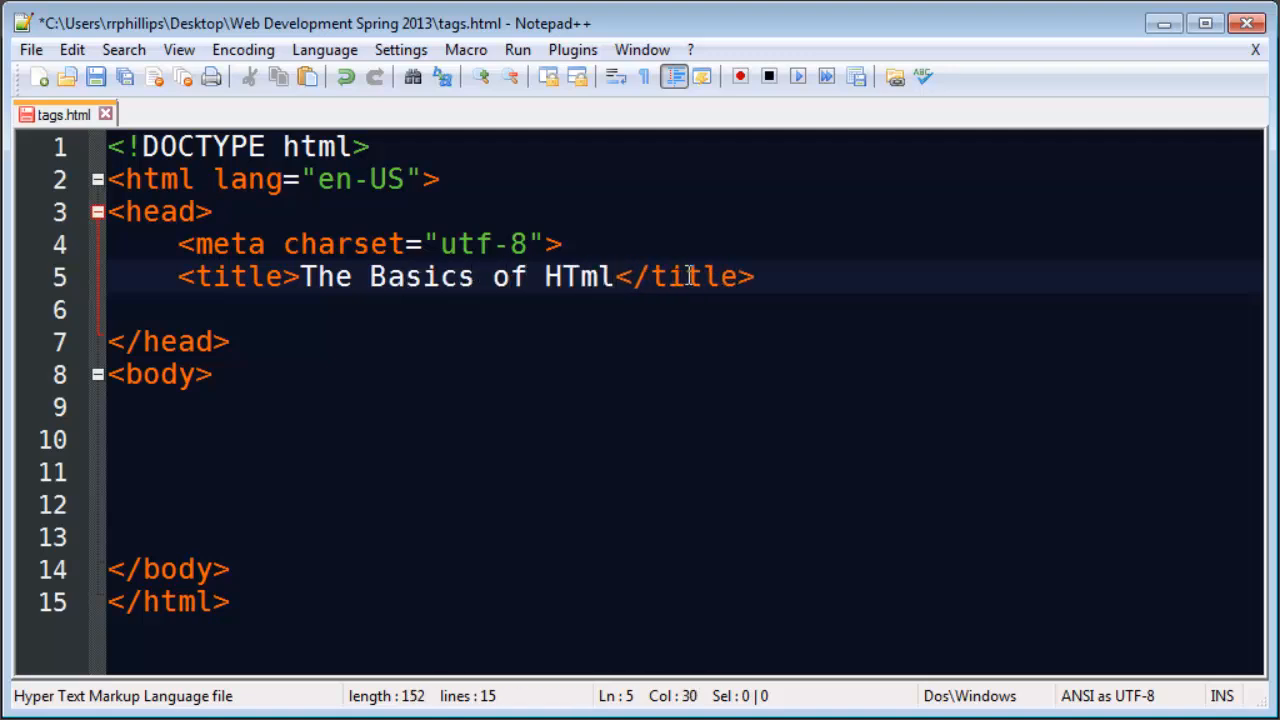
pyautogui.press('backspace')
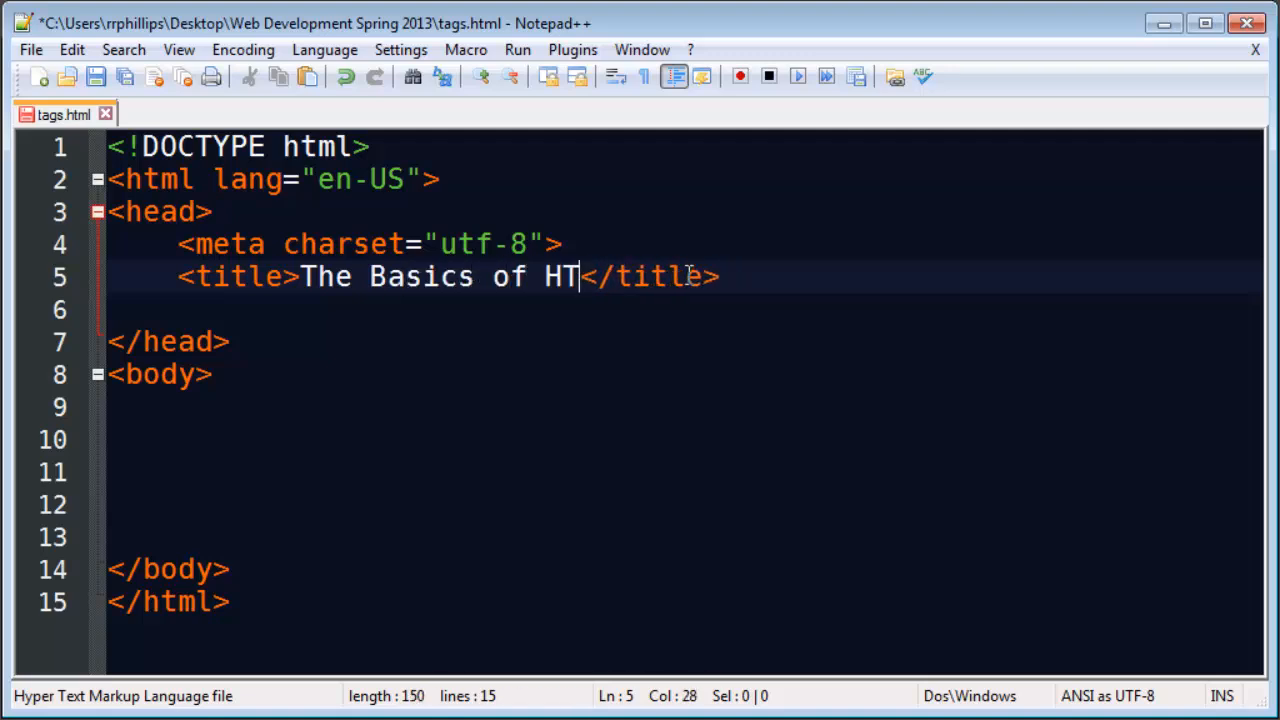
pyautogui.write('ML')
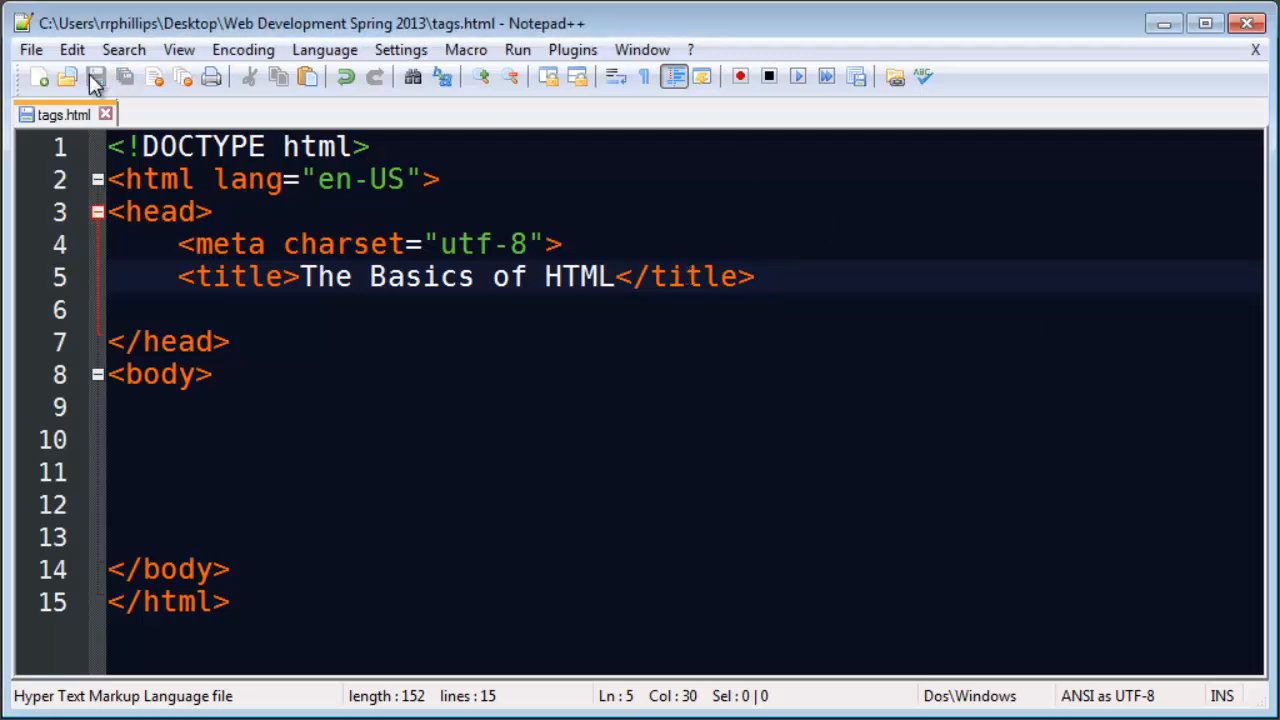
pyautogui.write('z`')
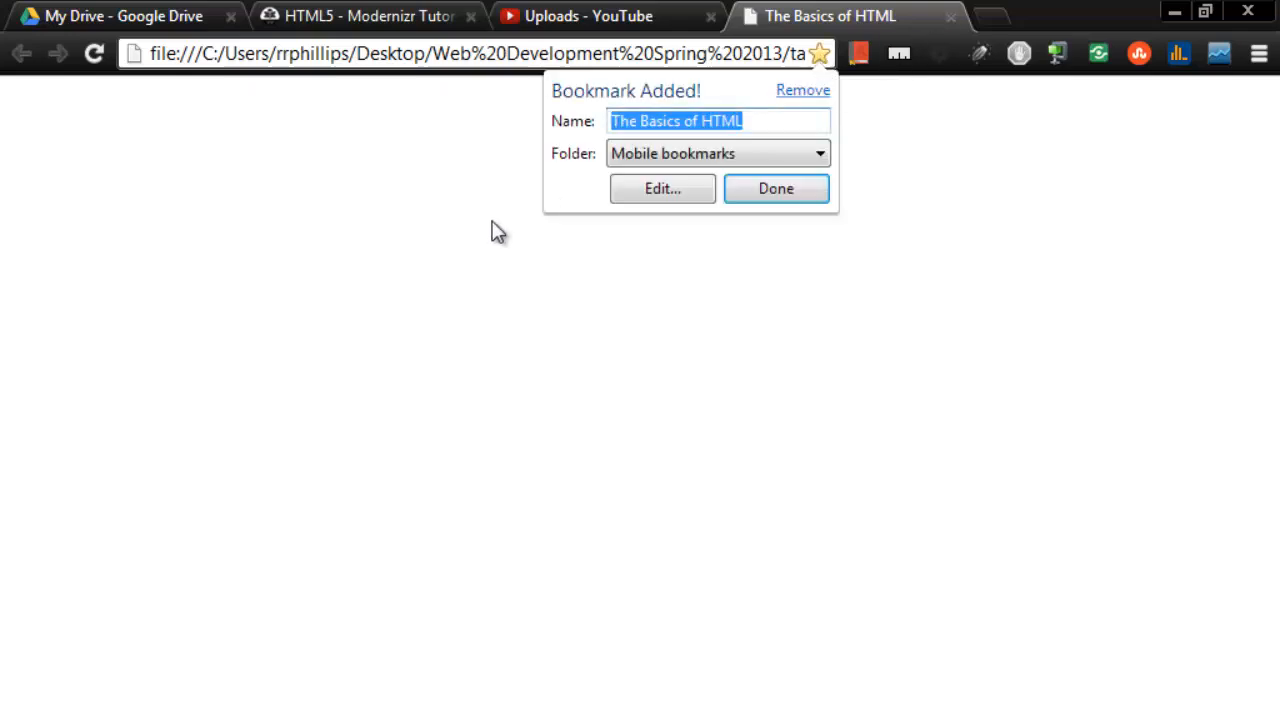
pyautogui.moveTo(690, 143)
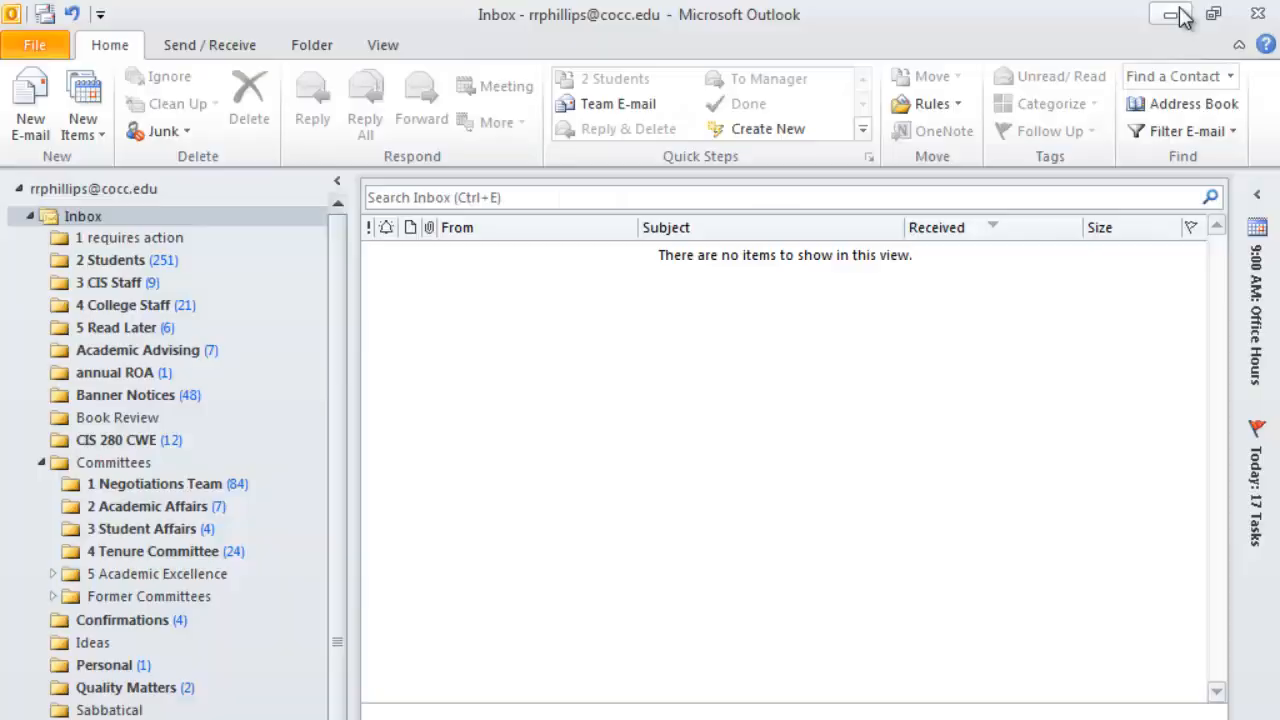
# - Remove the stray z so the title reads 'The Basics of HTML' and review the title line
pyautogui.click(1172, 14)
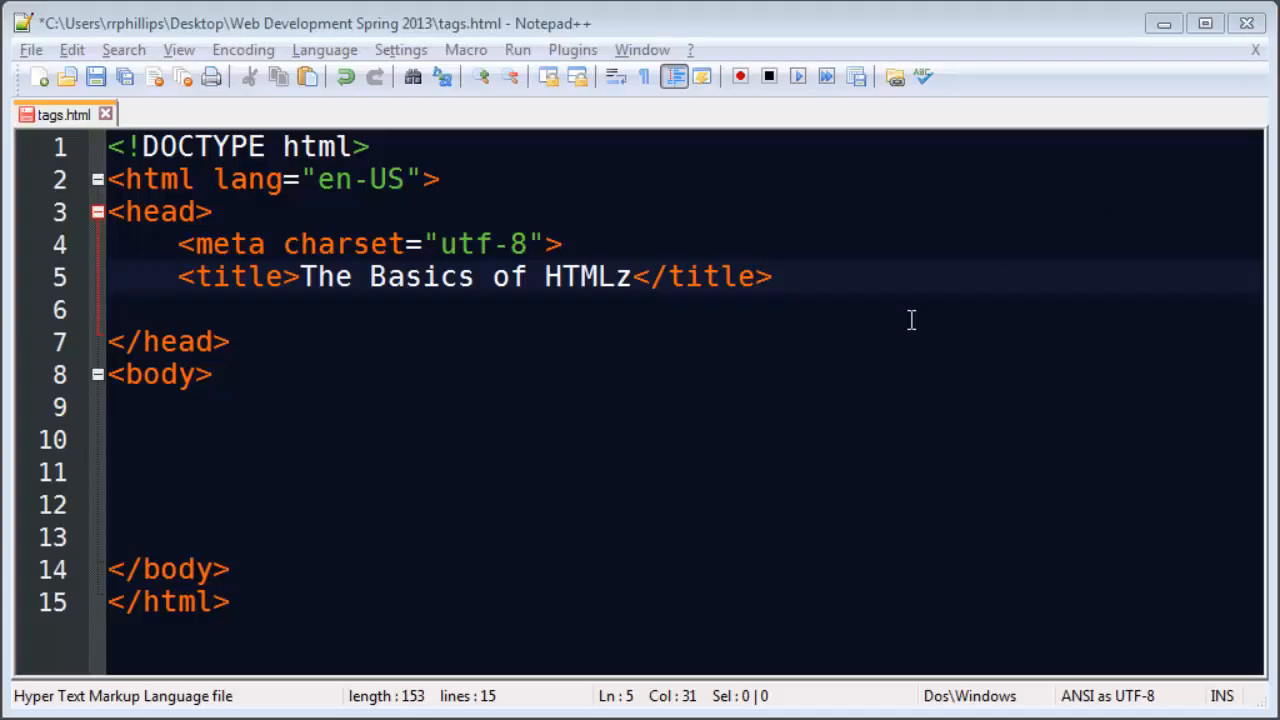
pyautogui.press('Backspace')
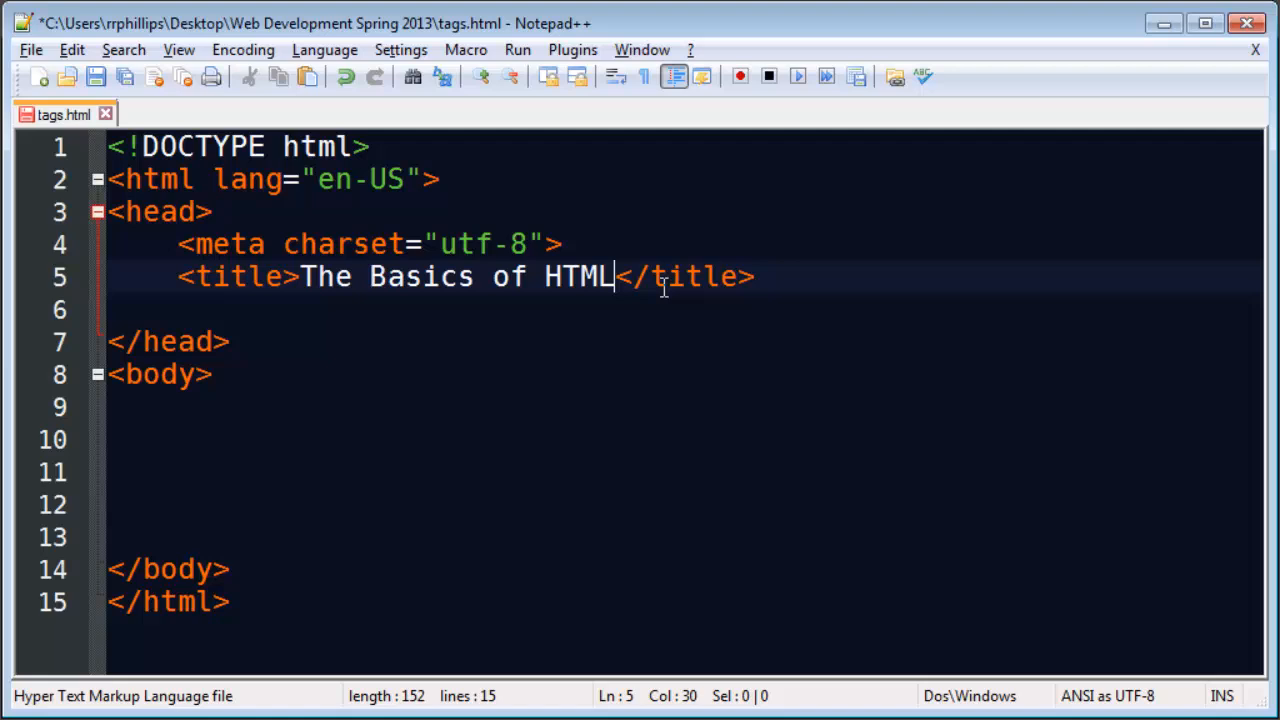
pyautogui.doubleClick(326, 276)
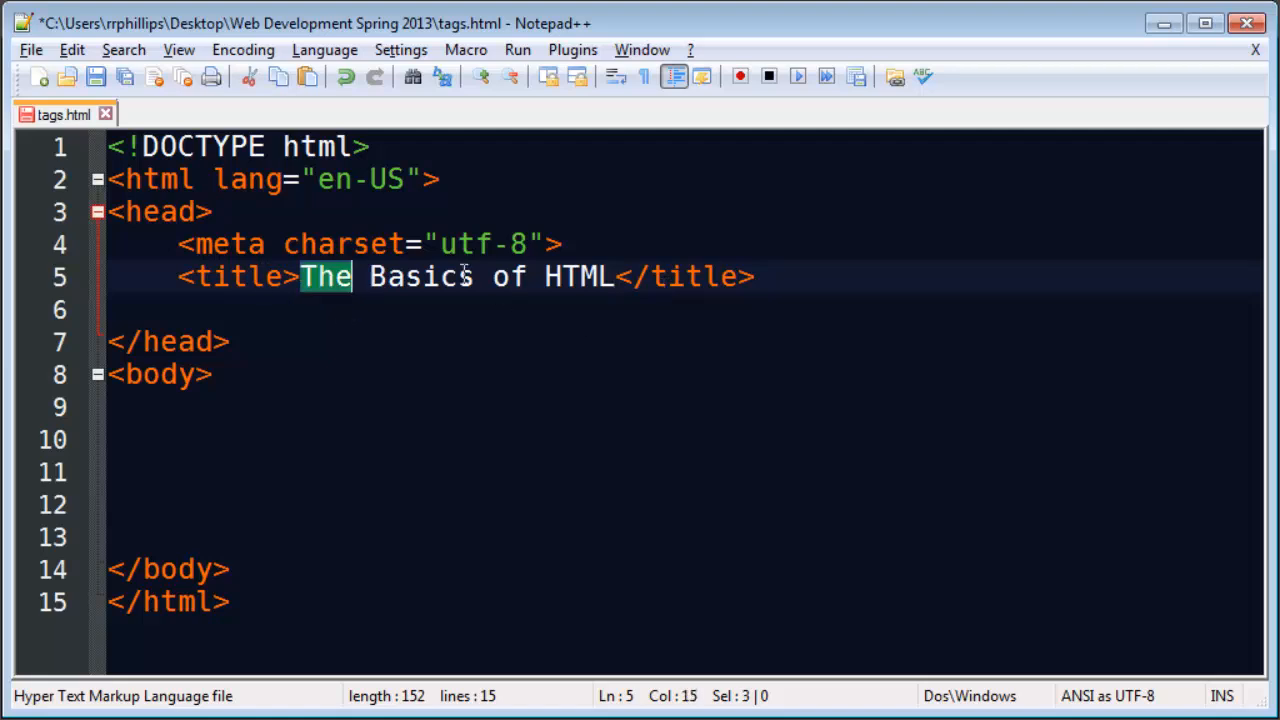
pyautogui.moveTo(300, 277); pyautogui.dragTo(615, 277)
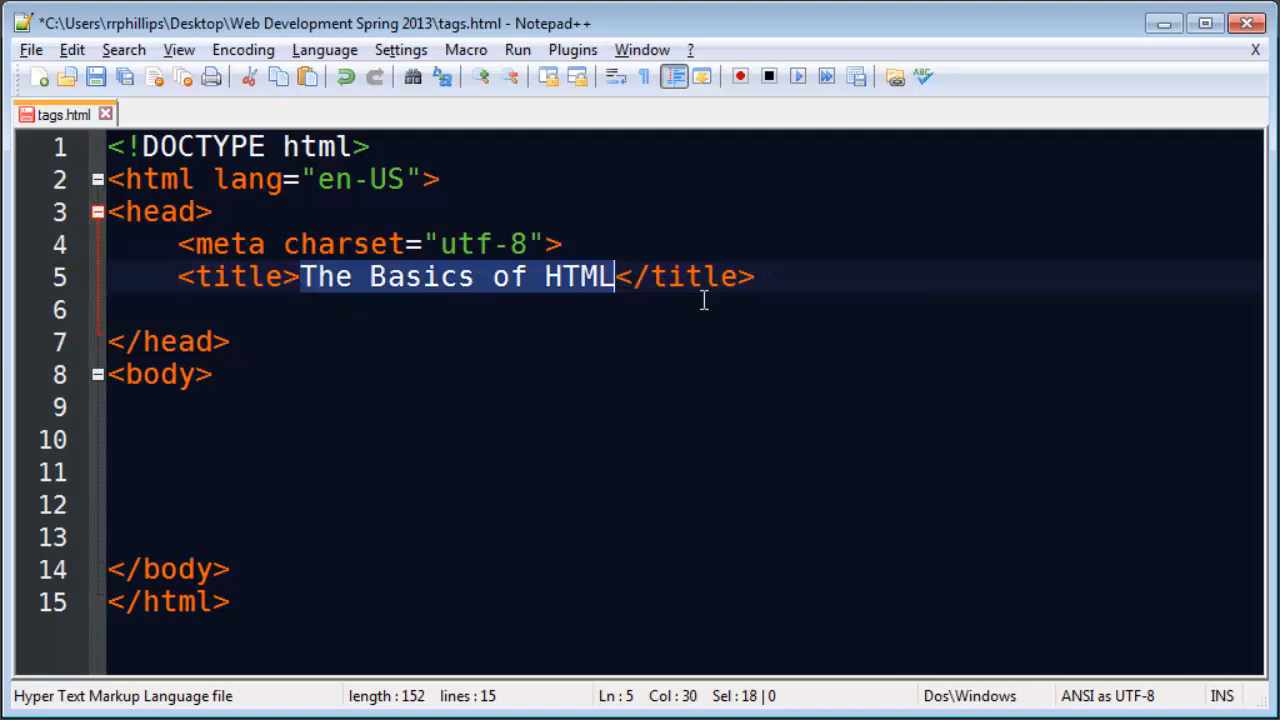
pyautogui.click(617, 277)
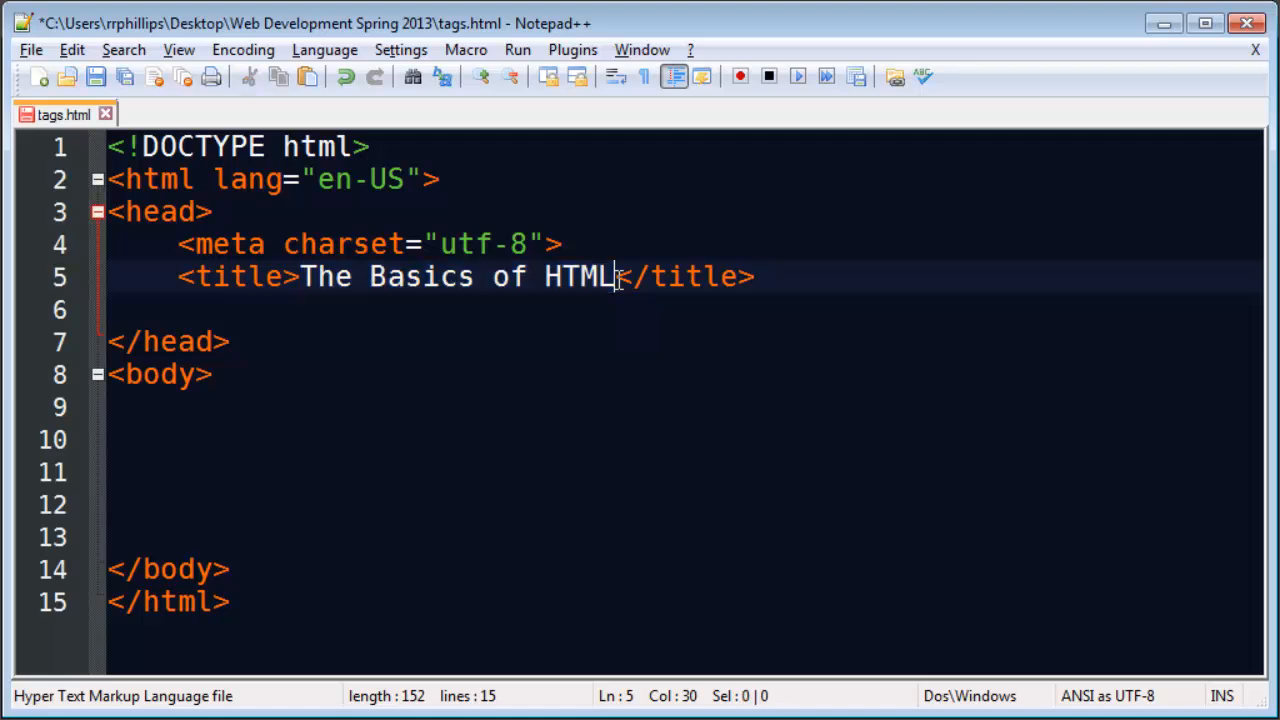
pyautogui.click(762, 277)
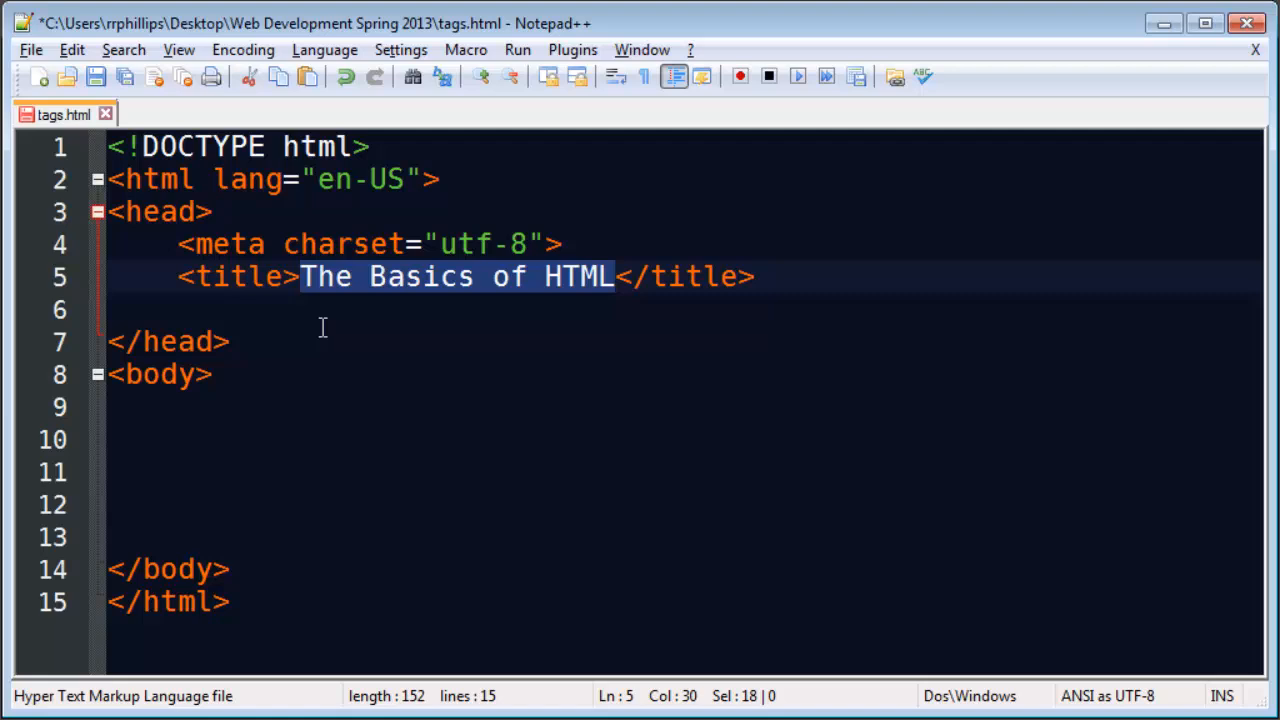
# - Add blank lines below the title and move to the empty line inside the body
pyautogui.click(795, 277)
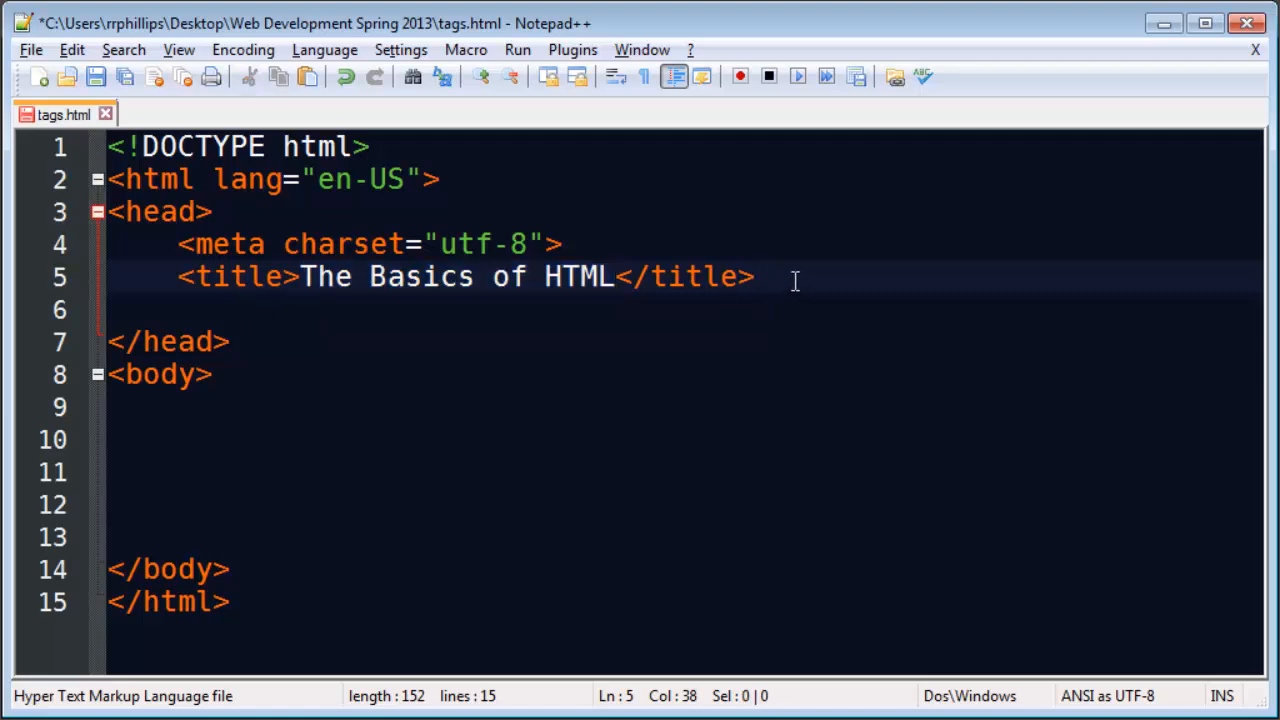
pyautogui.press('Enter')
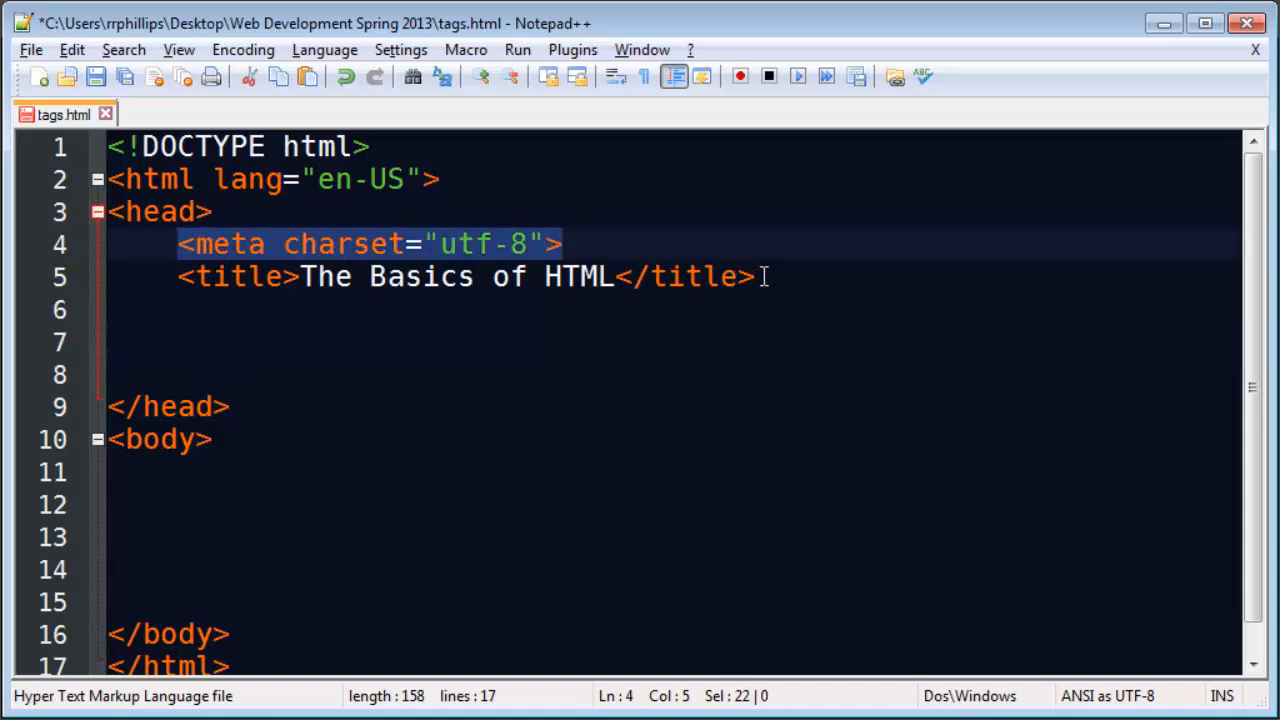
pyautogui.click(130, 342)
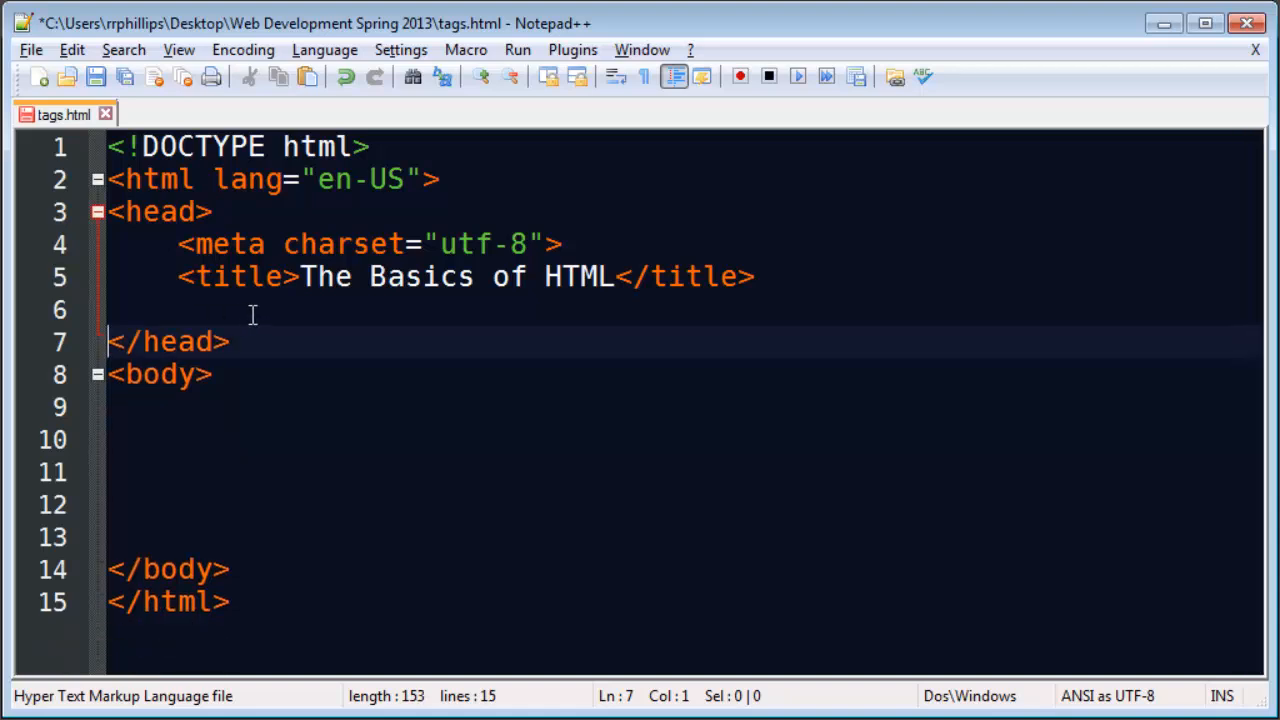
pyautogui.click(210, 373)
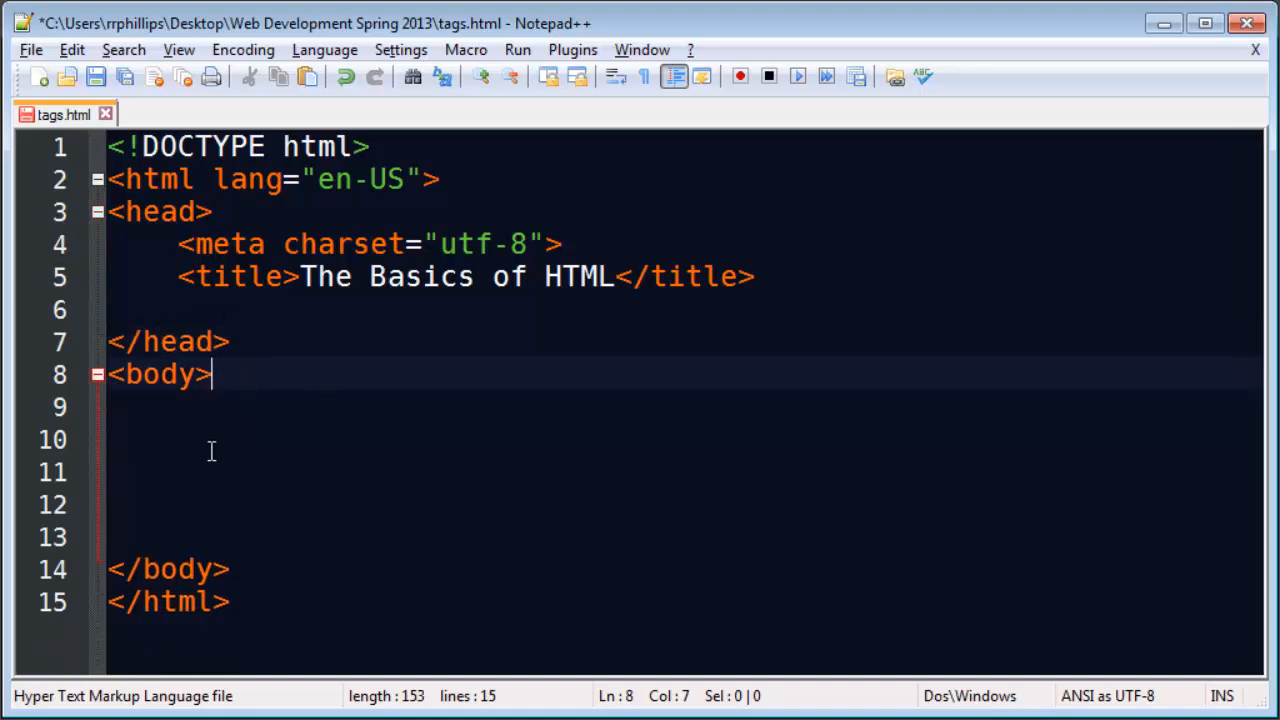
pyautogui.click(130, 440)
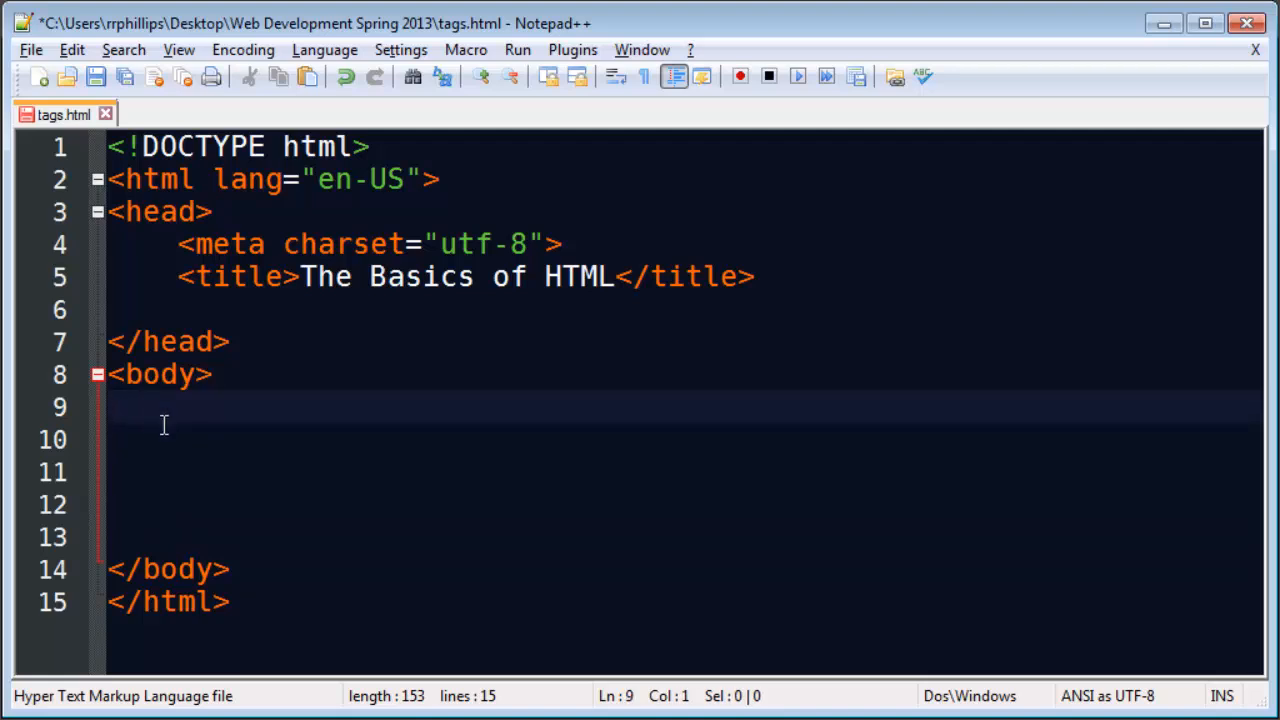
pyautogui.moveTo(363, 421)
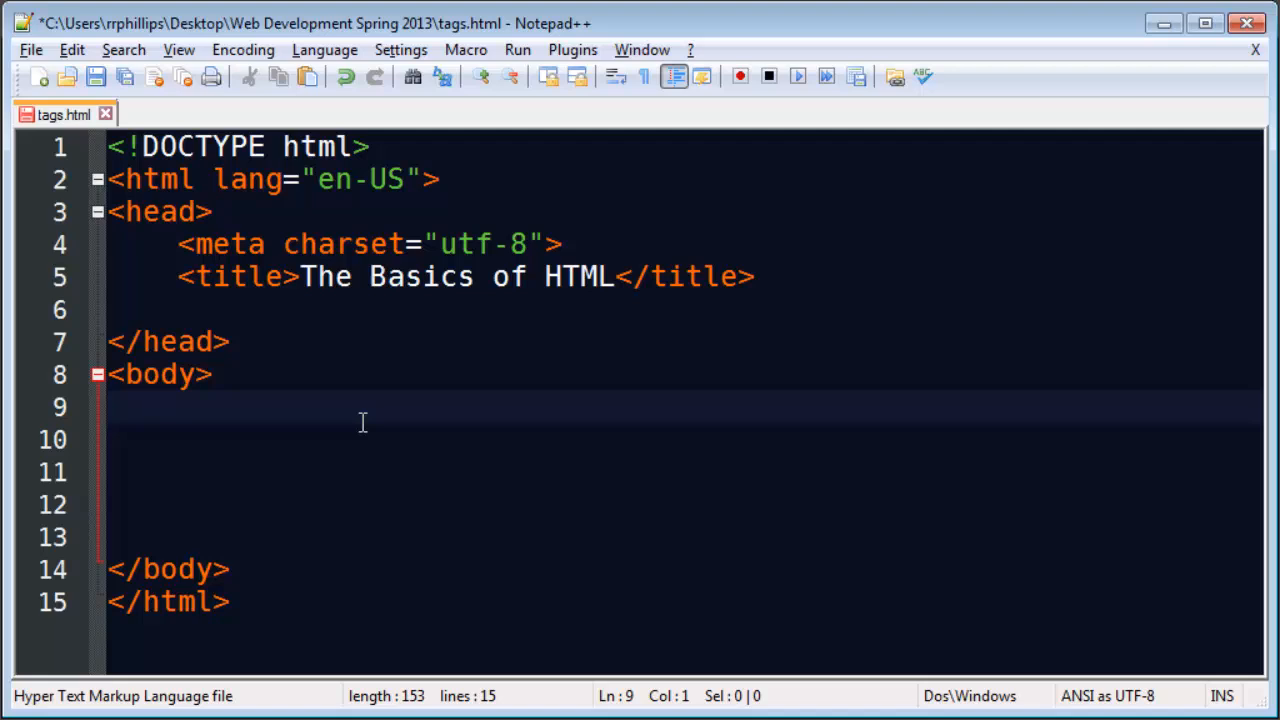
# - Write <h1>HTML Basics - Using Tags and Attributes</h1> and start a <p> paragraph below it
pyautogui.write('<')
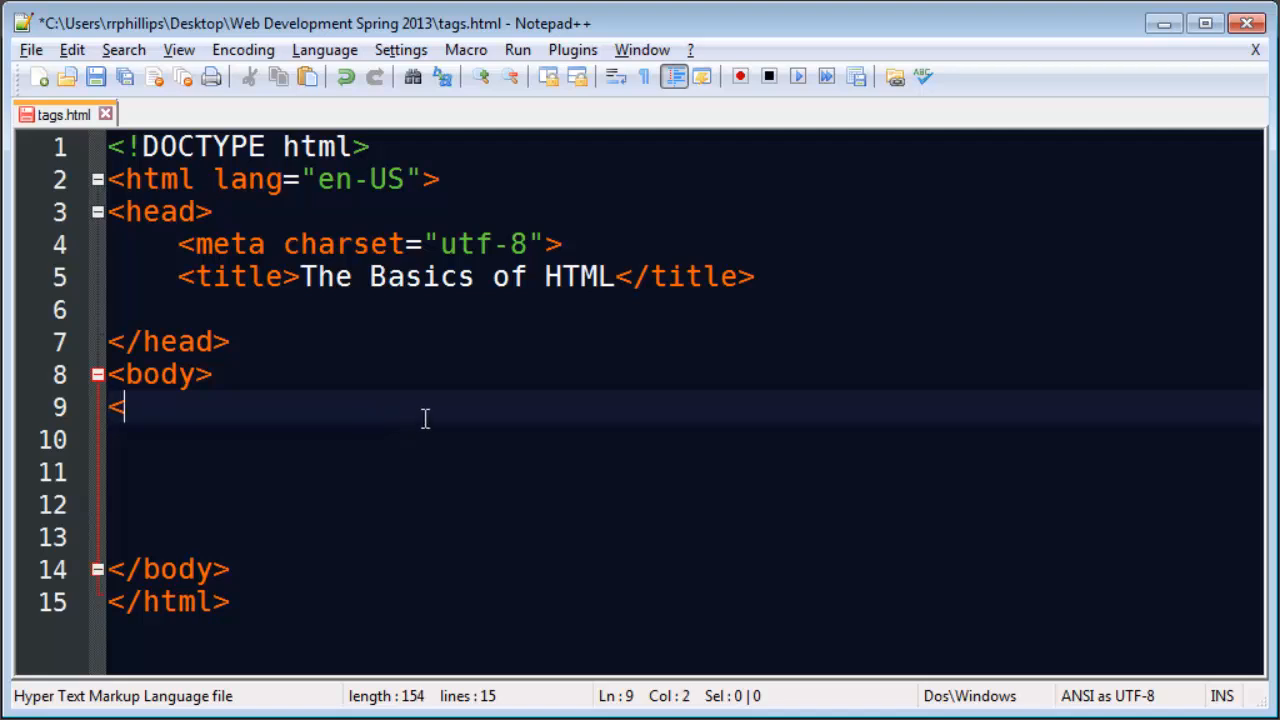
pyautogui.write('h1>')
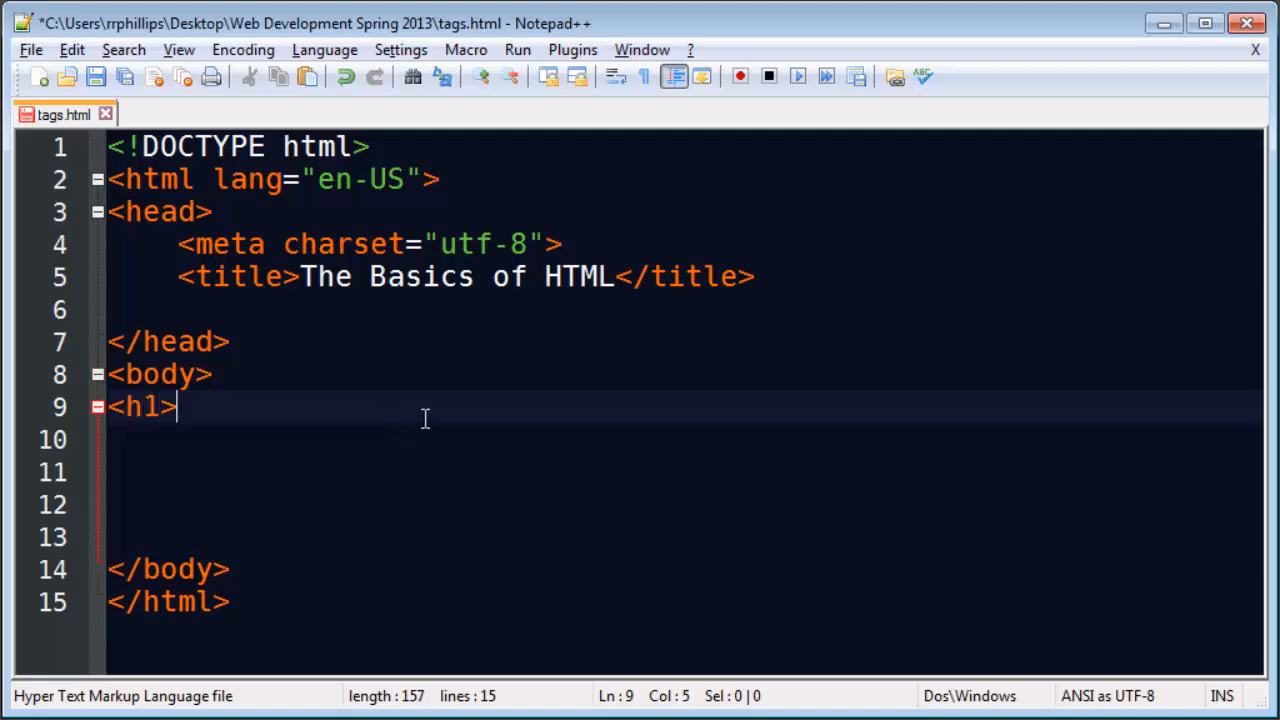
pyautogui.write('HTML Basi')
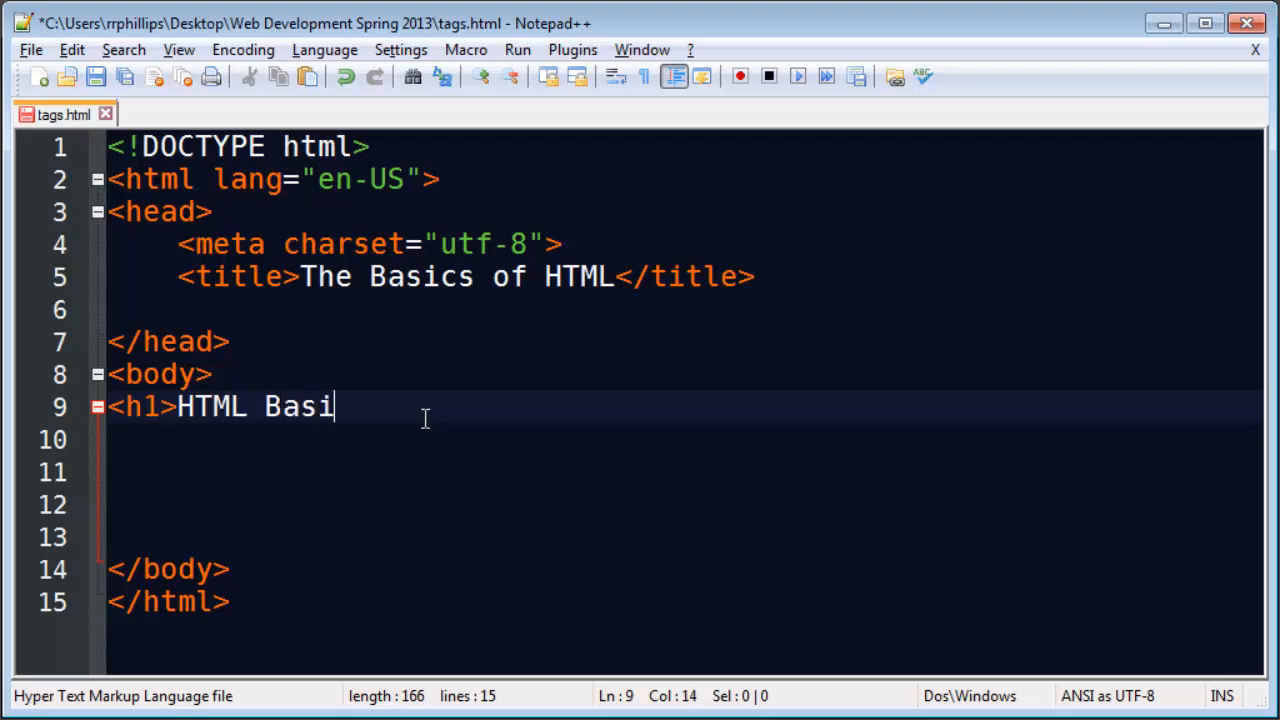
pyautogui.write('cs - Using T')
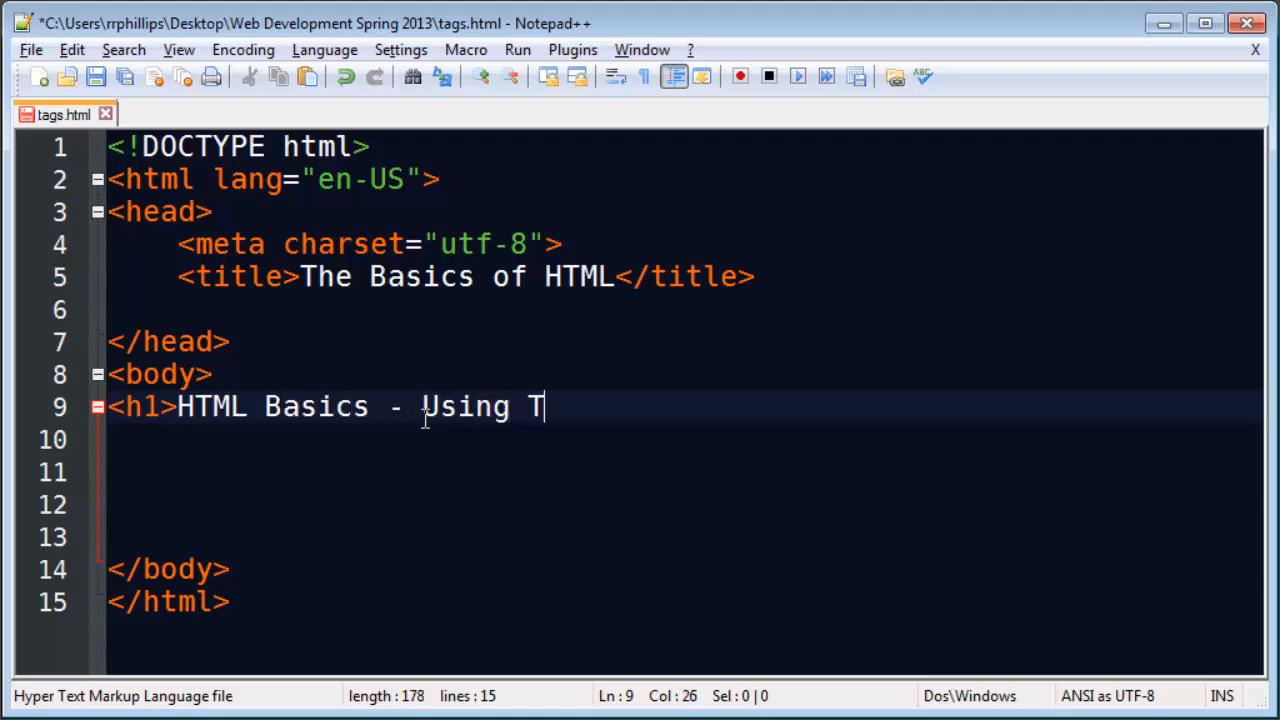
pyautogui.write('ags and At')
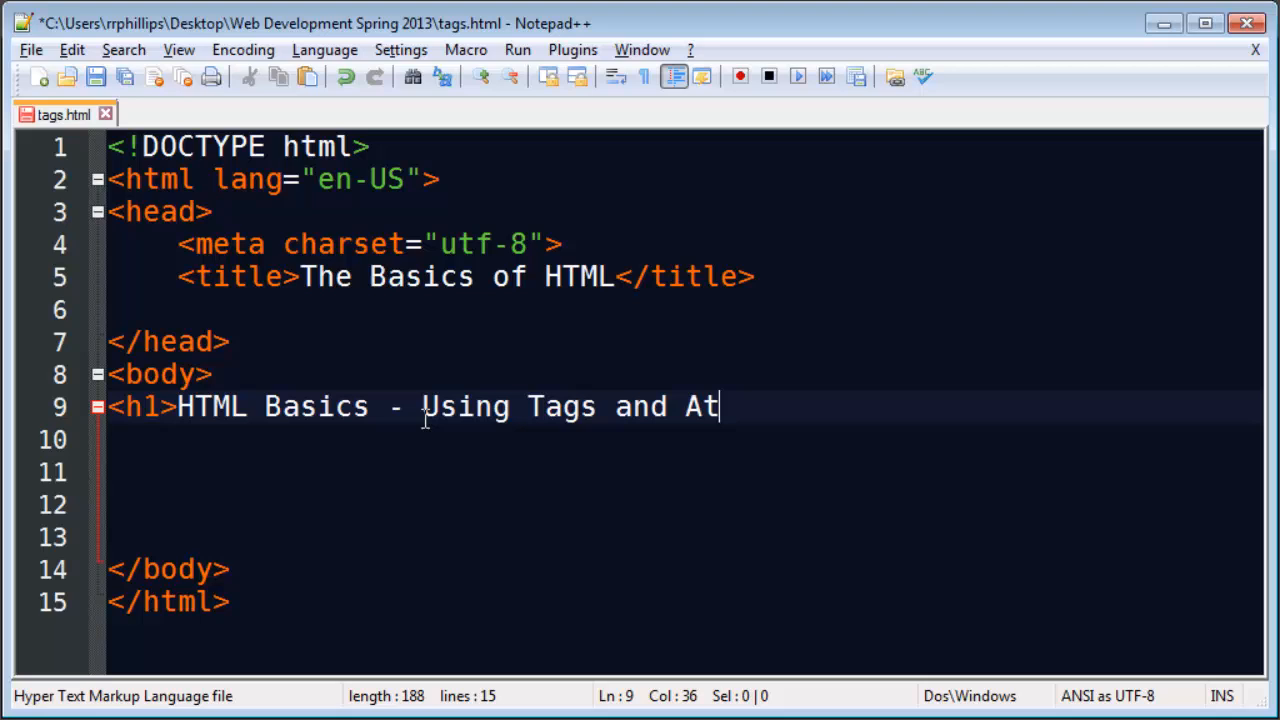
pyautogui.write('tributes</')
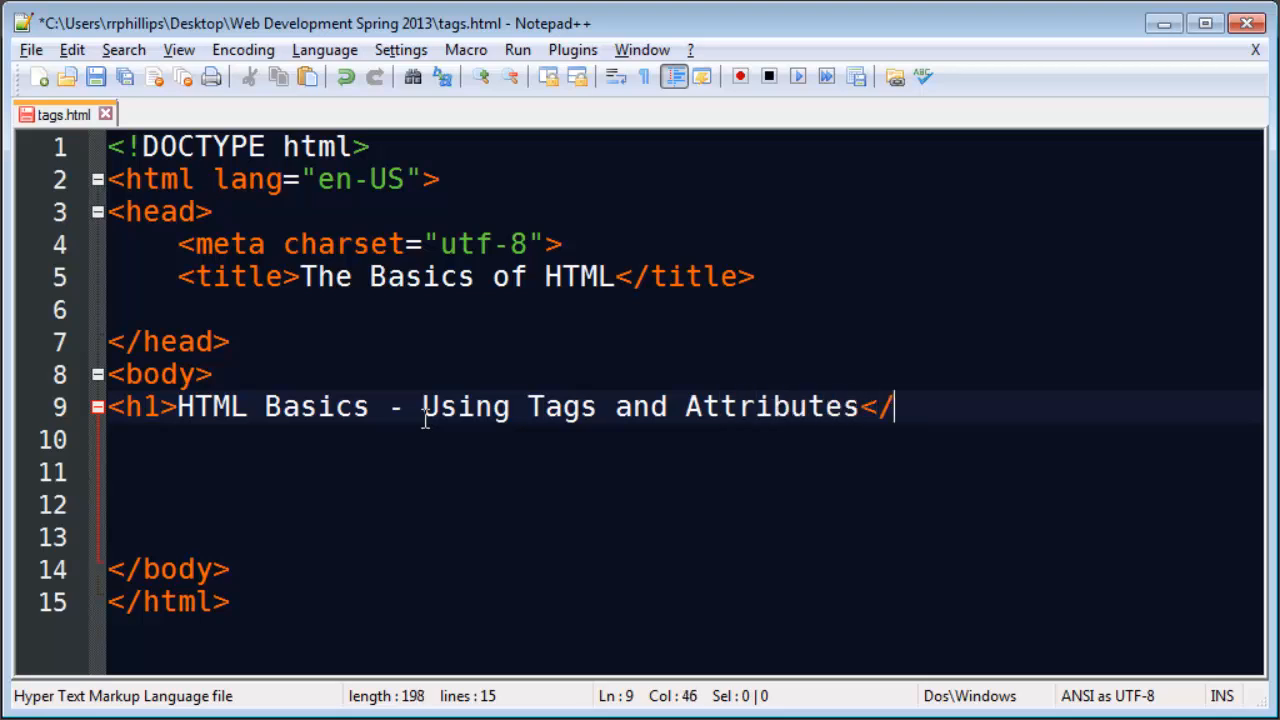
pyautogui.write('h1>')
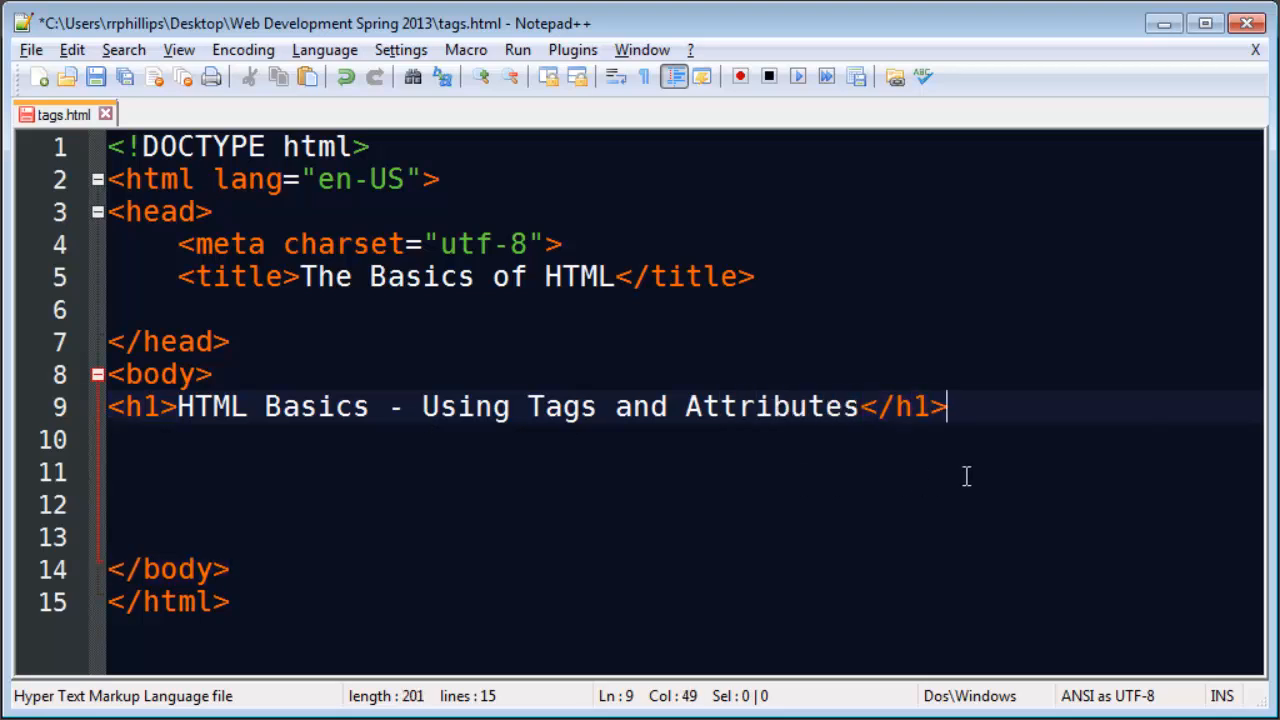
pyautogui.write('<p')
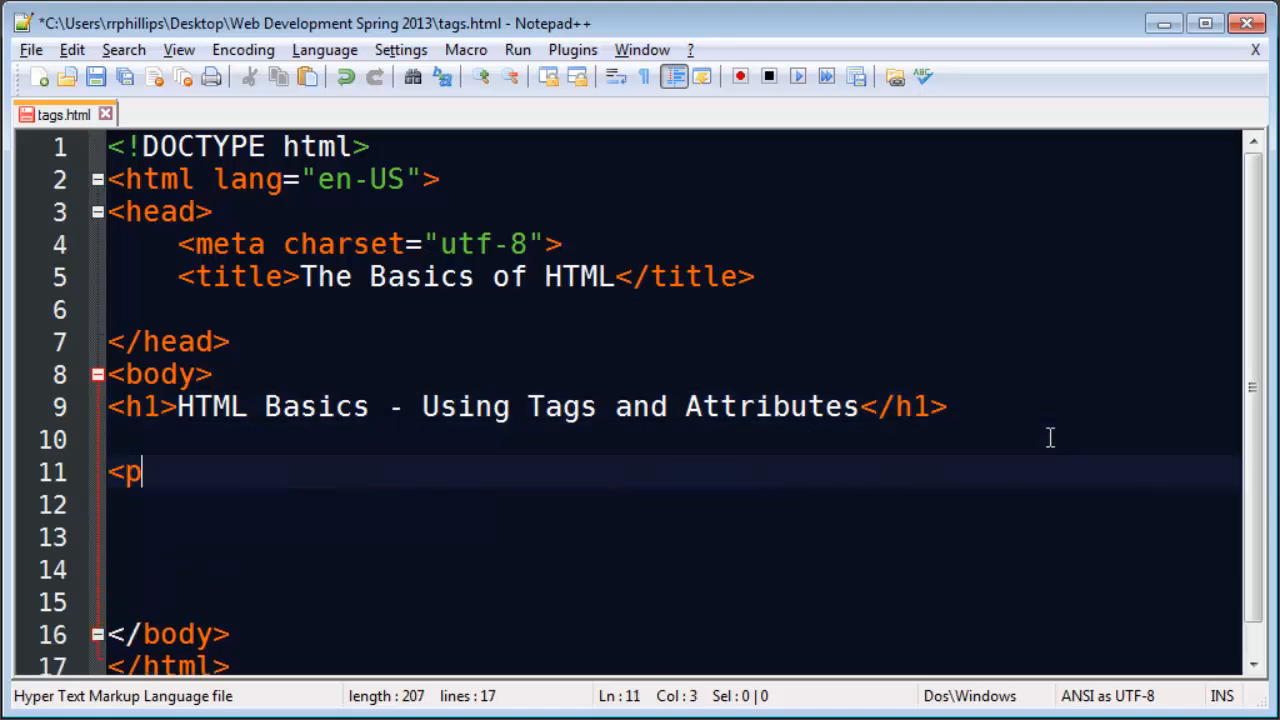
pyautogui.write('>')
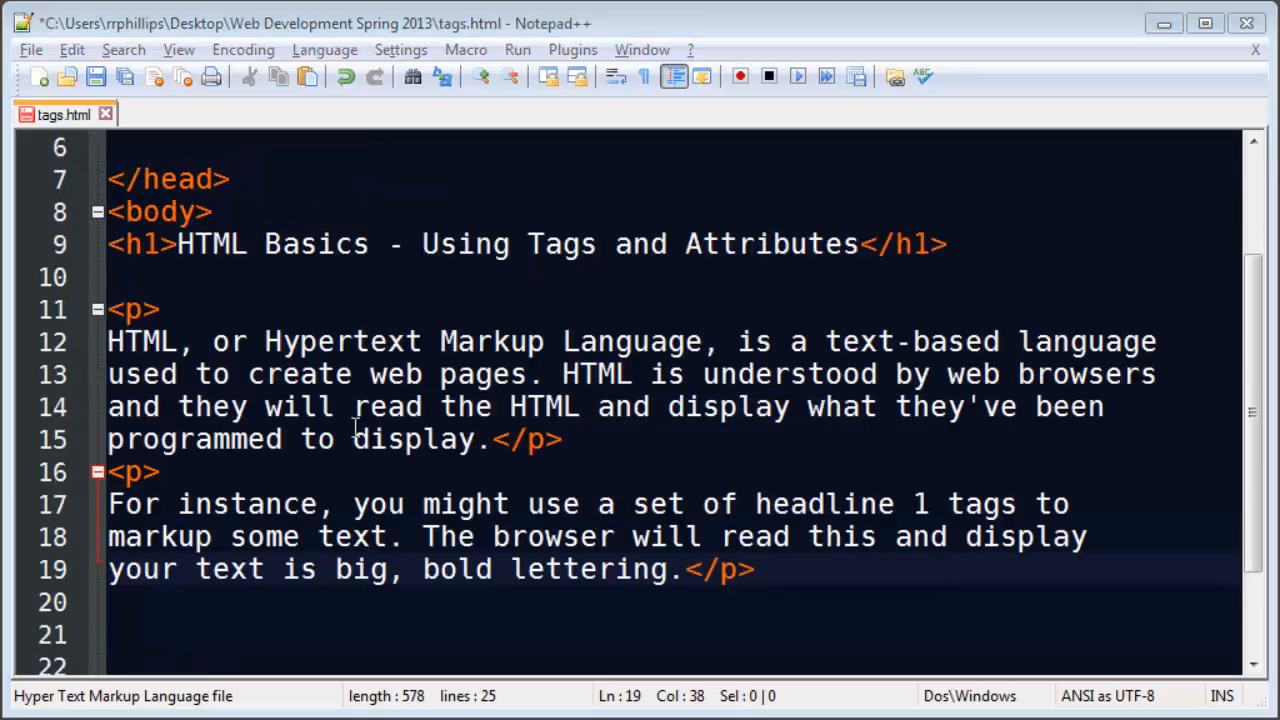
pyautogui.moveTo(240, 367)
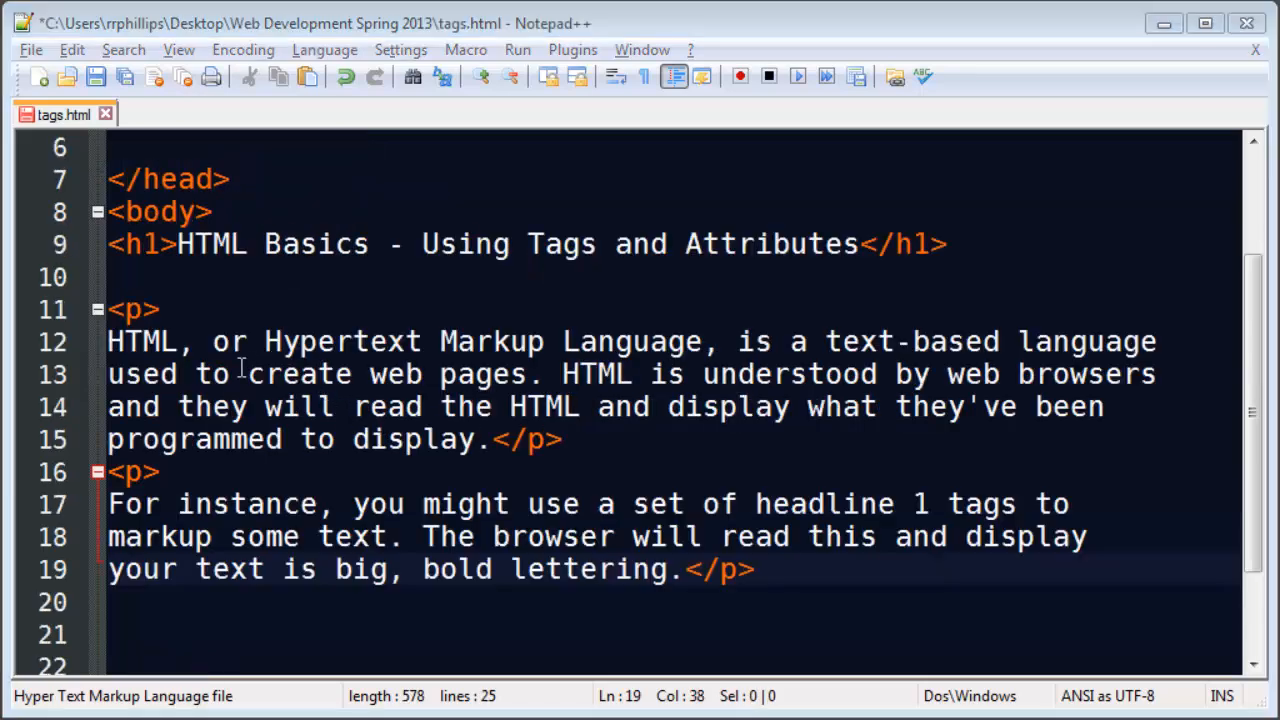
pyautogui.moveTo(975, 458)
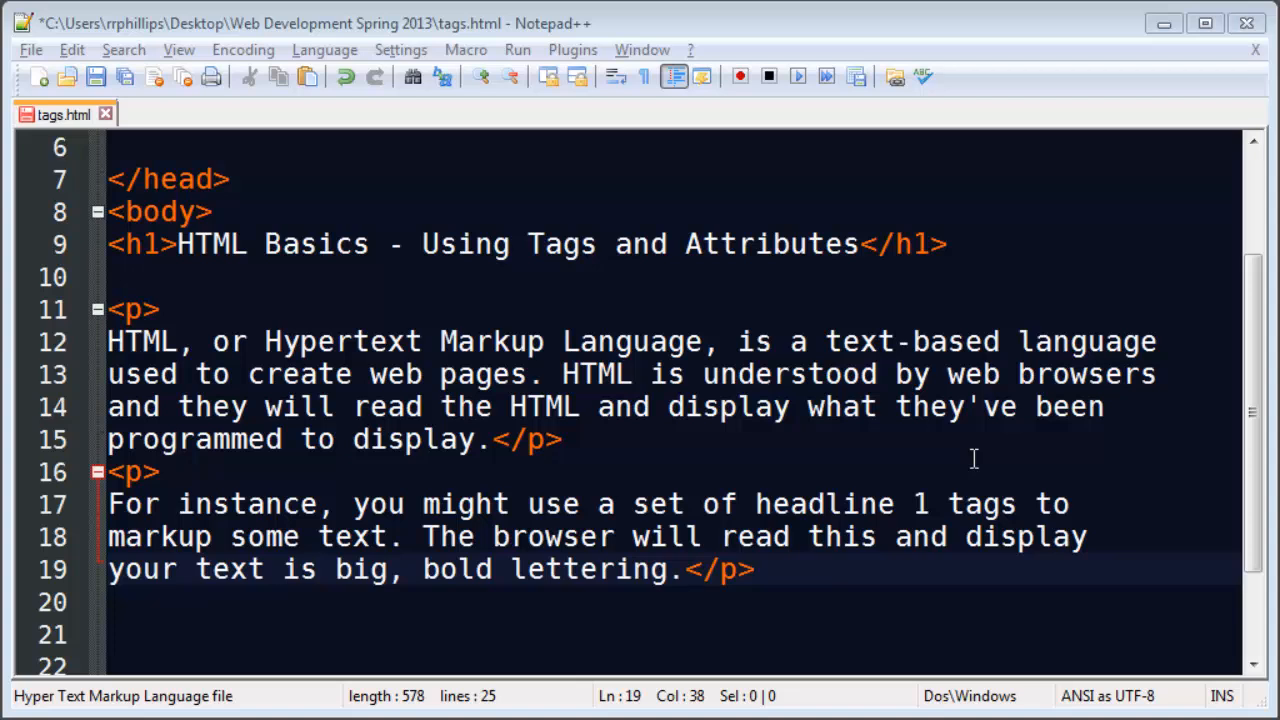
pyautogui.moveTo(975, 458)
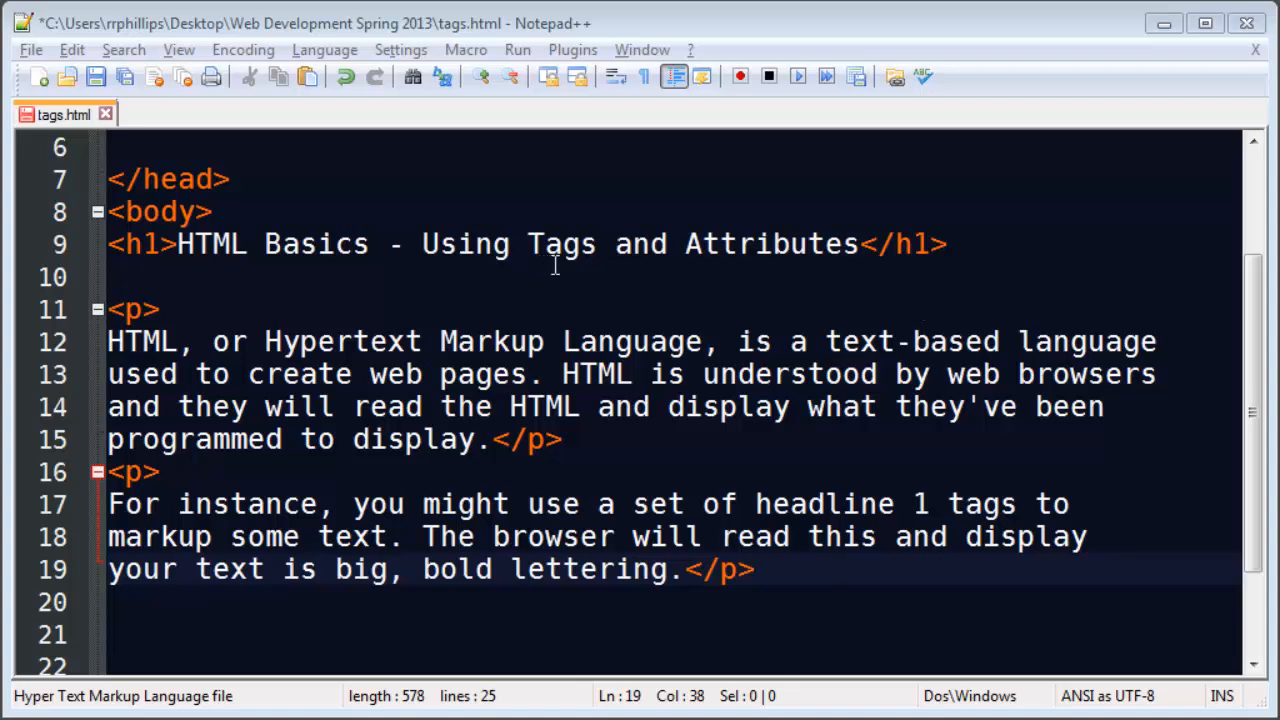
pyautogui.moveTo(843, 385)
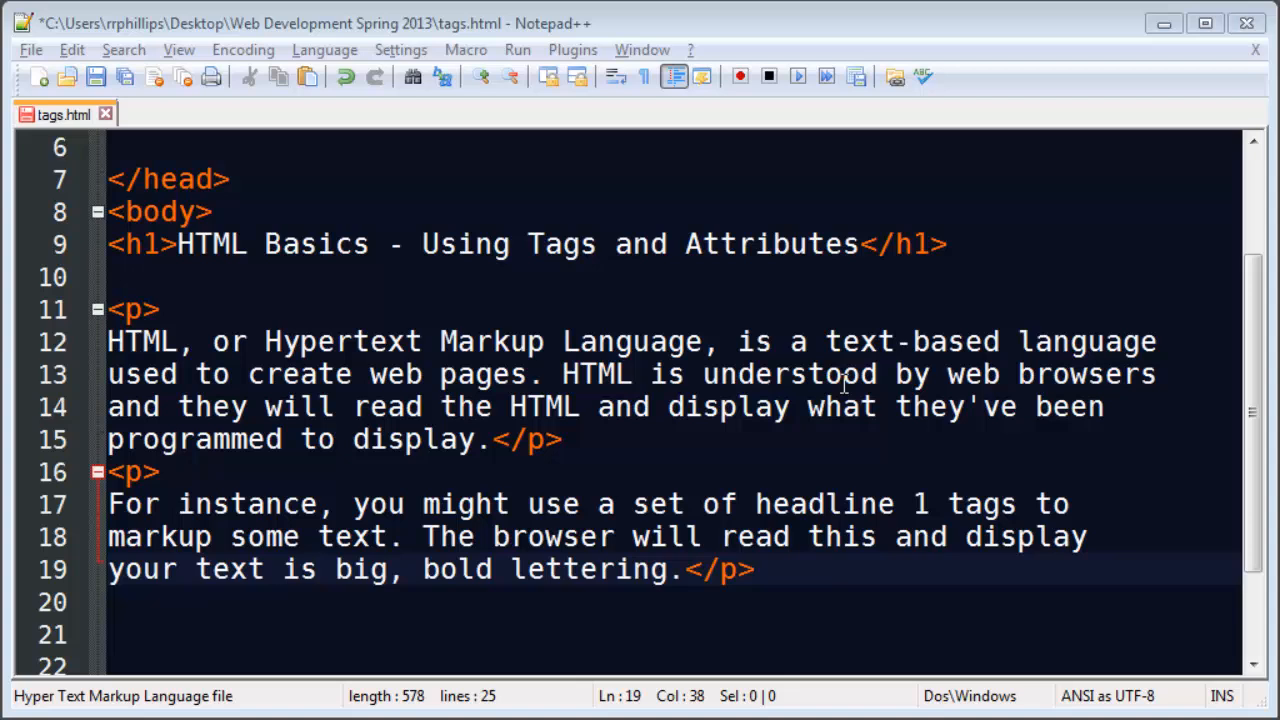
pyautogui.moveTo(792, 460)
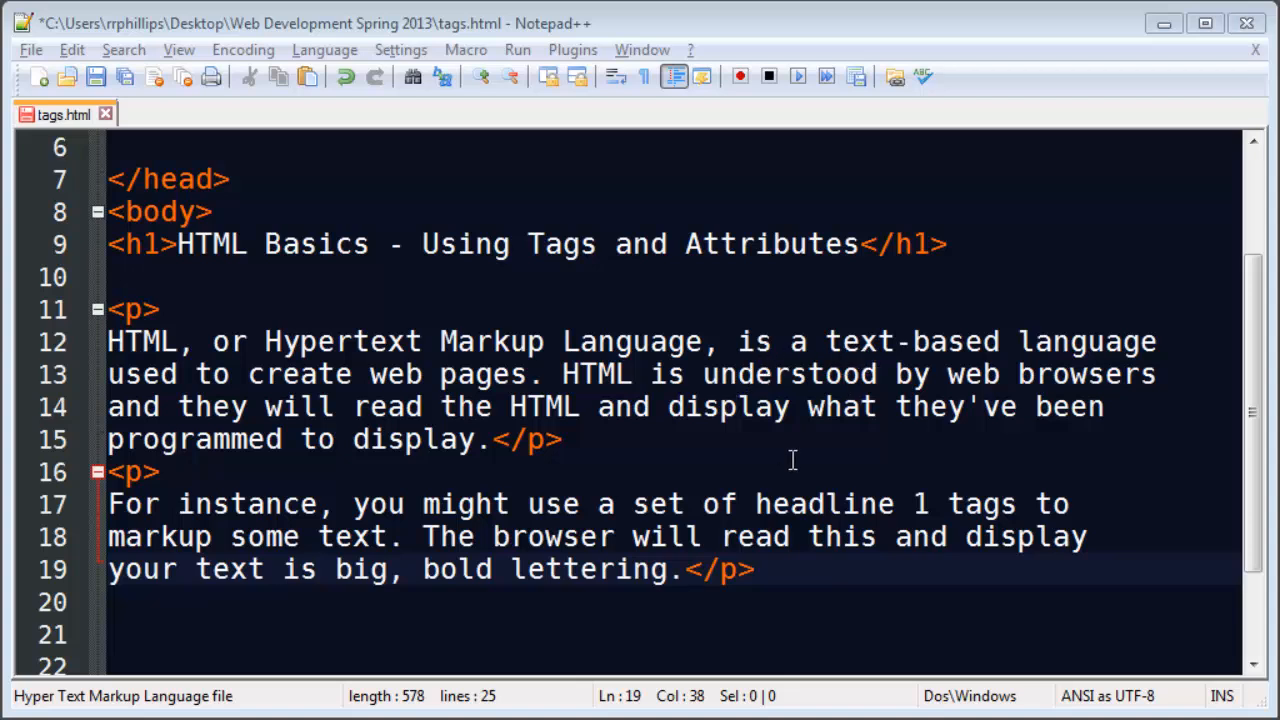
pyautogui.moveTo(203, 344)
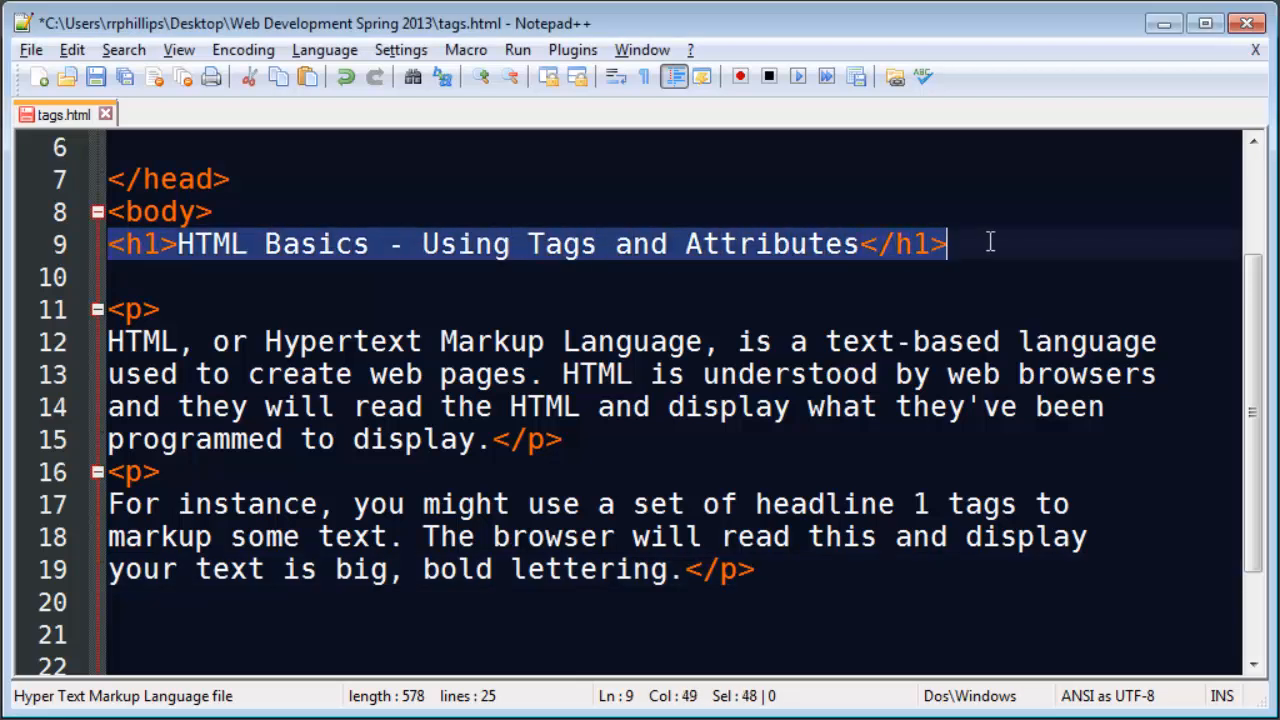
pyautogui.moveTo(187, 280)
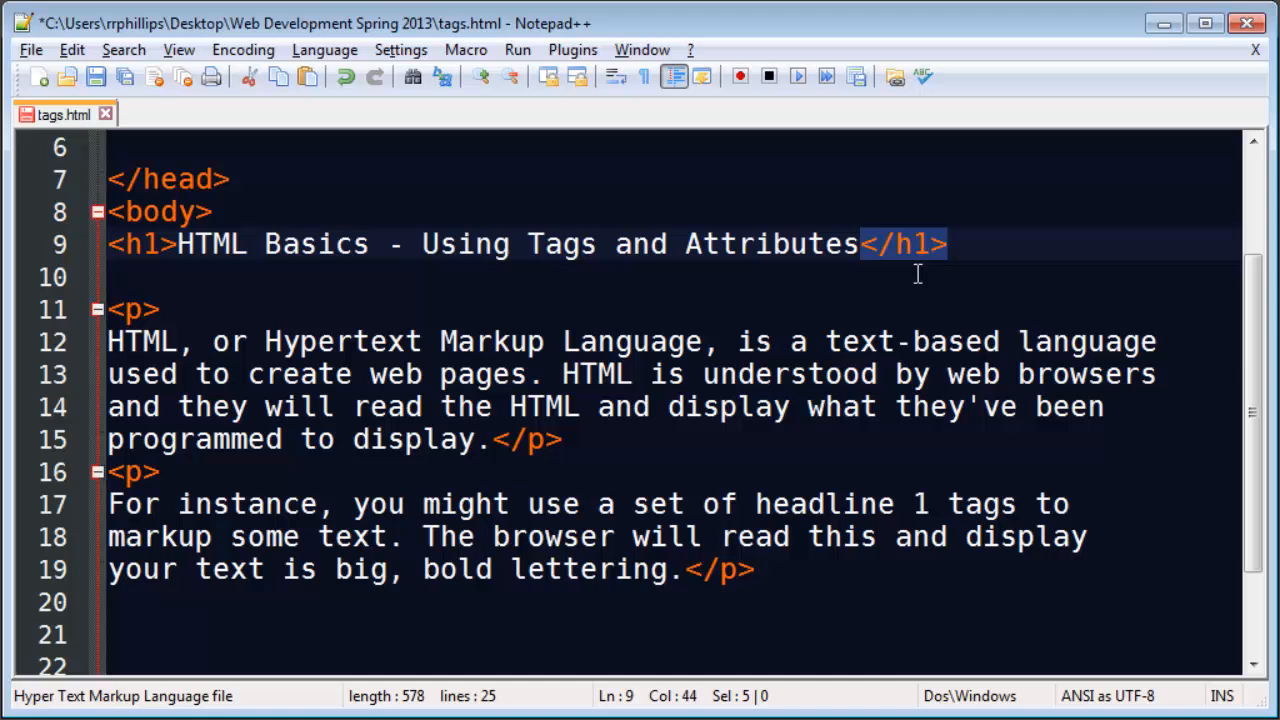
pyautogui.moveTo(920, 265)
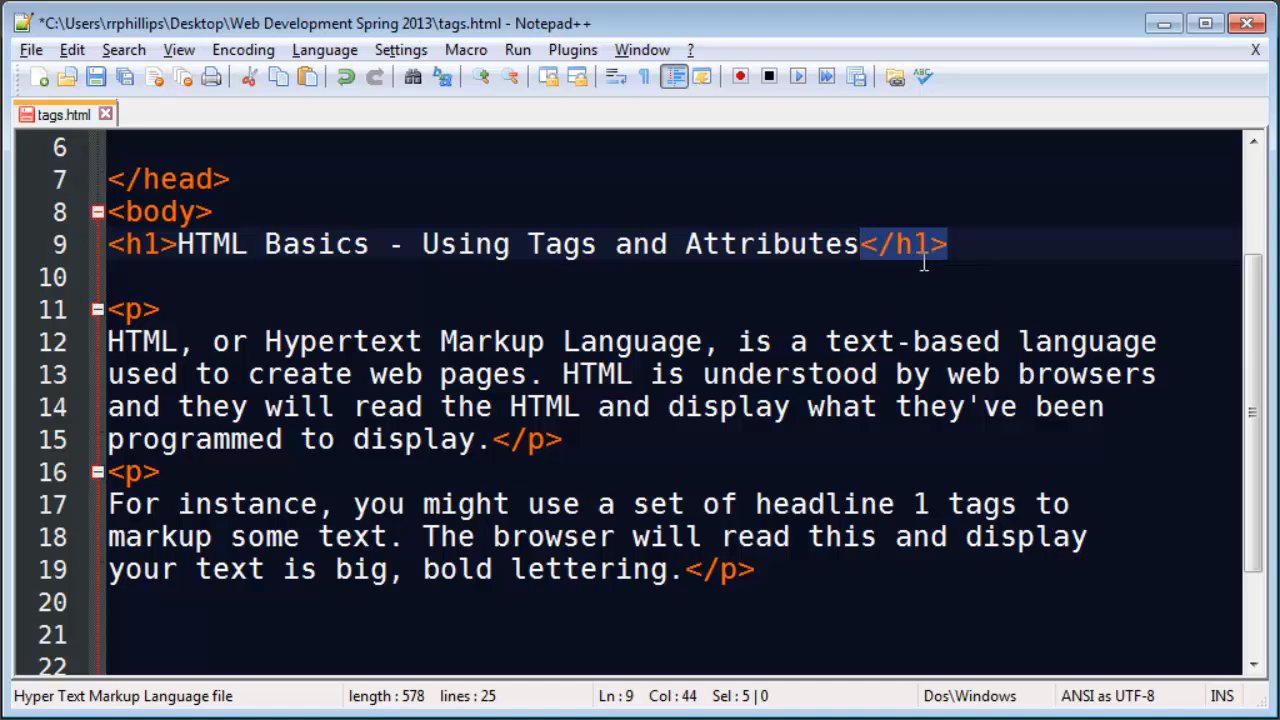
pyautogui.click(177, 244)
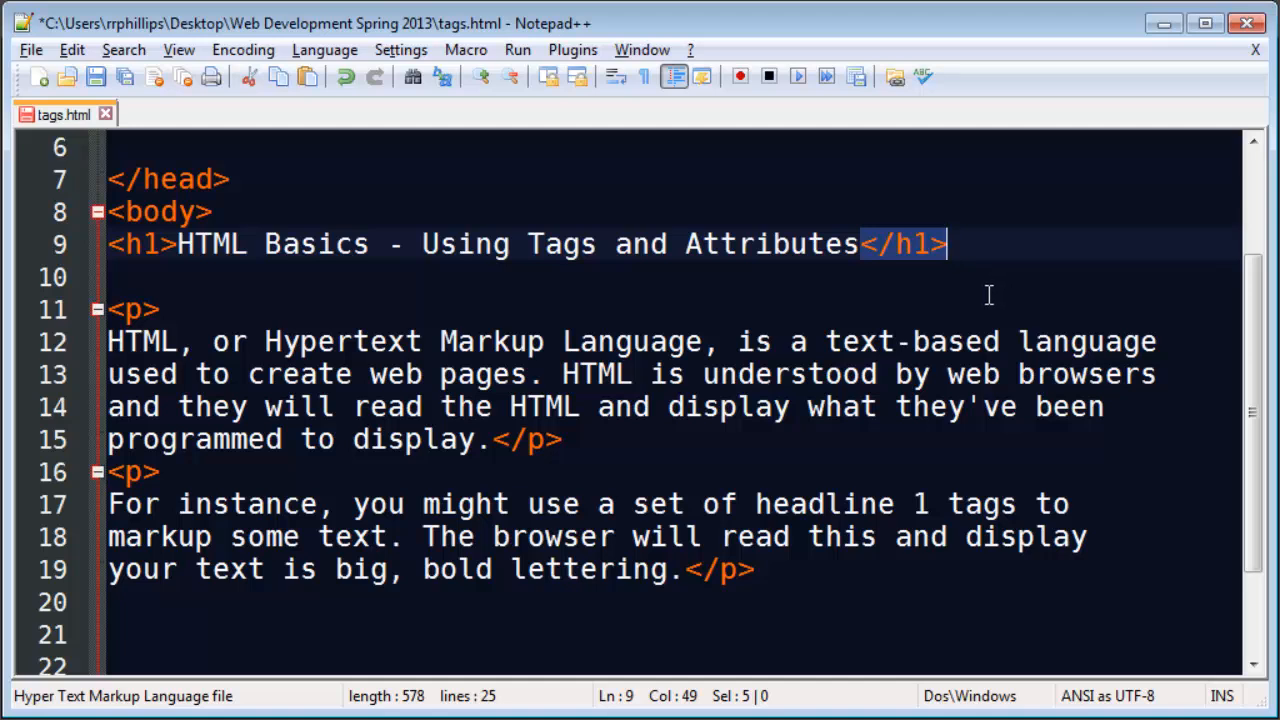
pyautogui.moveTo(610, 318)
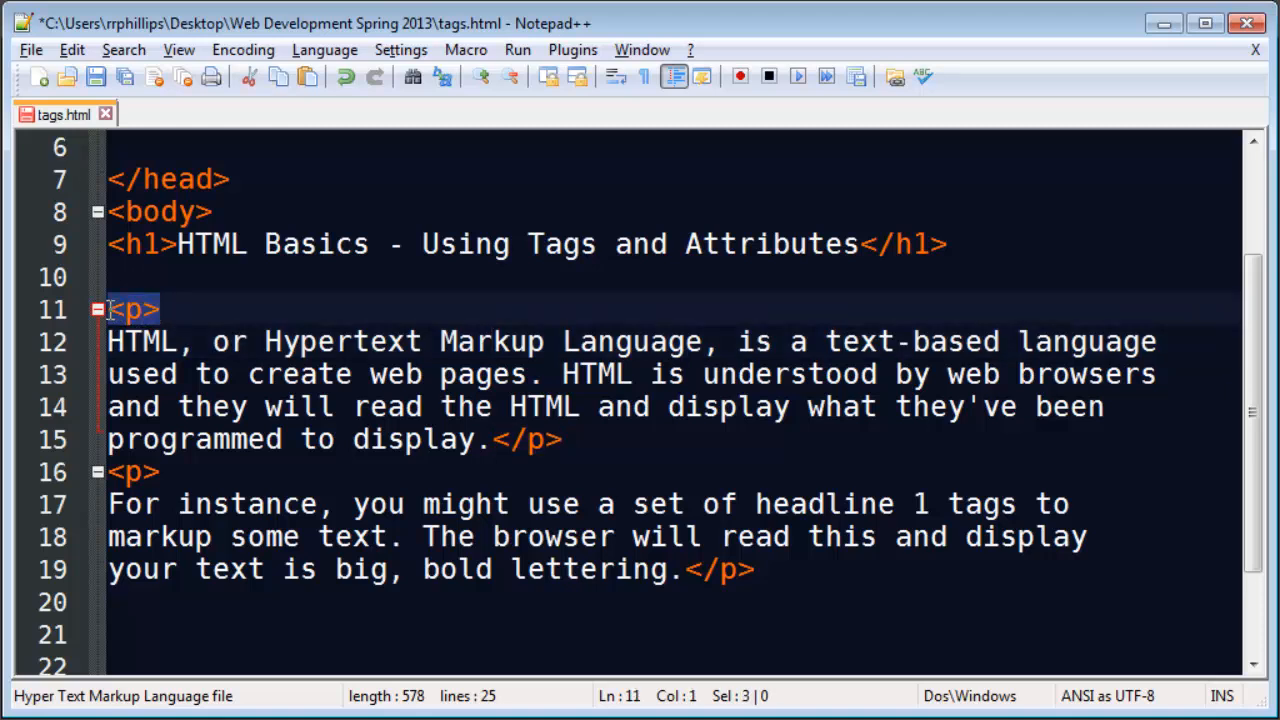
pyautogui.moveTo(578, 441)
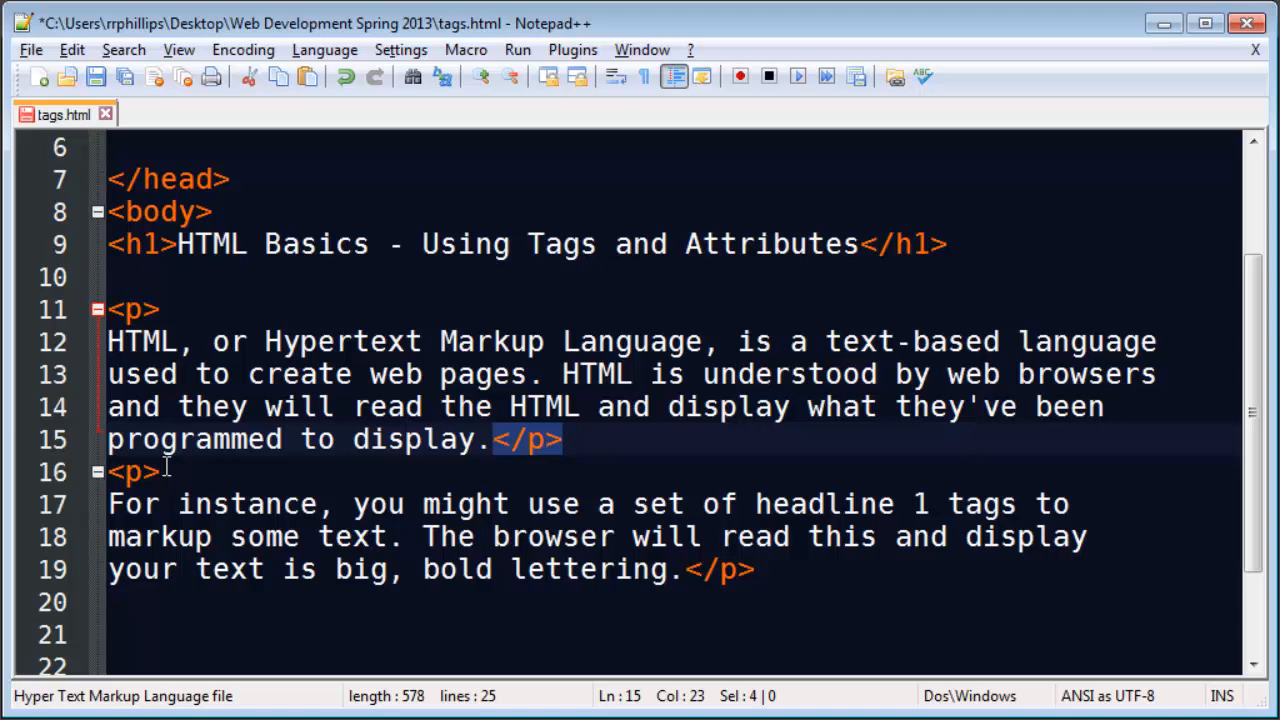
pyautogui.click(133, 471)
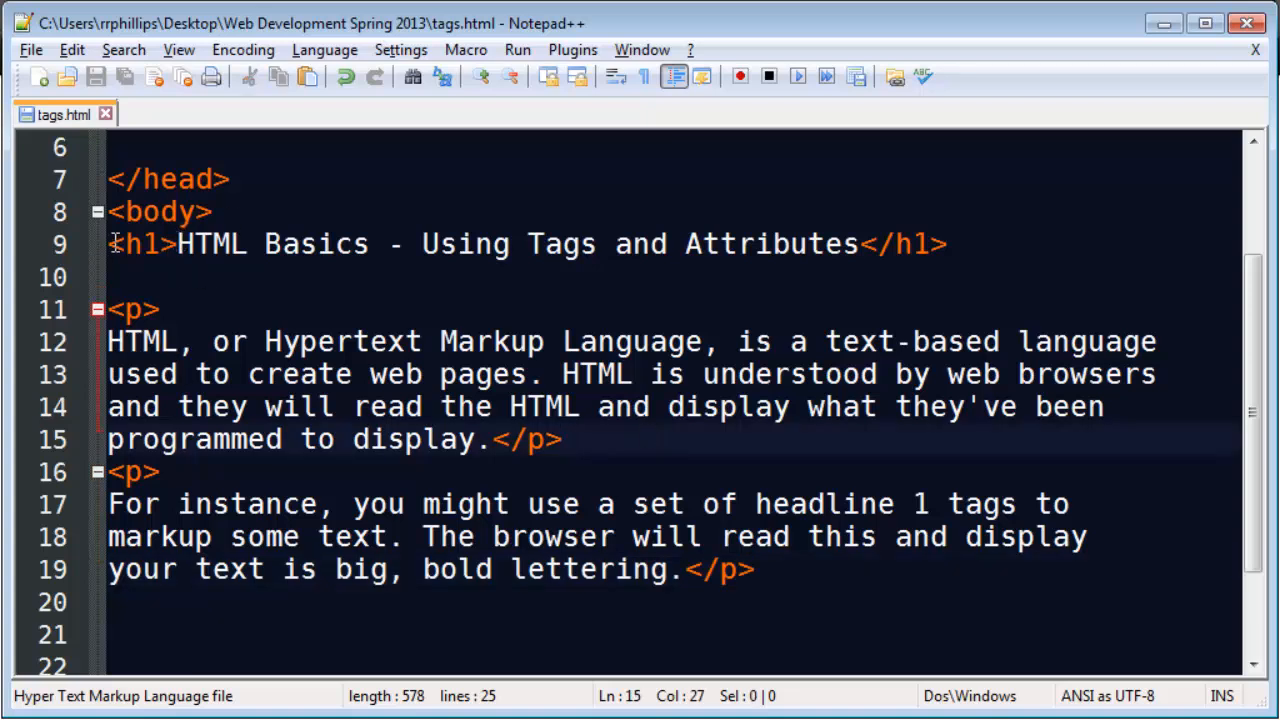
pyautogui.doubleClick(142, 243)
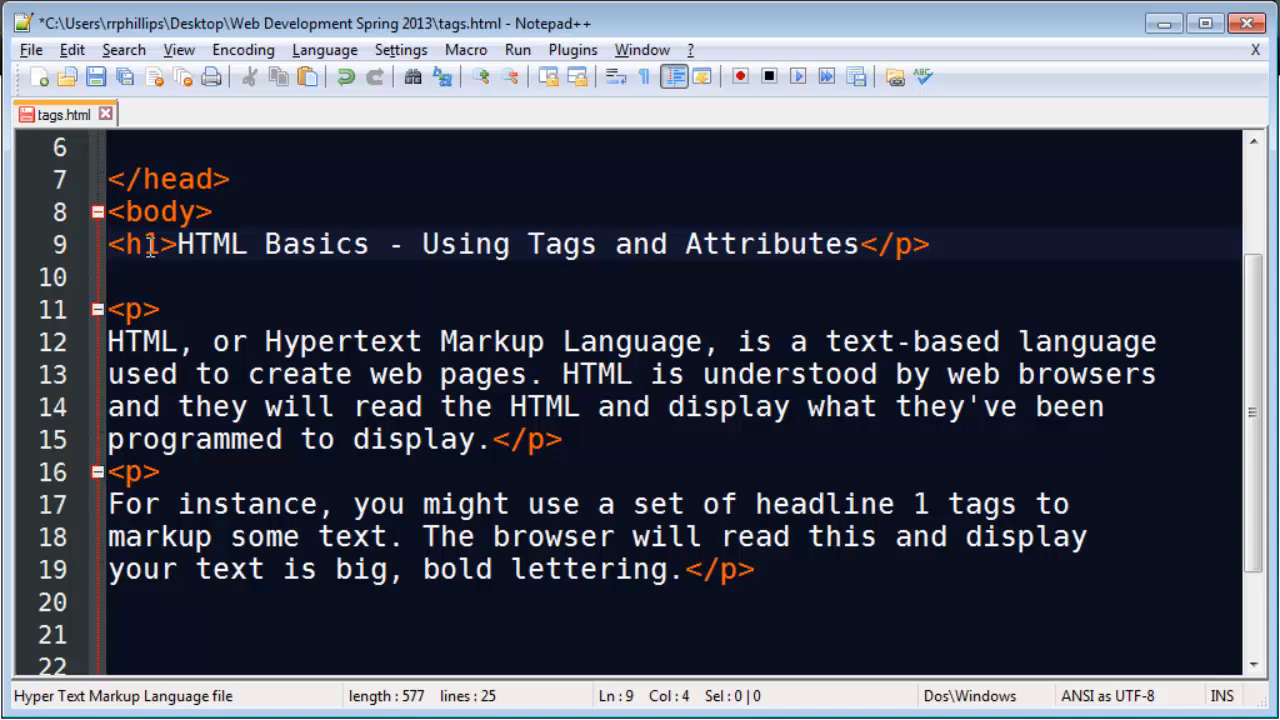
pyautogui.click(912, 243)
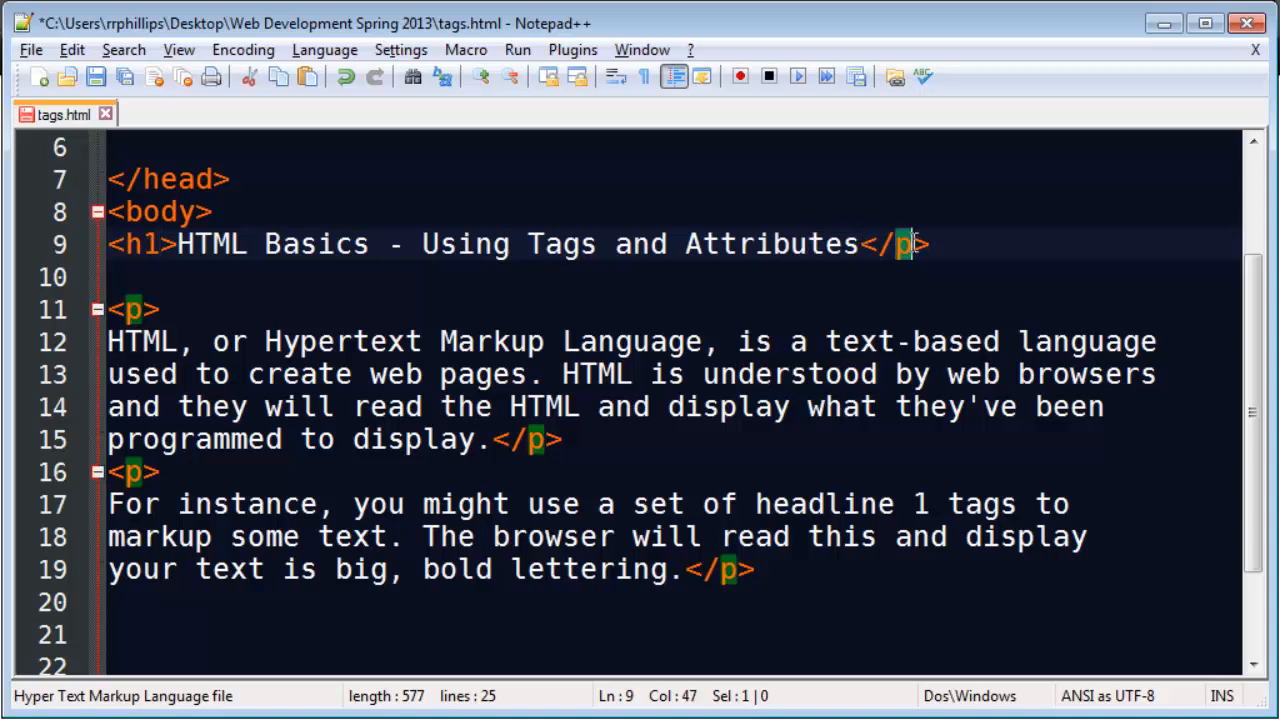
pyautogui.write('h1')
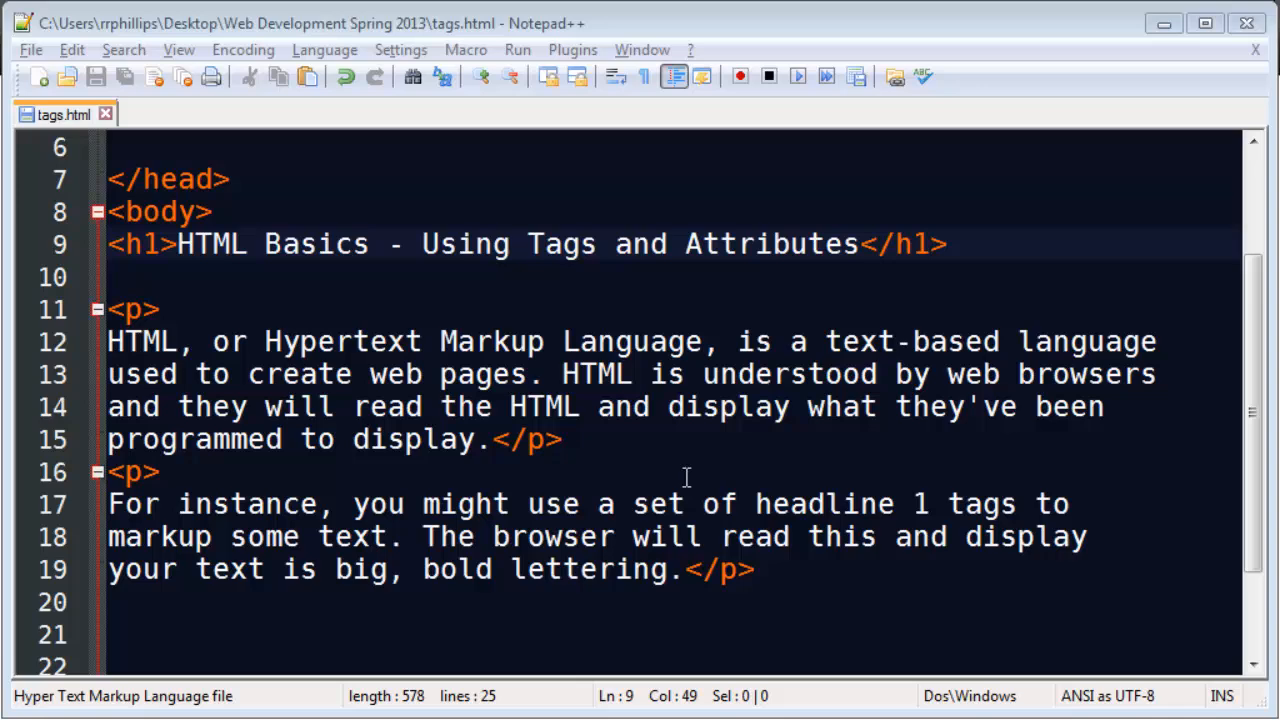
# - Add blank lines after the second paragraph and write <h2>Common Tags with HTML</h2>
pyautogui.scroll(3)
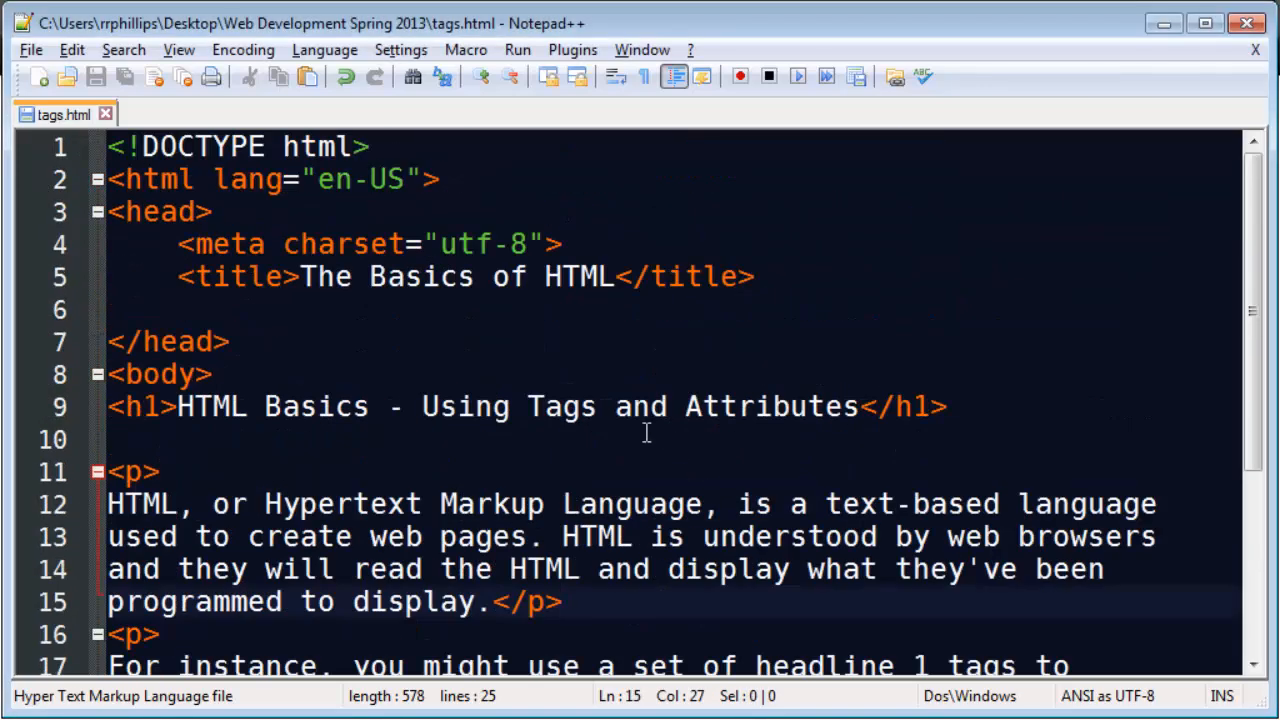
pyautogui.scroll(-3)
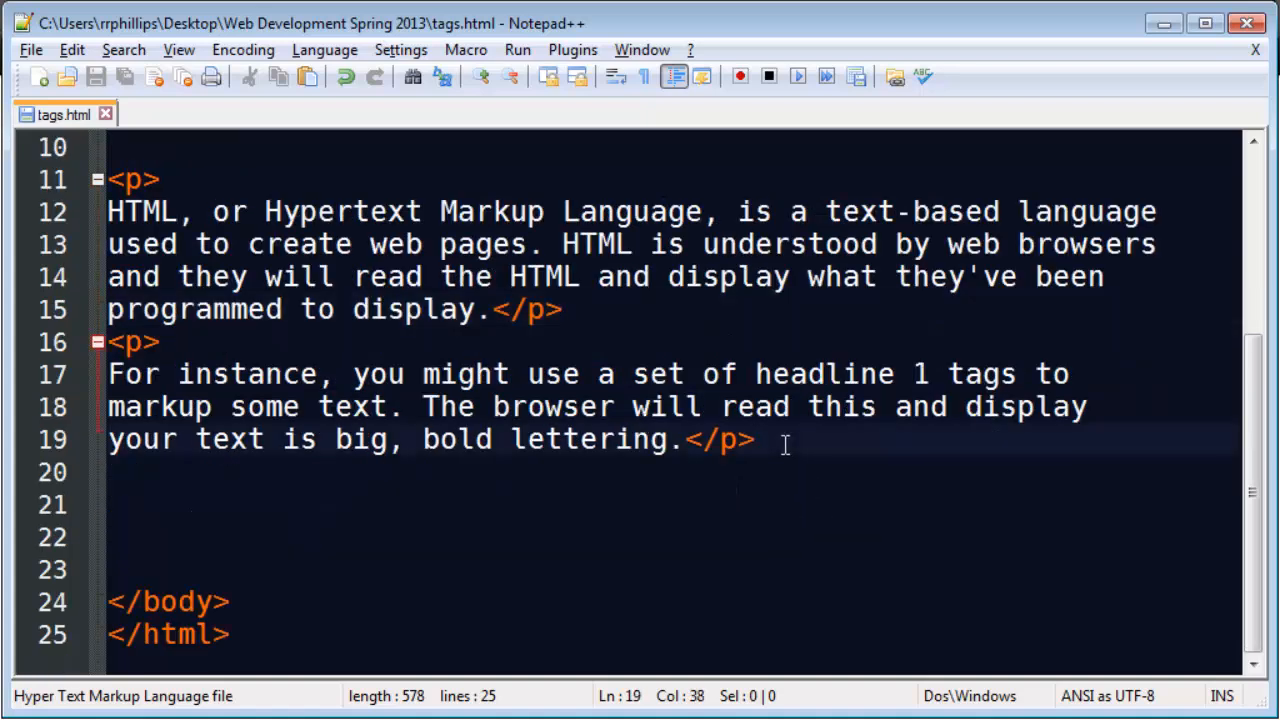
pyautogui.press('Enter')
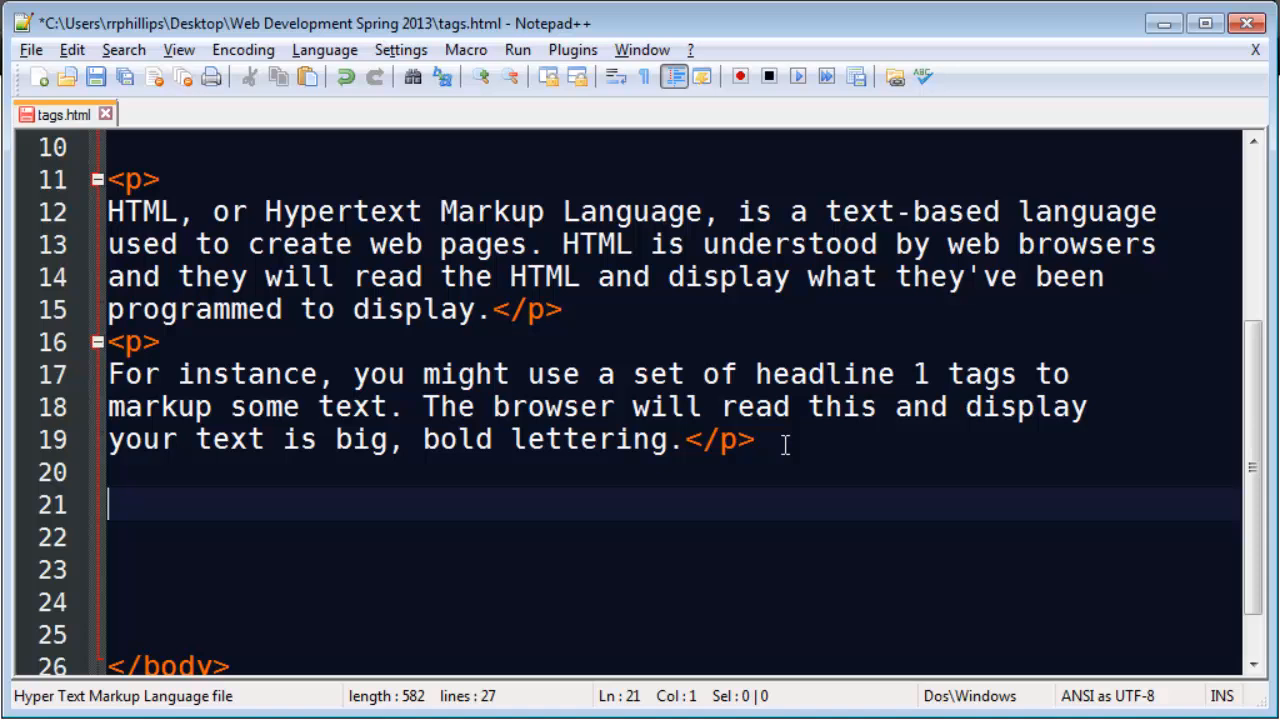
pyautogui.write('<h2>')
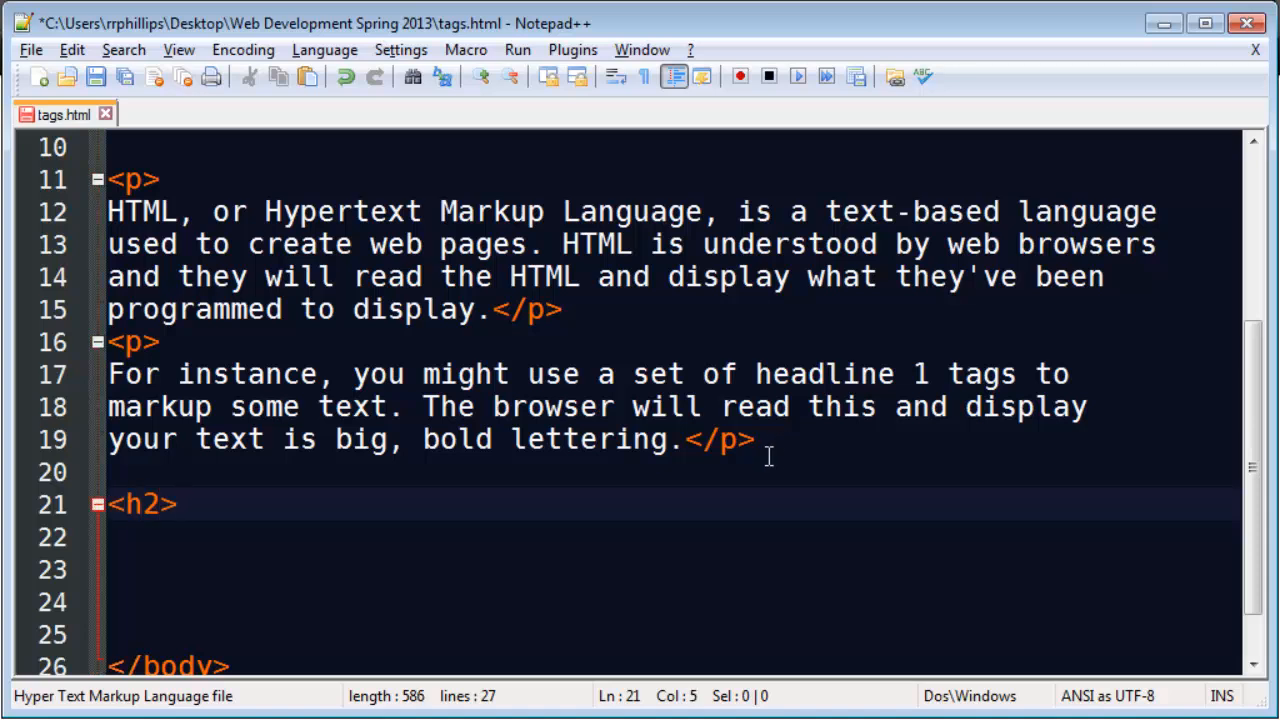
pyautogui.scroll(-3)
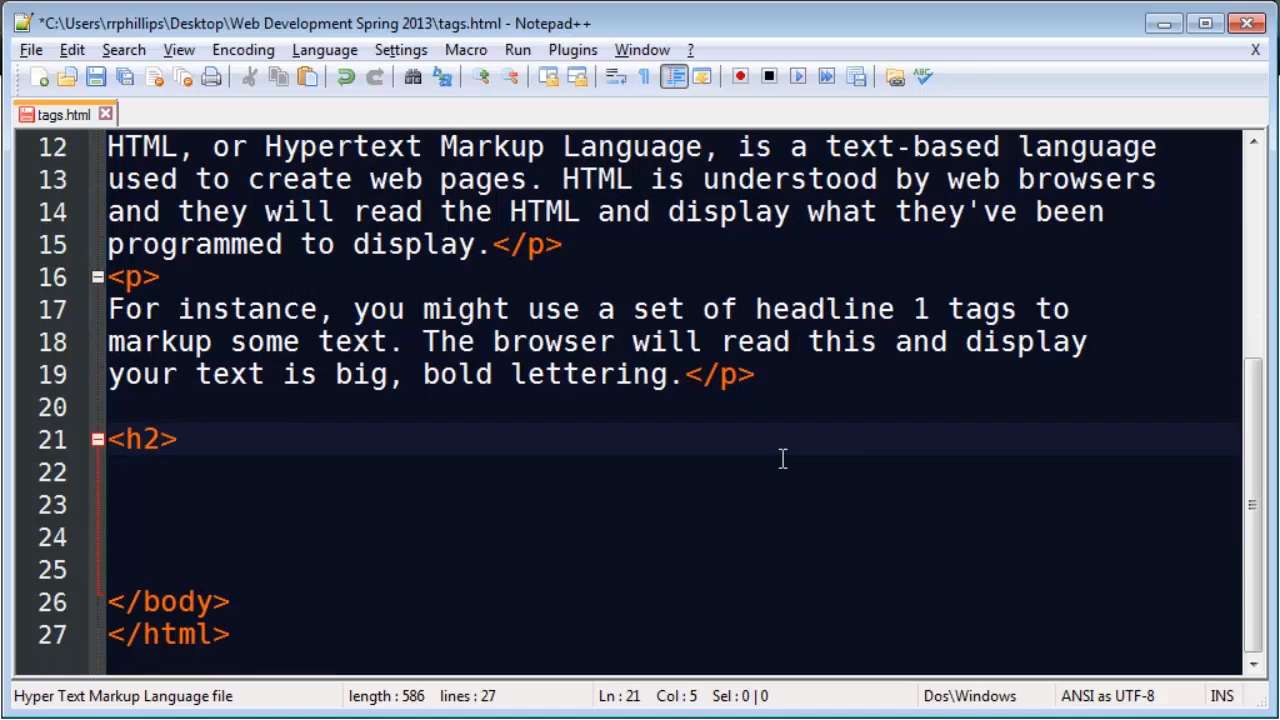
pyautogui.write('Comm')
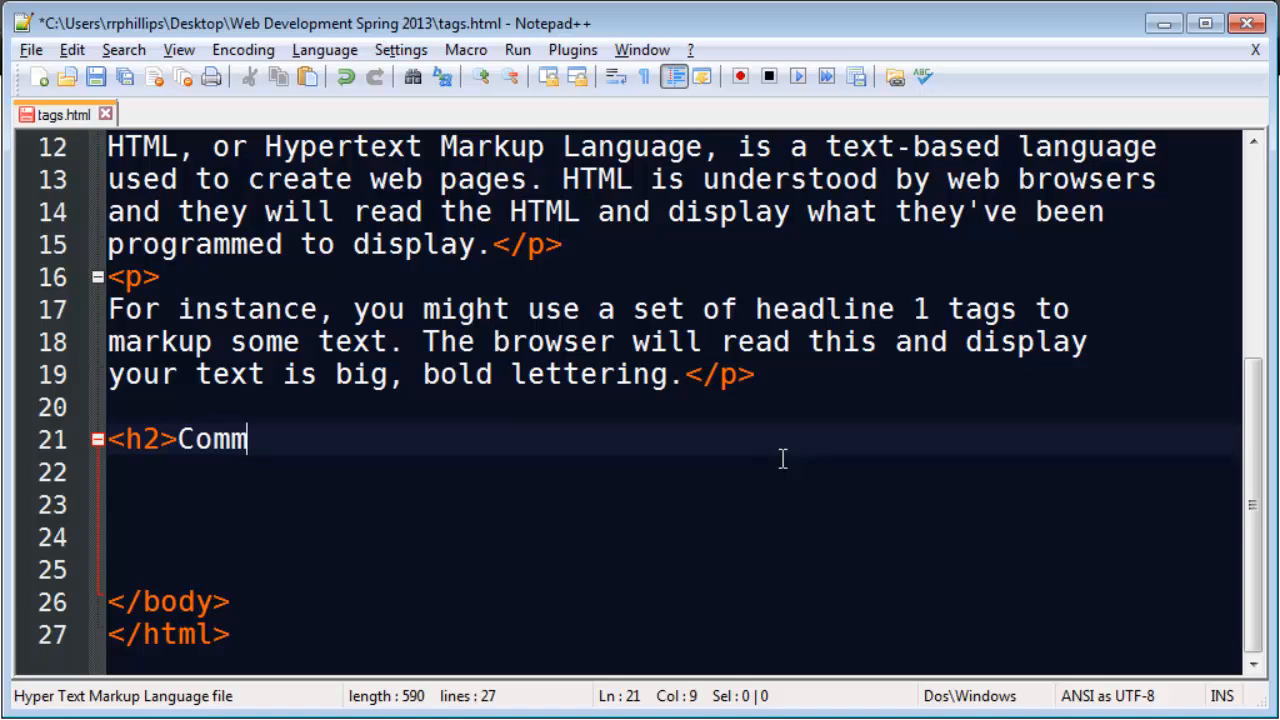
pyautogui.write('on Tags with')
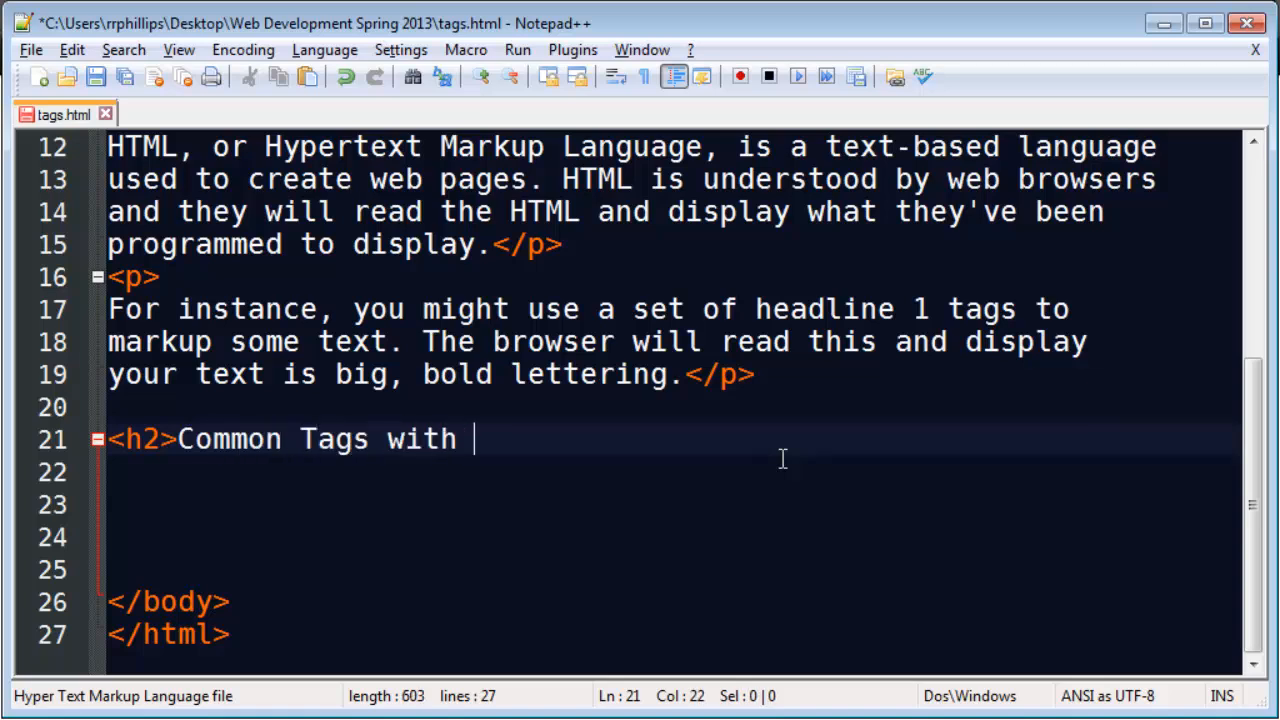
pyautogui.write('HTML<')
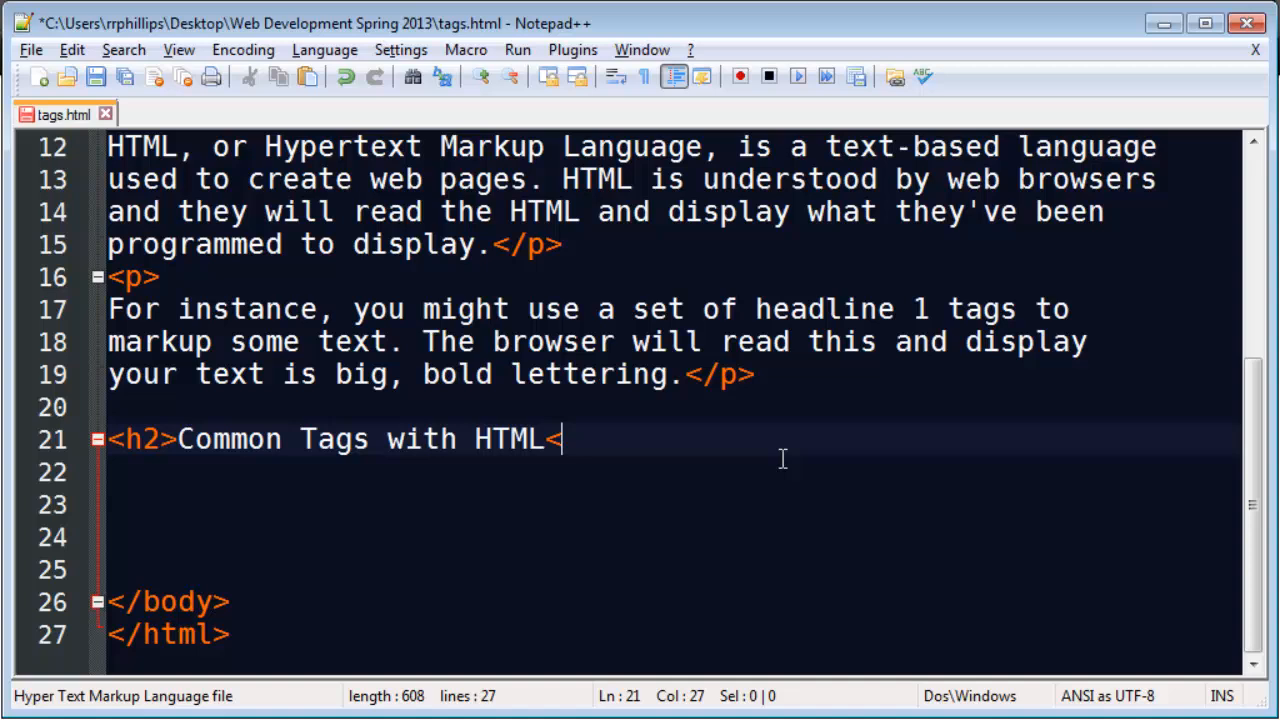
pyautogui.write('/h2>')
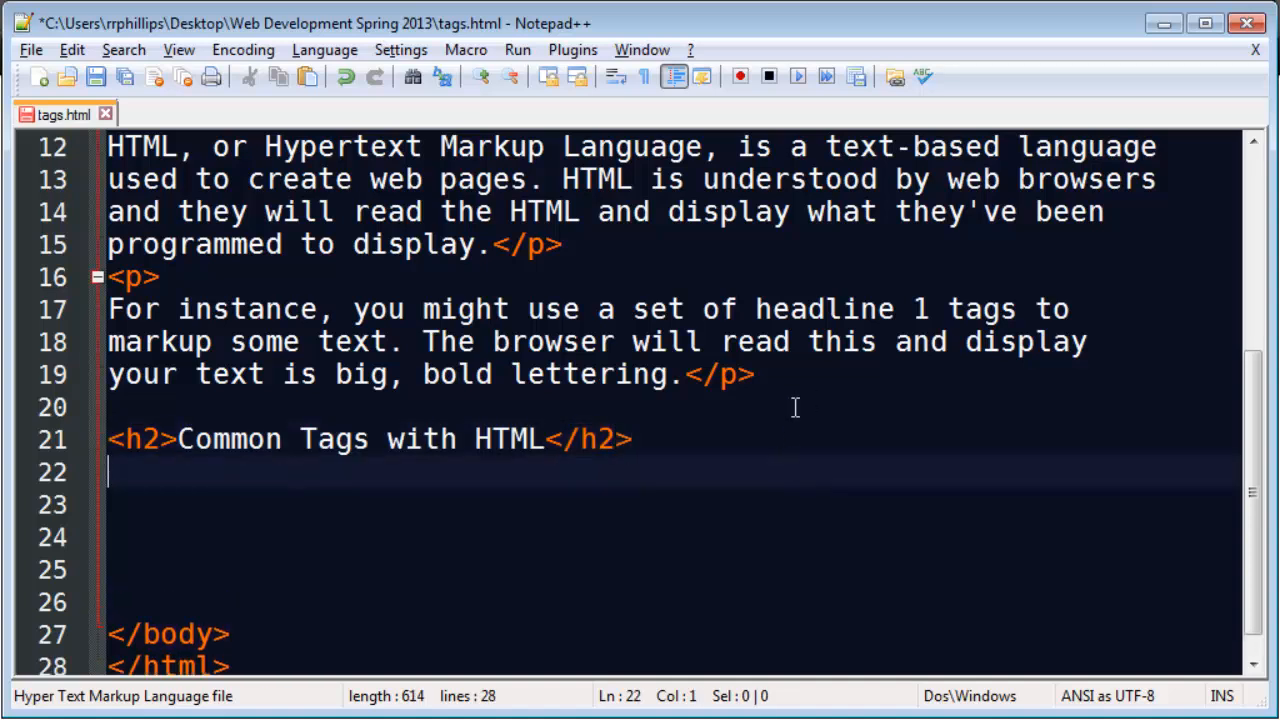
# - Scroll through the page and move to the end of the new h2 heading
pyautogui.scroll(-3)
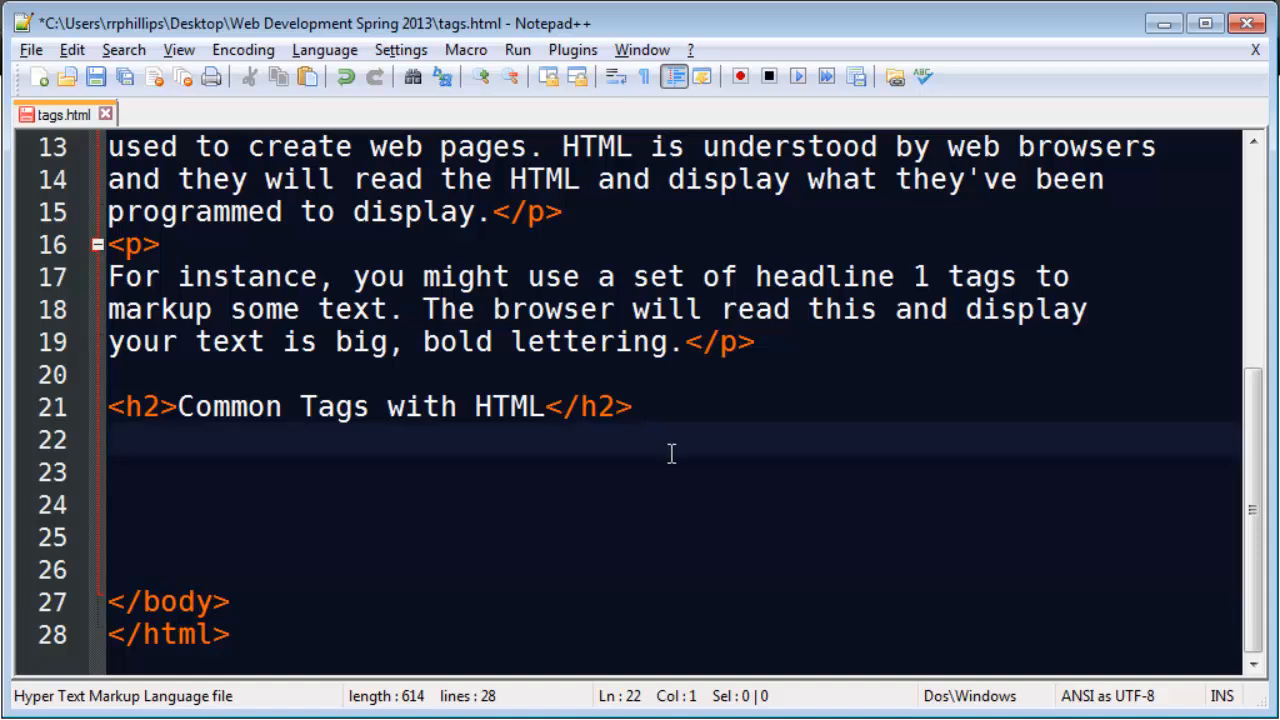
pyautogui.moveTo(631, 456)
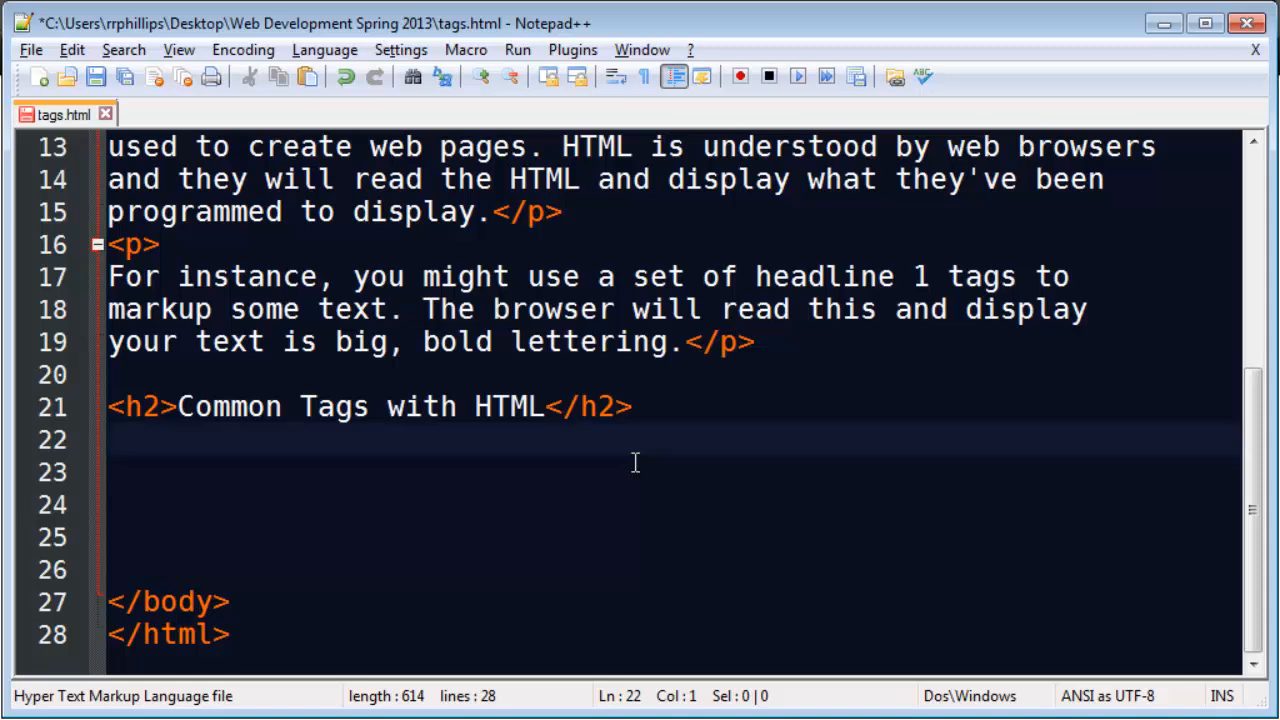
pyautogui.scroll(3)
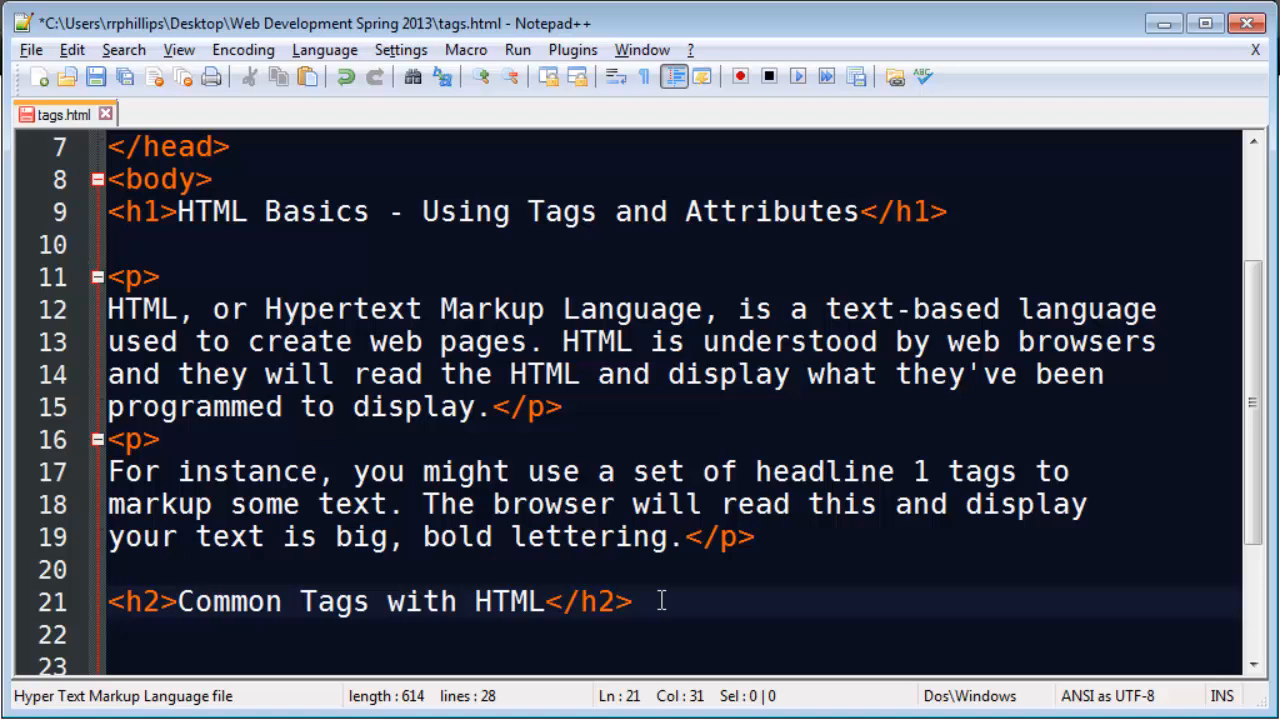
pyautogui.moveTo(658, 583)
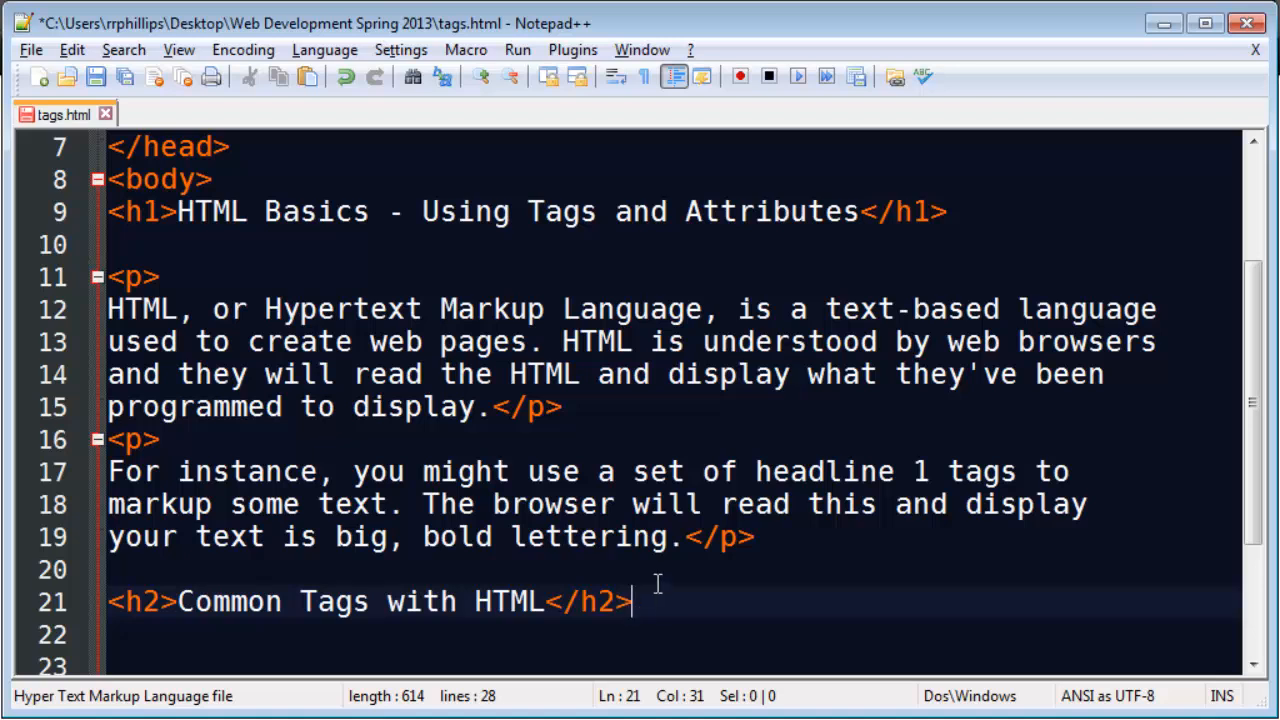
pyautogui.click(950, 211)
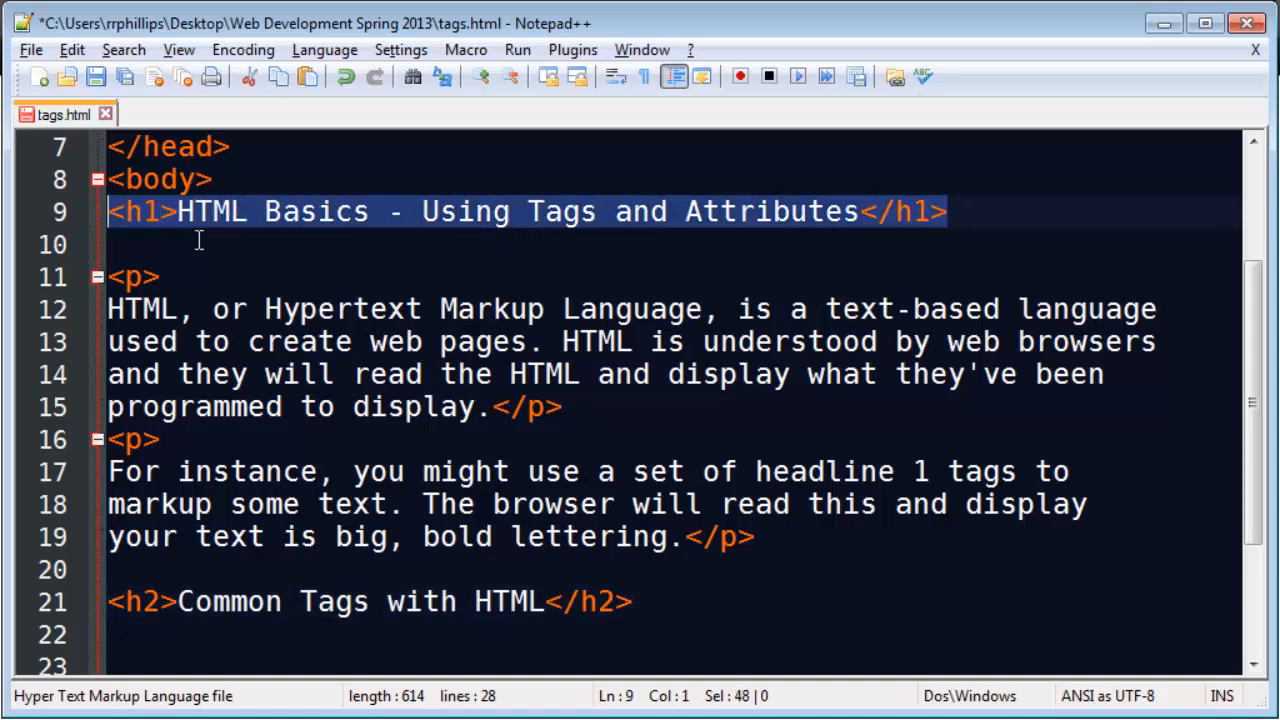
pyautogui.scroll(-3)
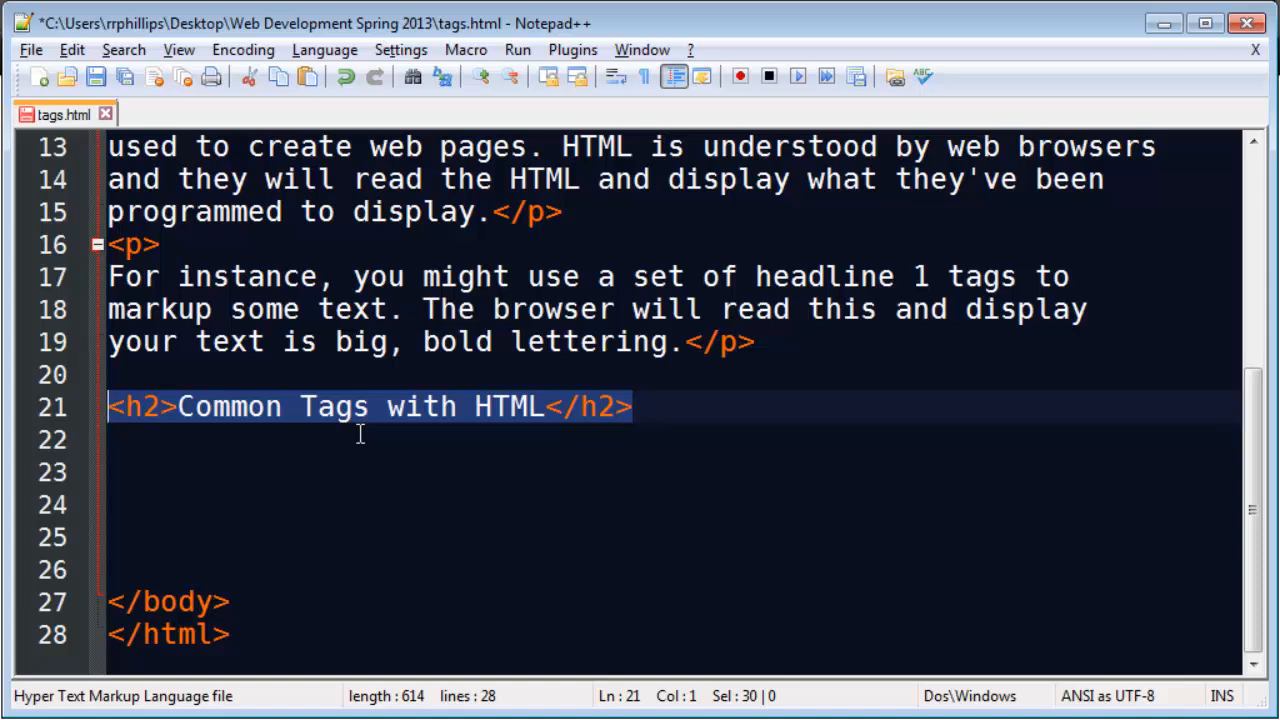
# - Add the placeholder text 'random stuff' under the Common Tags heading
pyautogui.click(698, 406)
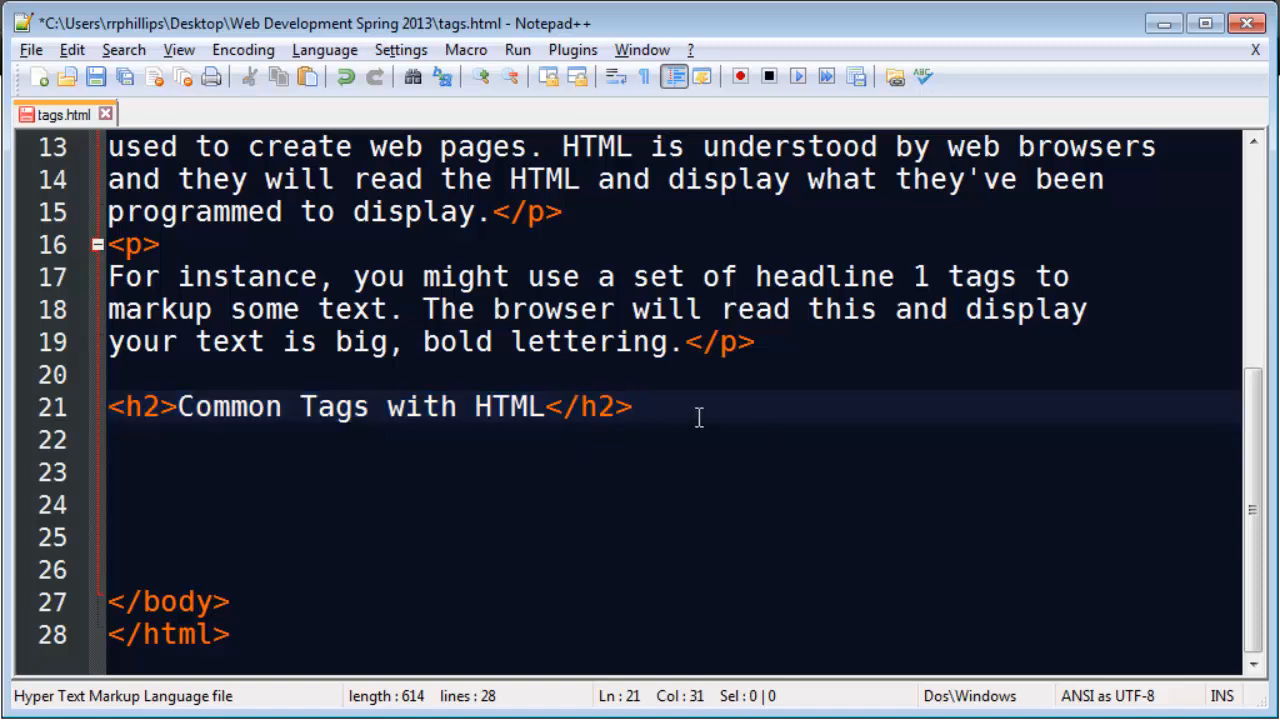
pyautogui.write('ran')
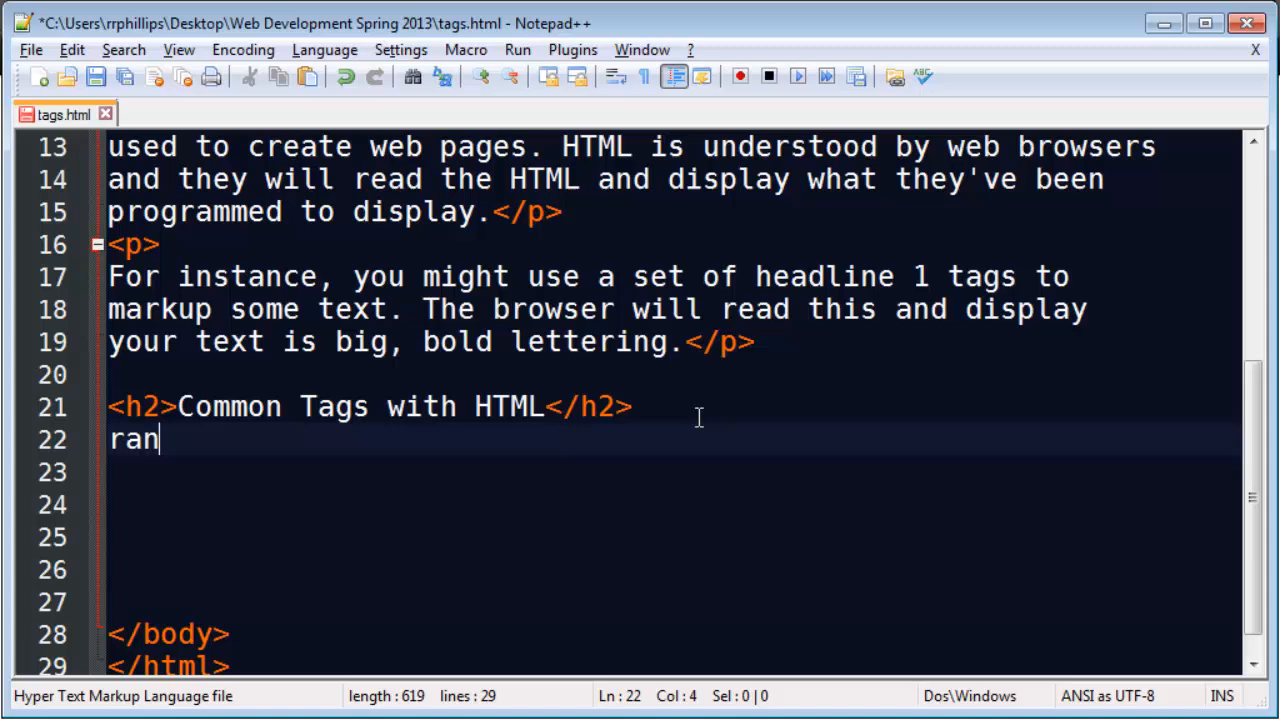
pyautogui.write('dom stuff')
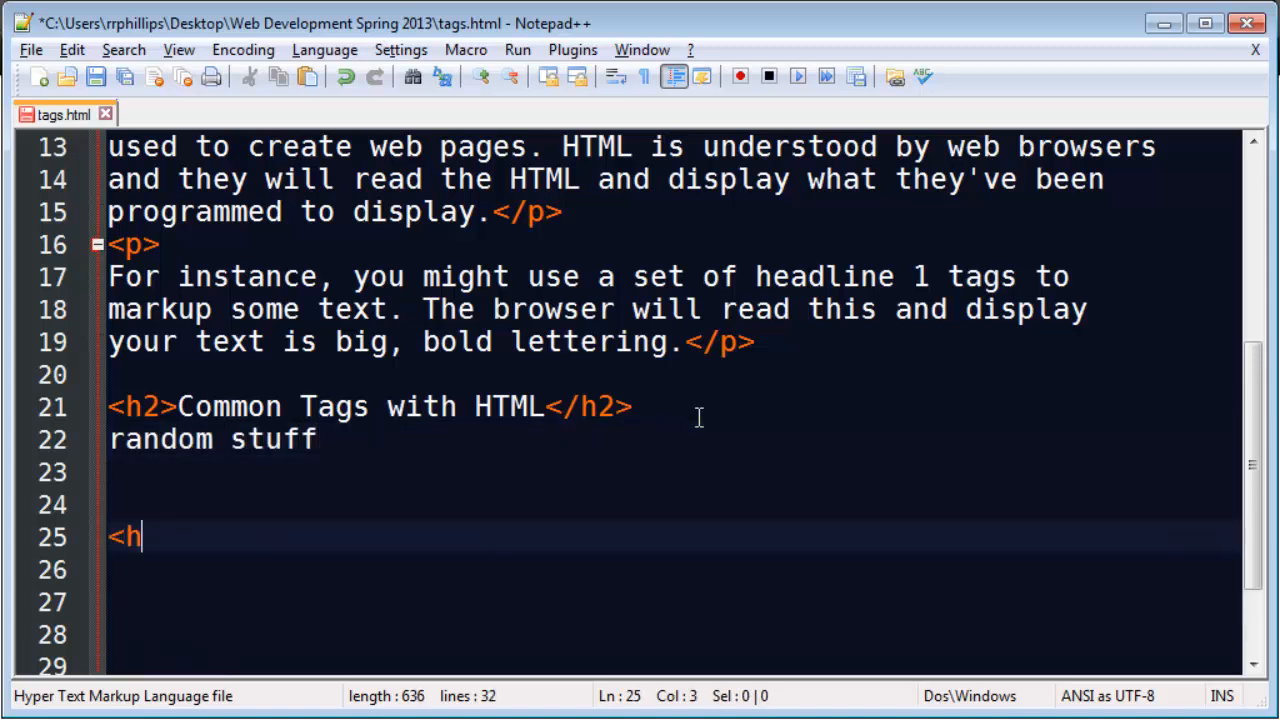
# - Write a second heading <h2>Common Attributes within HTML Tags</h2> below it
pyautogui.write('2>C')
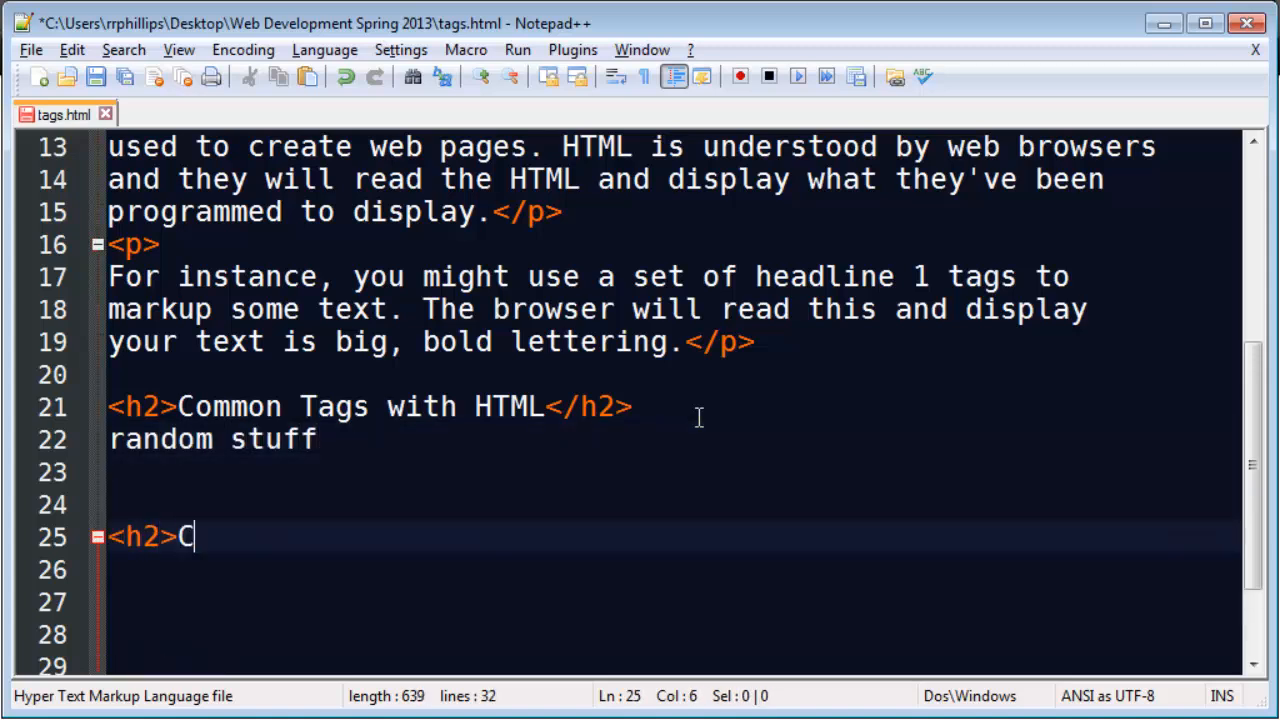
pyautogui.write('ommon Att')
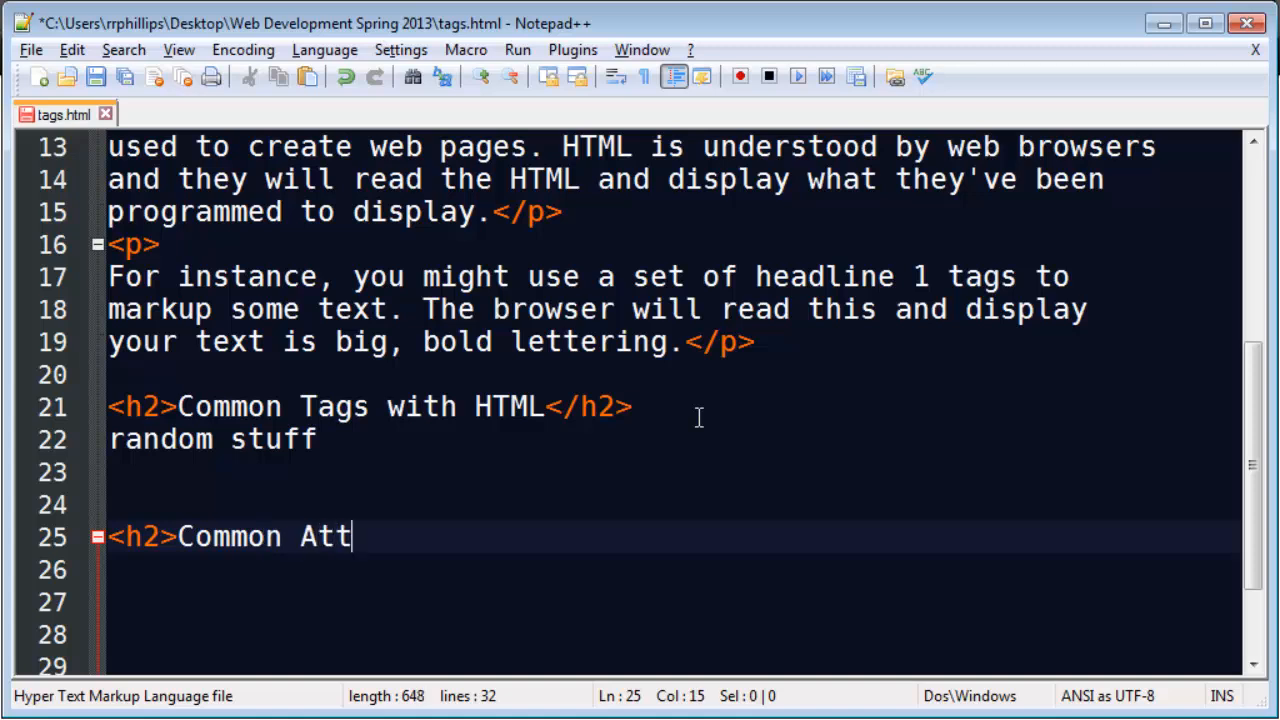
pyautogui.write('ributes within HTML Ta')
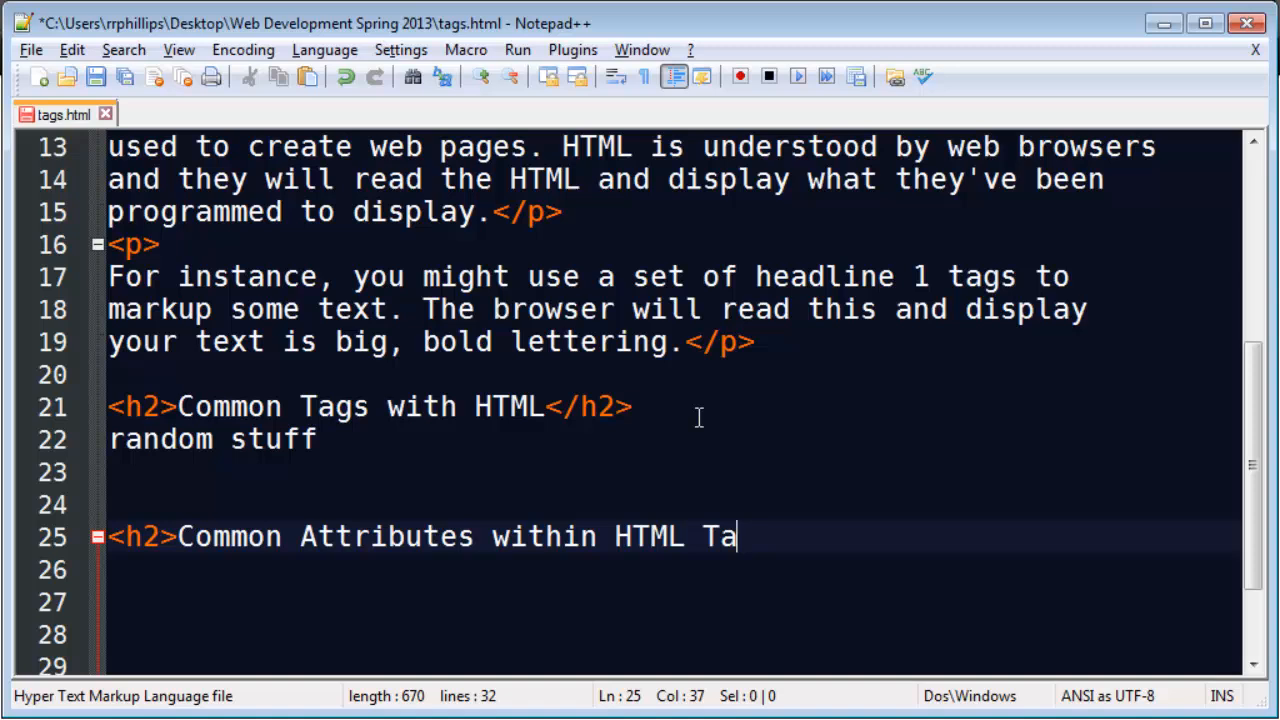
pyautogui.write('gs</h2>')
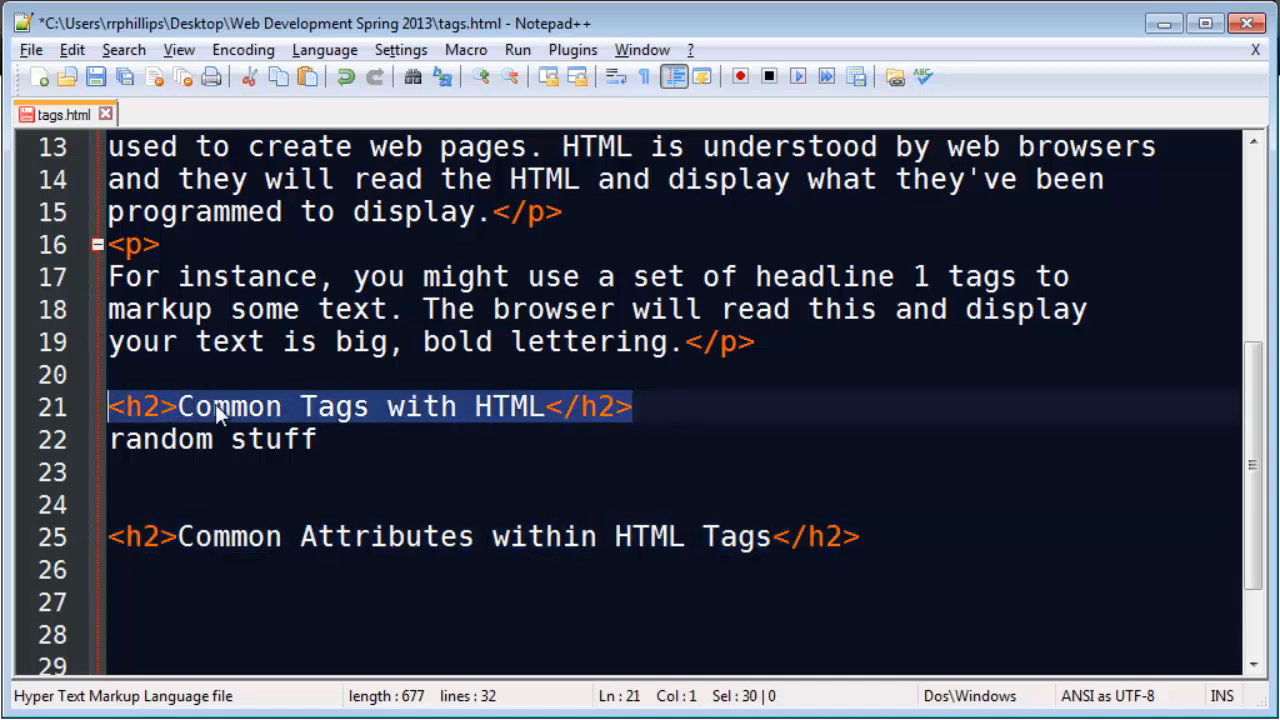
pyautogui.moveTo(290, 414)
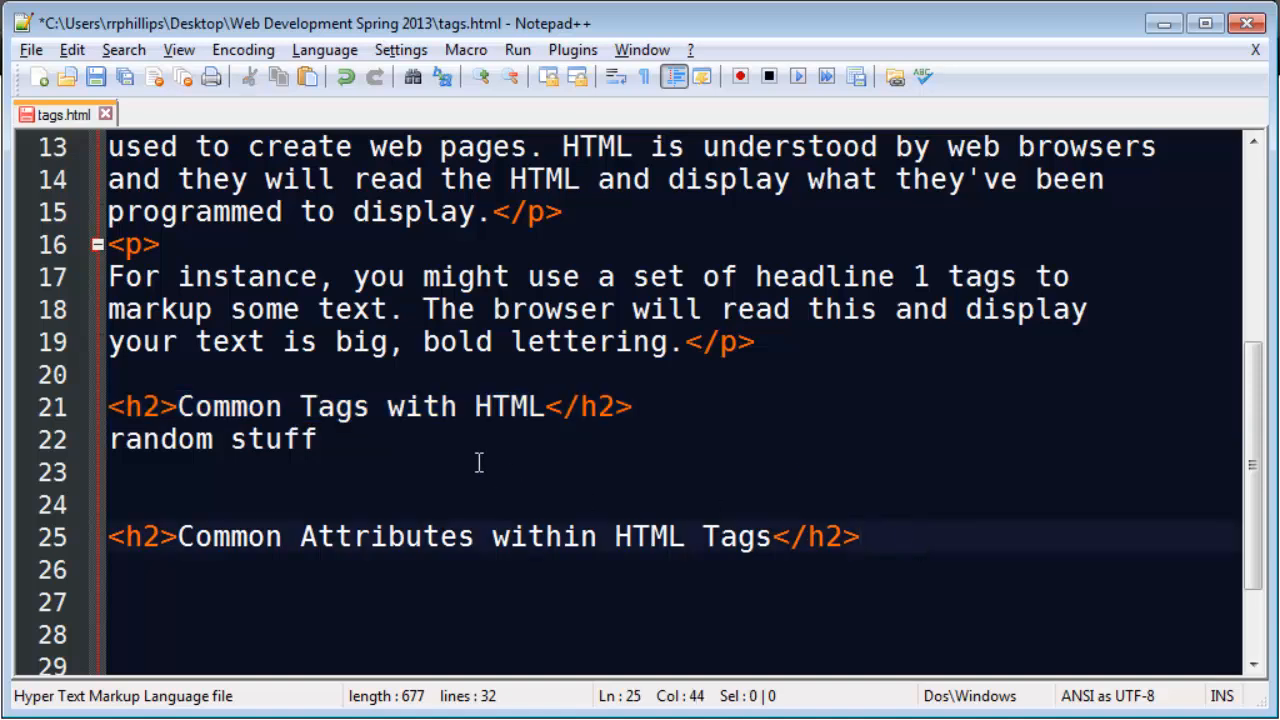
pyautogui.moveTo(933, 536)
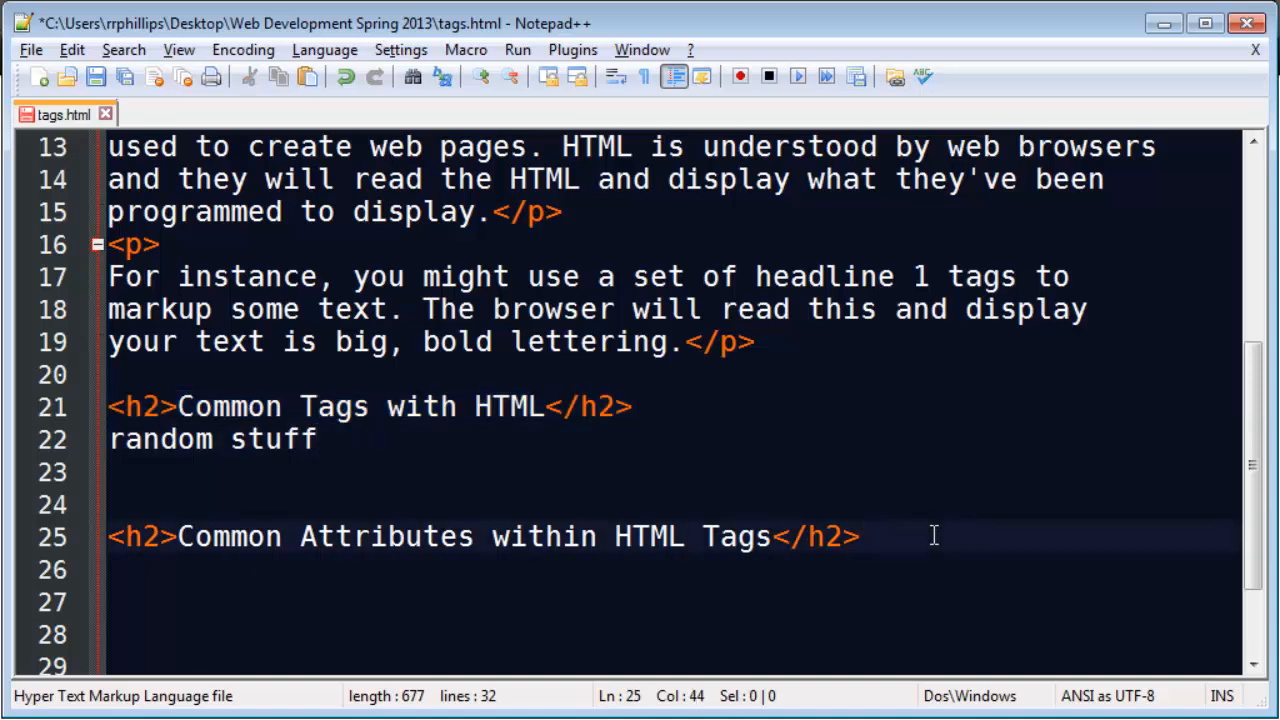